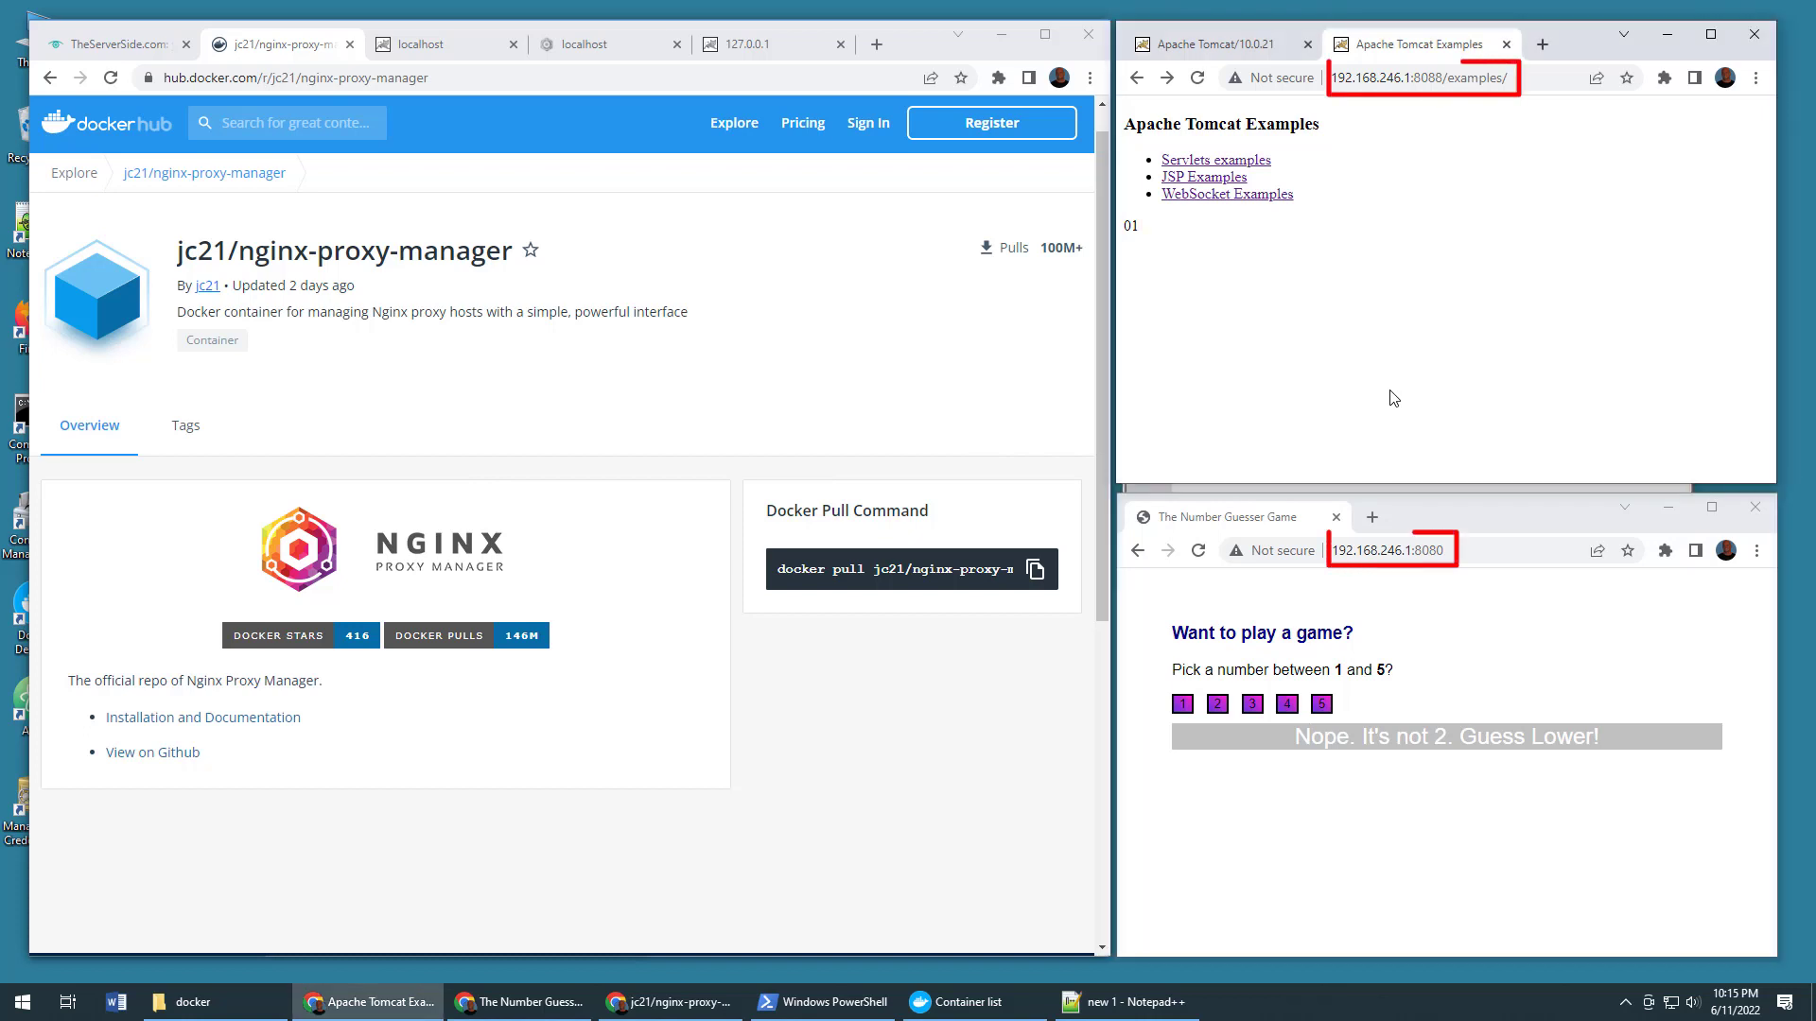
Step: Guess 4 and then 3 in the Number Guesser Game served on port 8080
left_click(1137, 77)
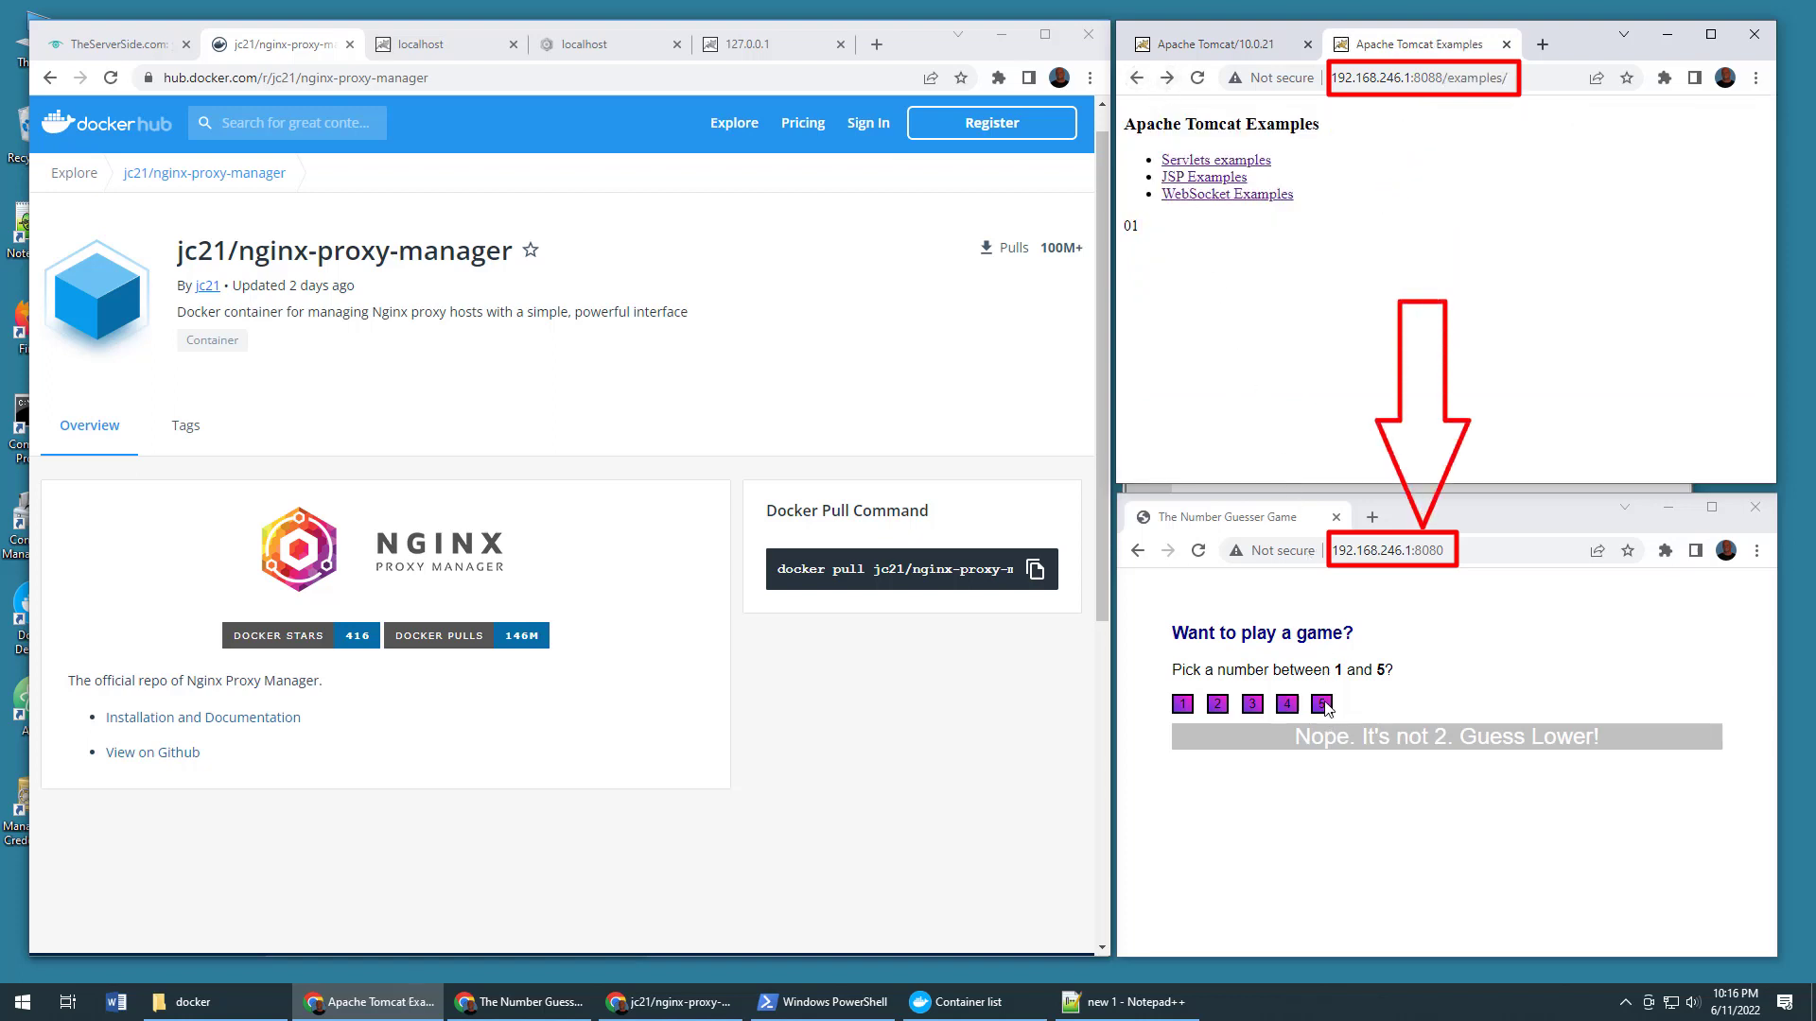
left_click(1250, 703)
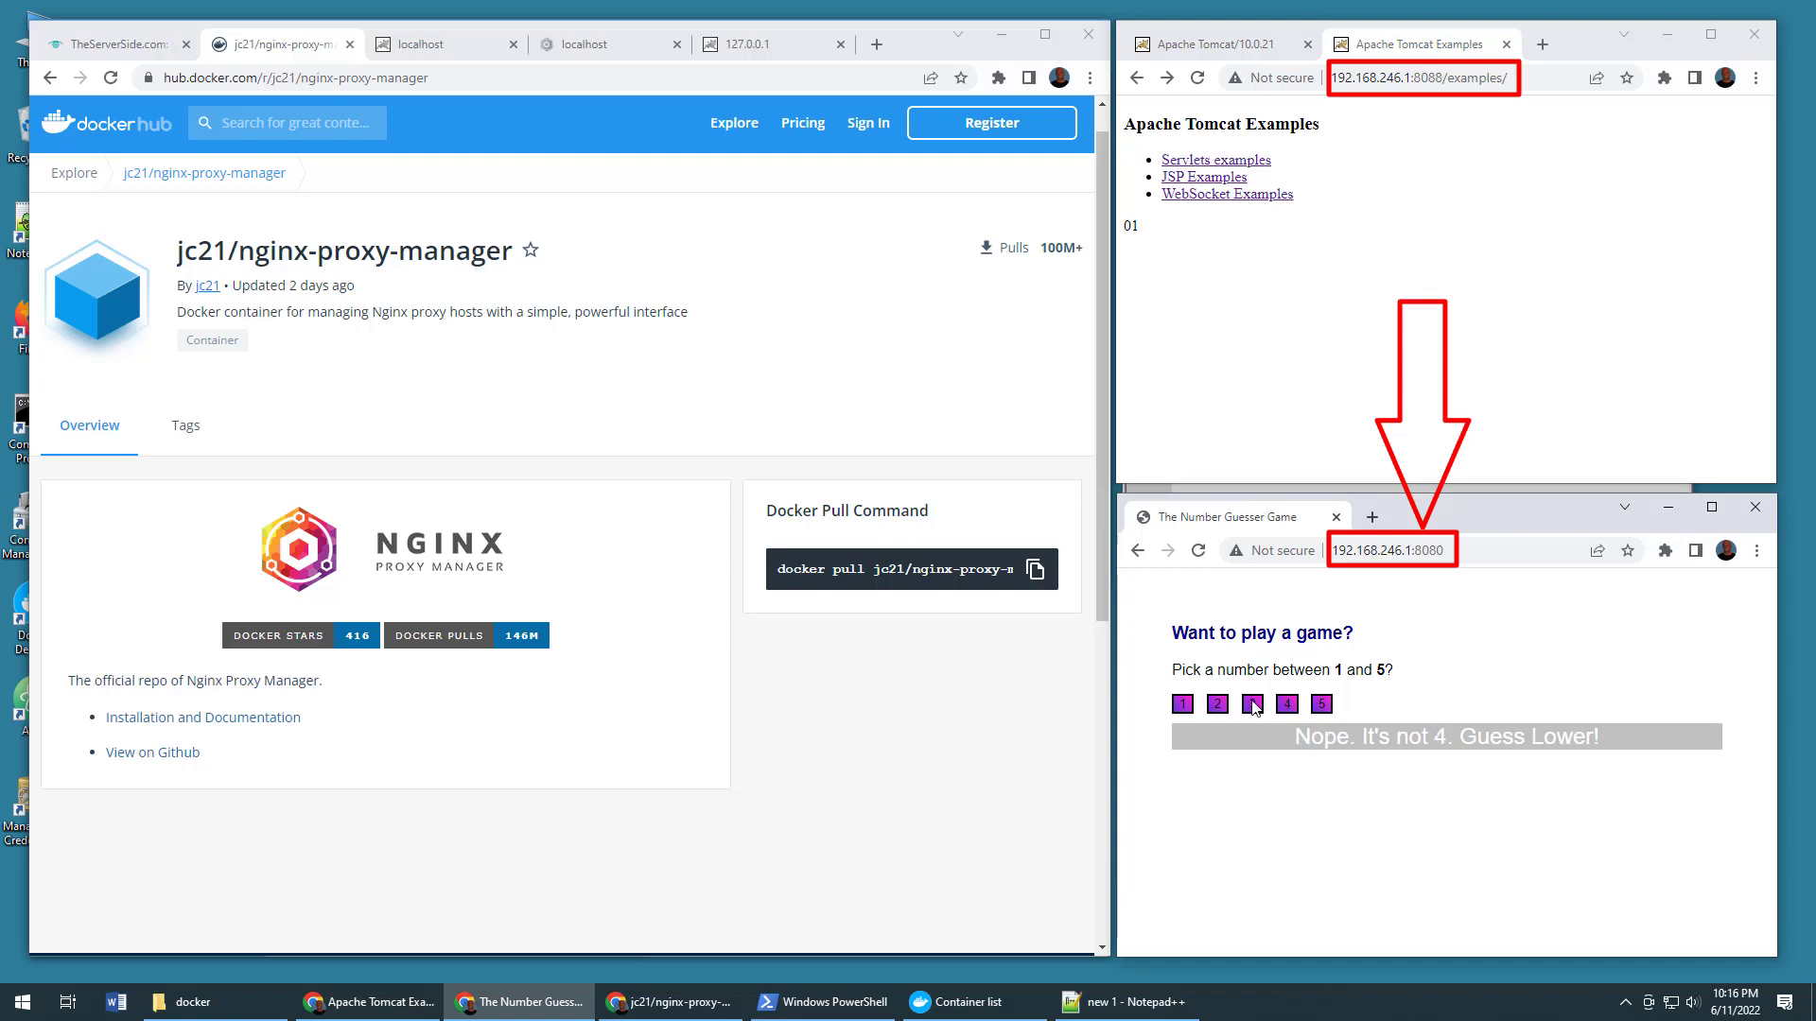
left_click(1251, 704)
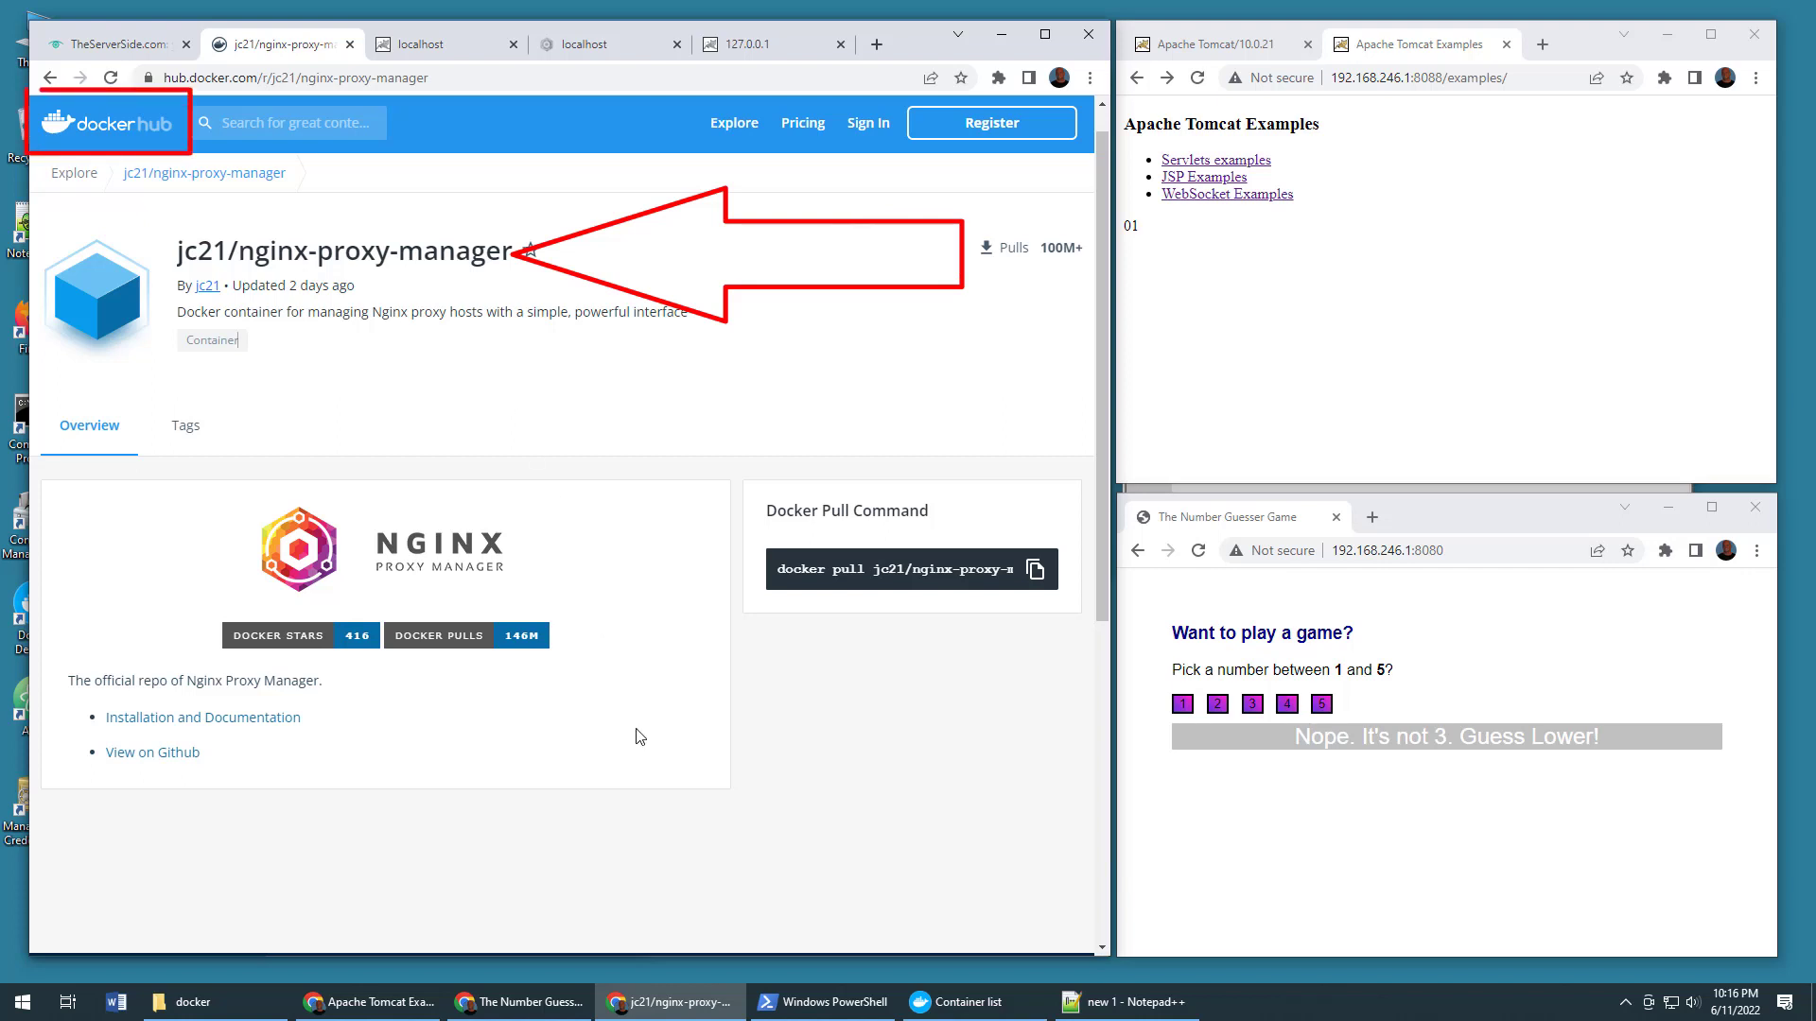
Step: Run 'docker --version' and 'docker compose version' in PowerShell
left_click(821, 1003)
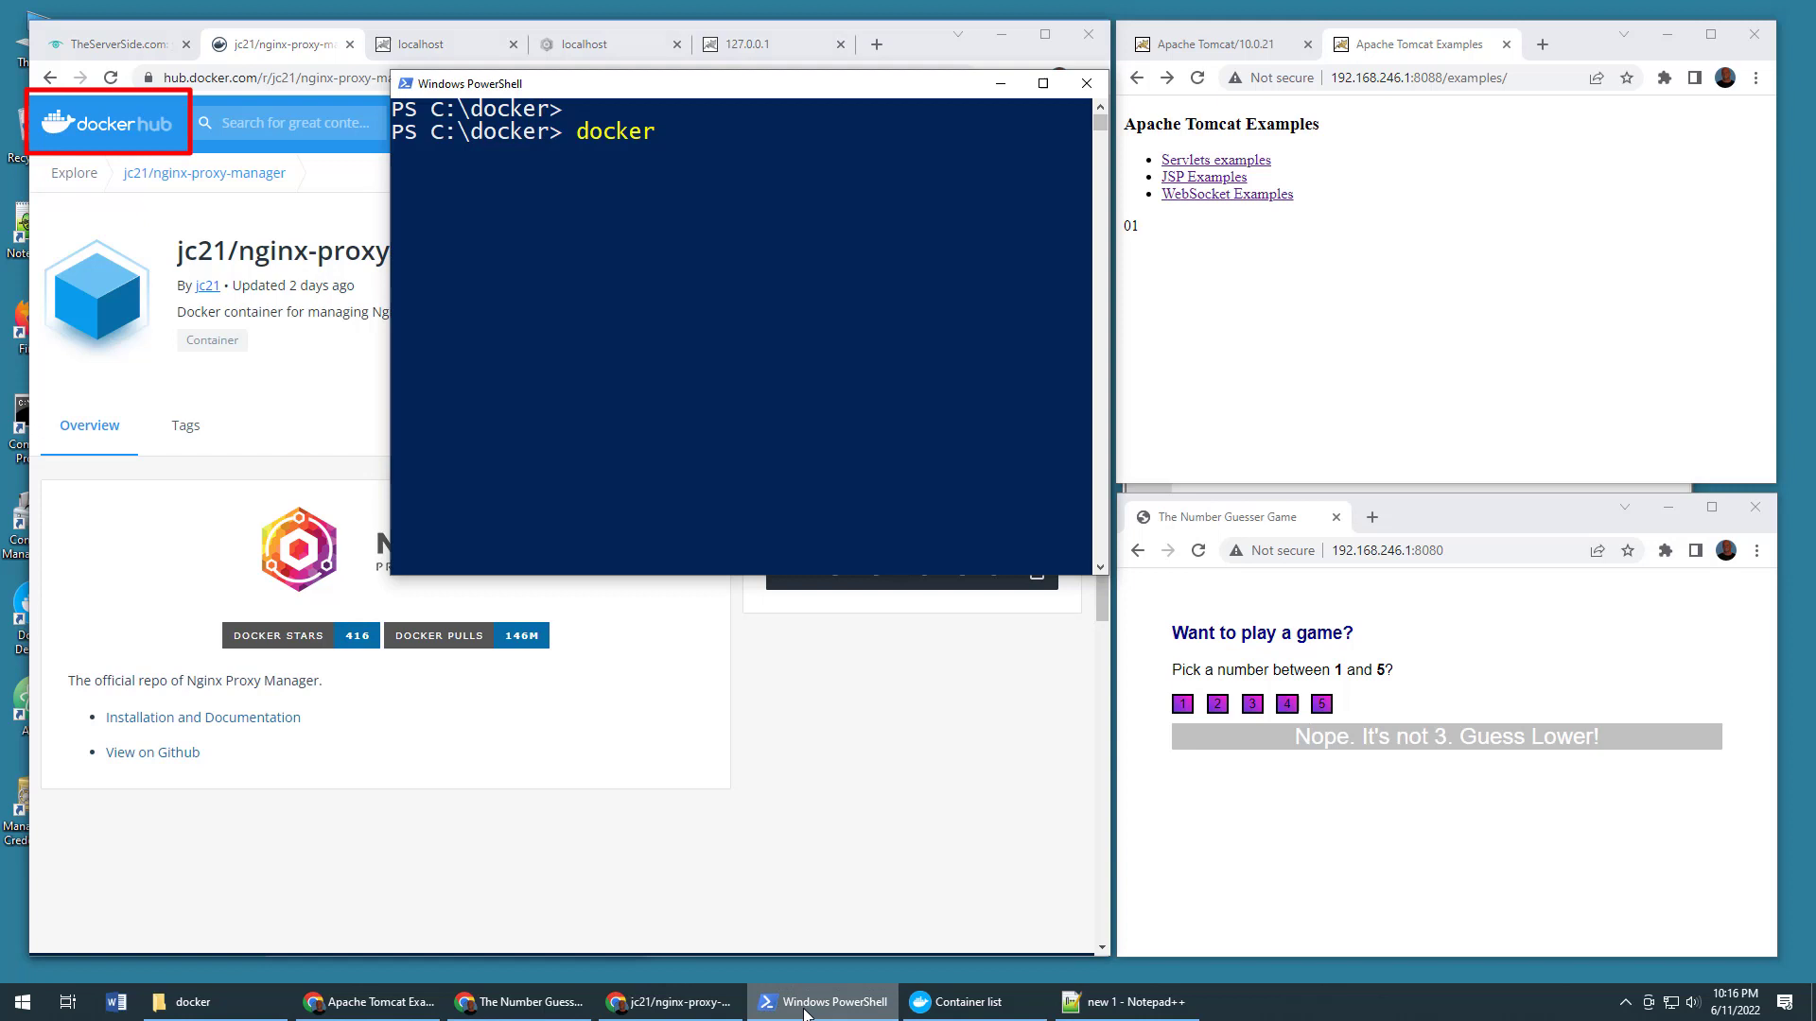
type("--version")
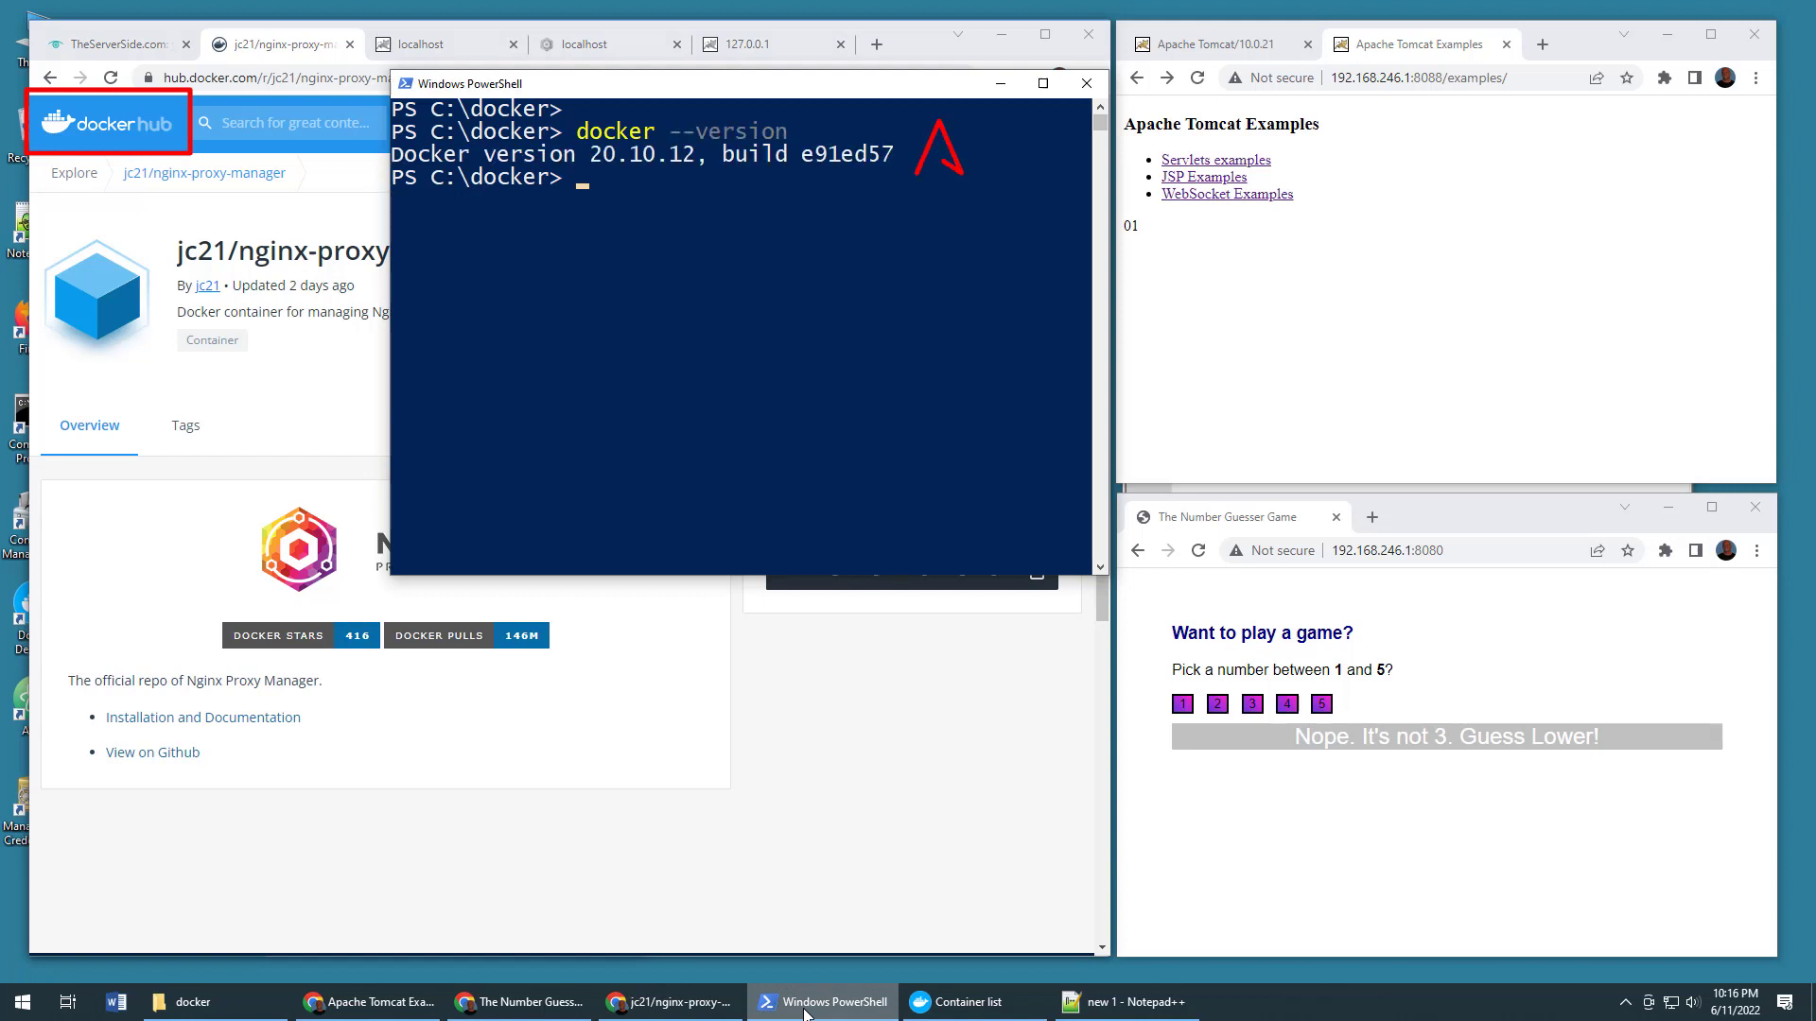
type("docker compose")
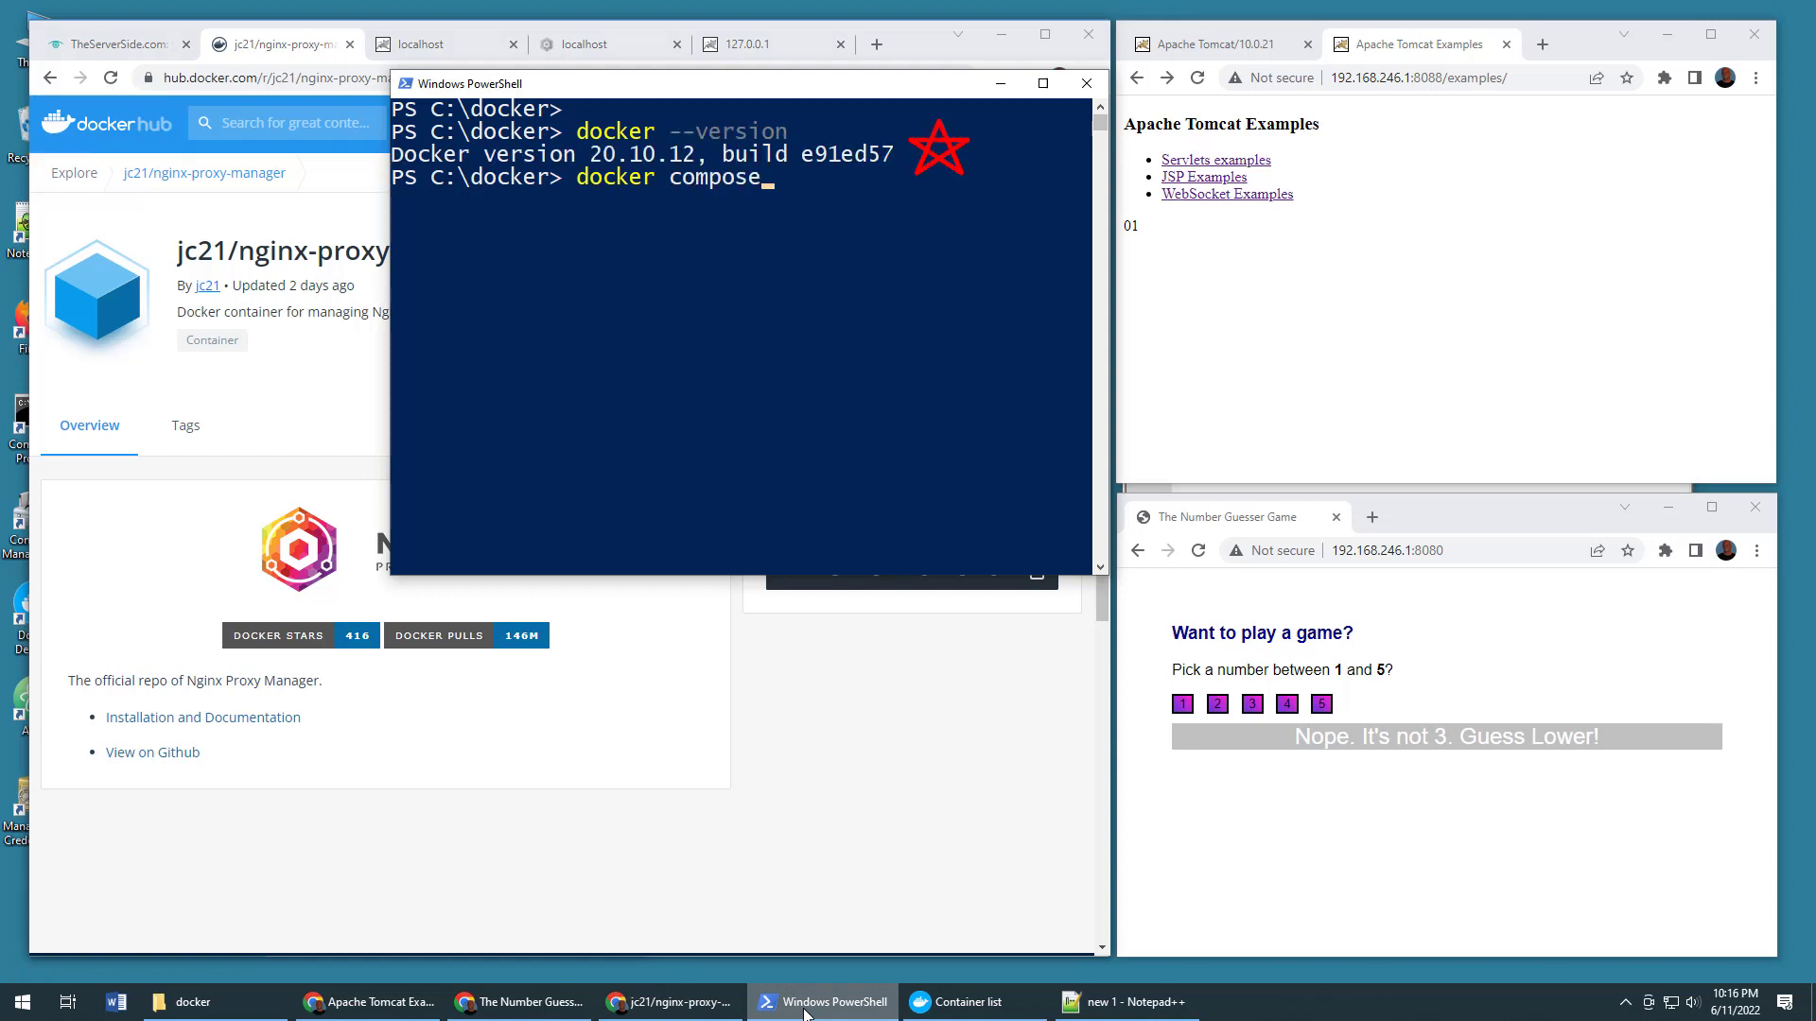
type("version")
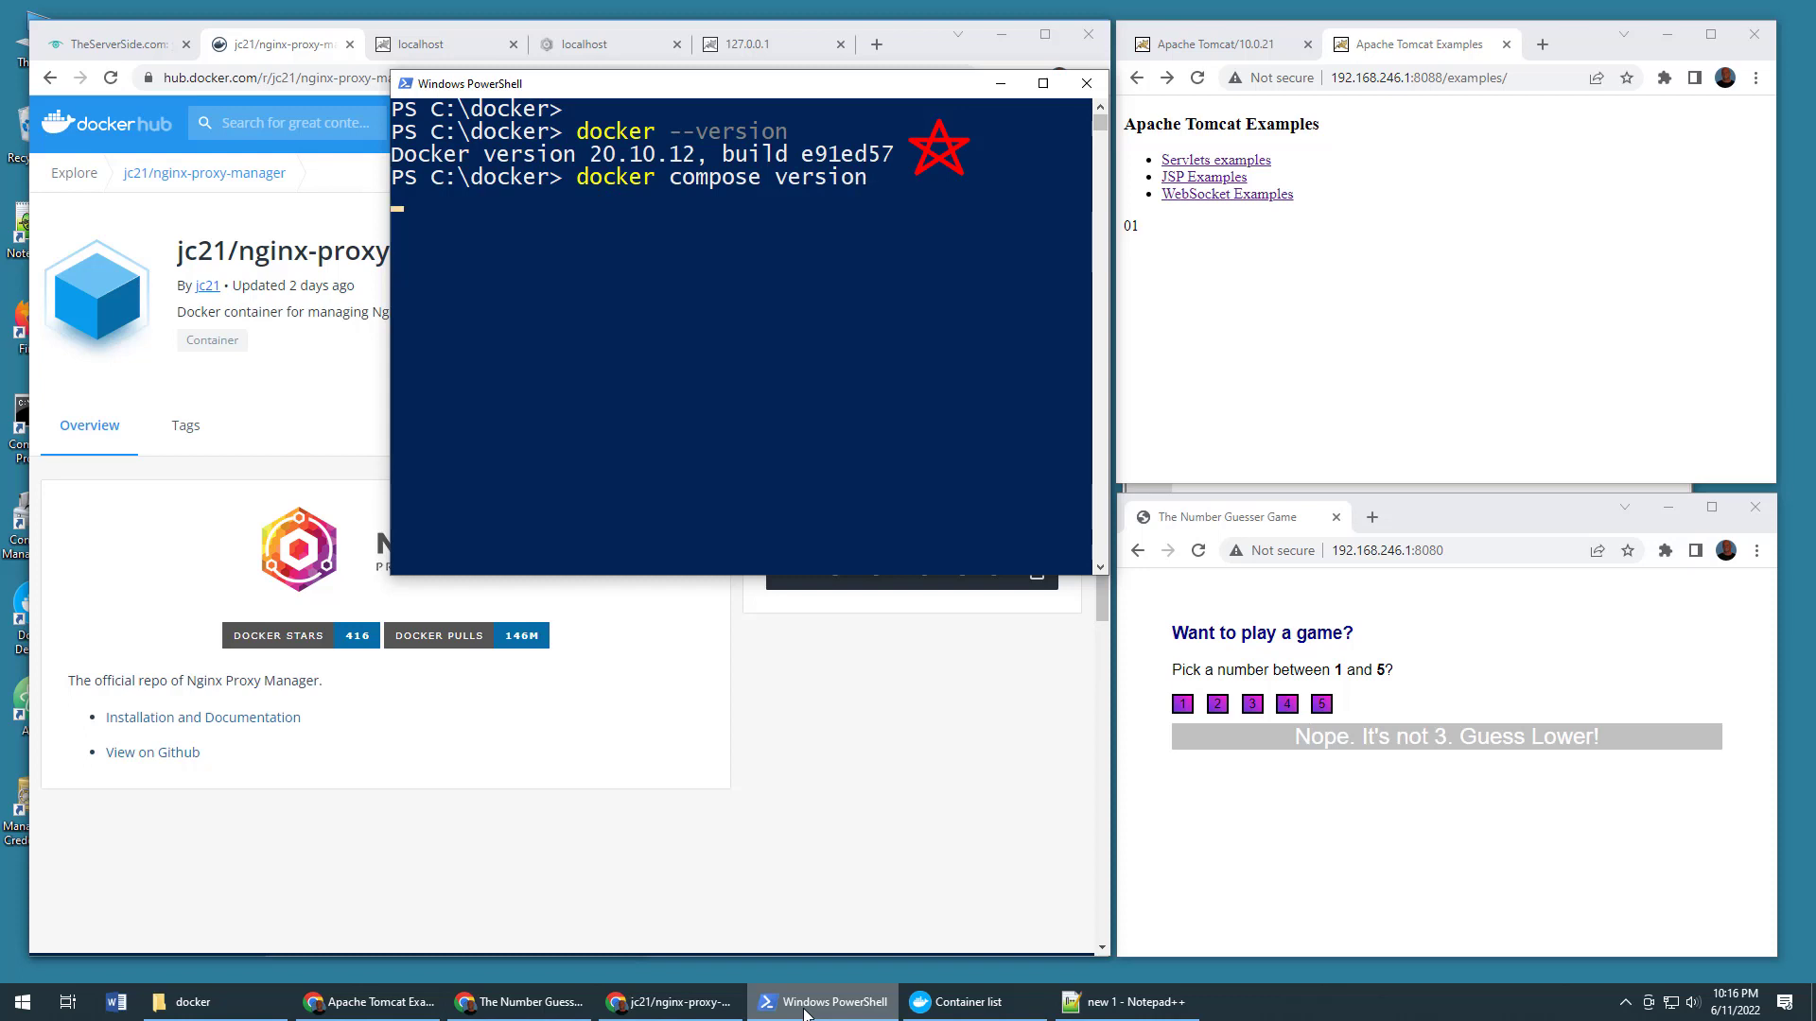
key("enter")
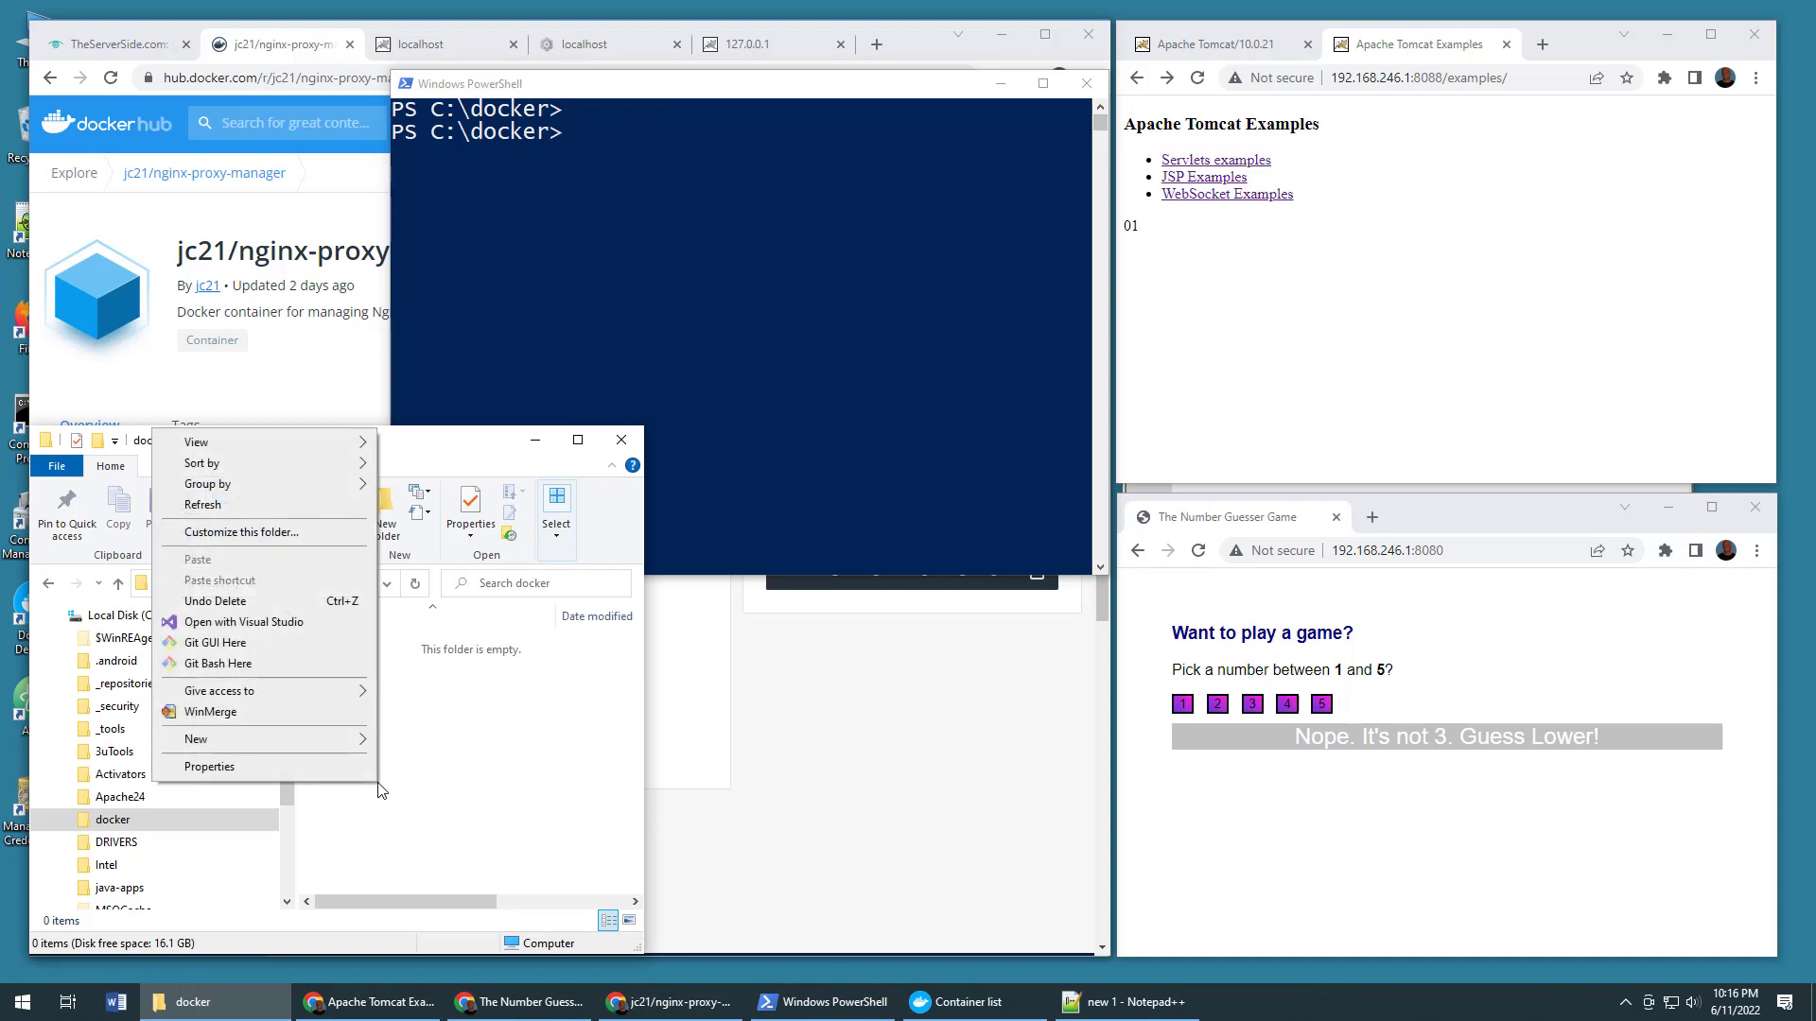
Step: Create a new text document in C:\docker named docker-compose.yaml
left_click(197, 740)
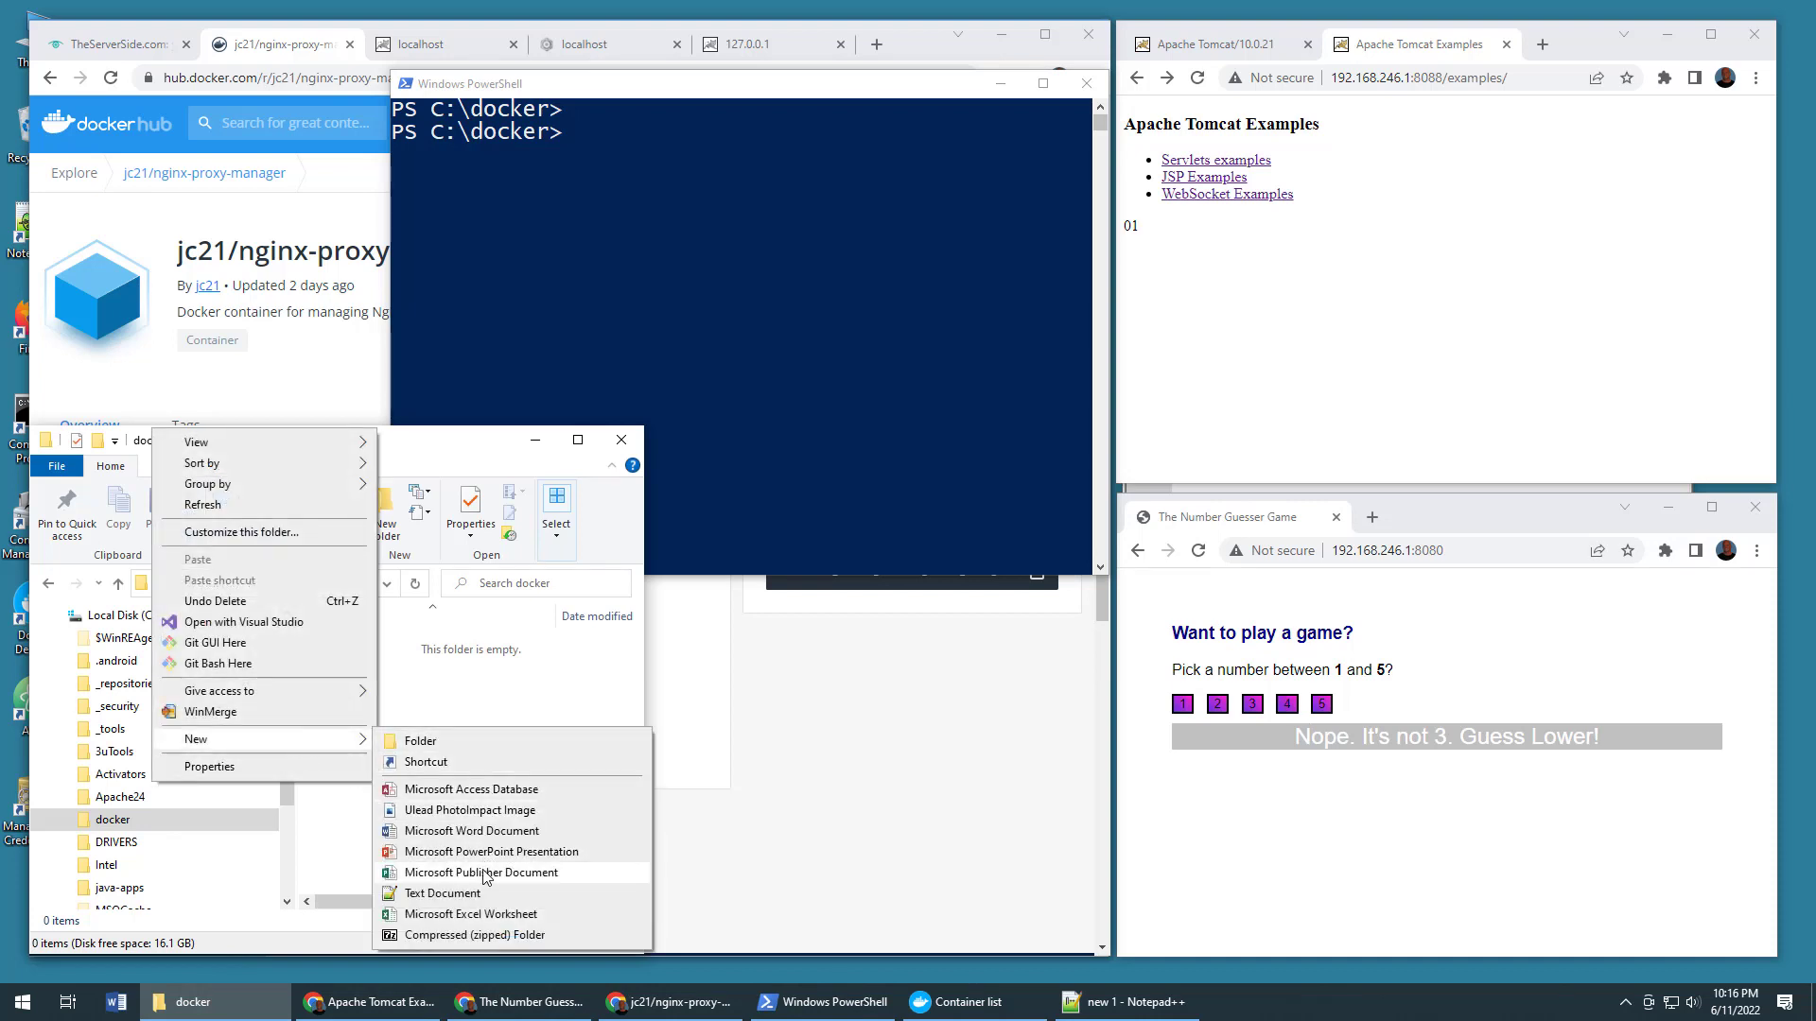
left_click(443, 893)
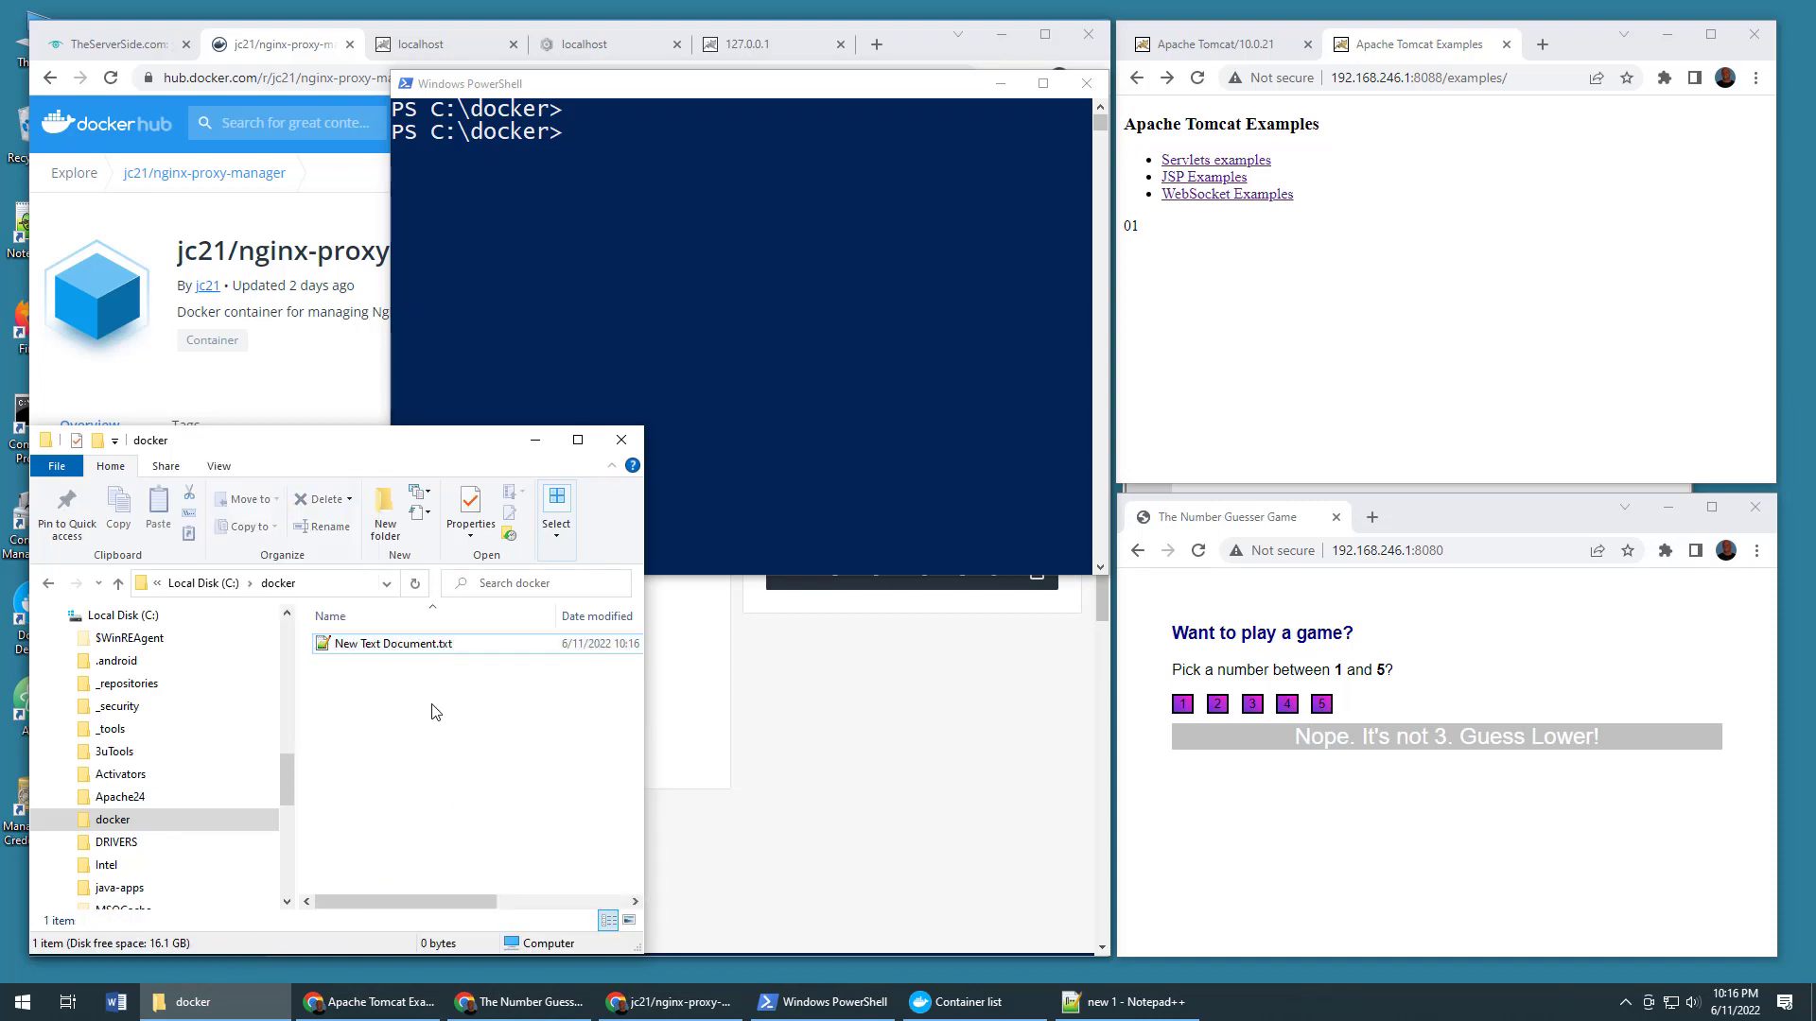
left_click(393, 643)
type("docker-compose.yaml")
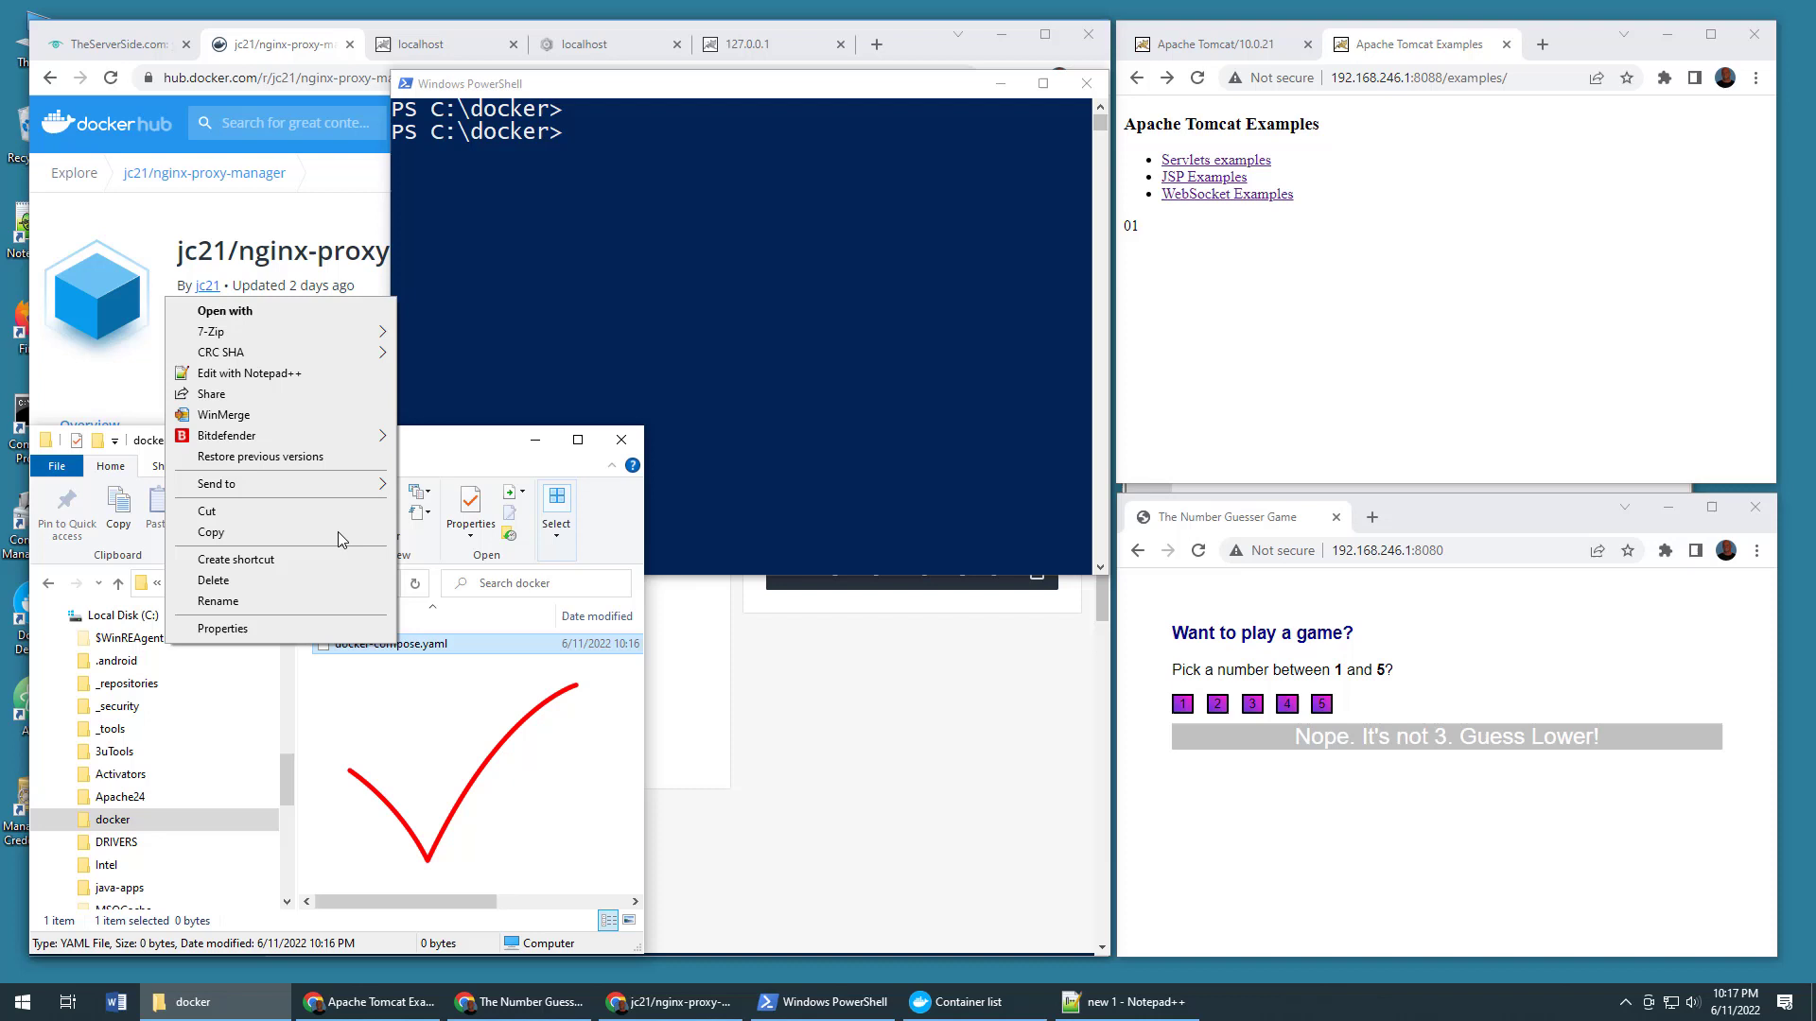
Step: Edit docker-compose.yaml in Notepad++, starting with version: '3' for the nginx-proxy-manager service
left_click(250, 373)
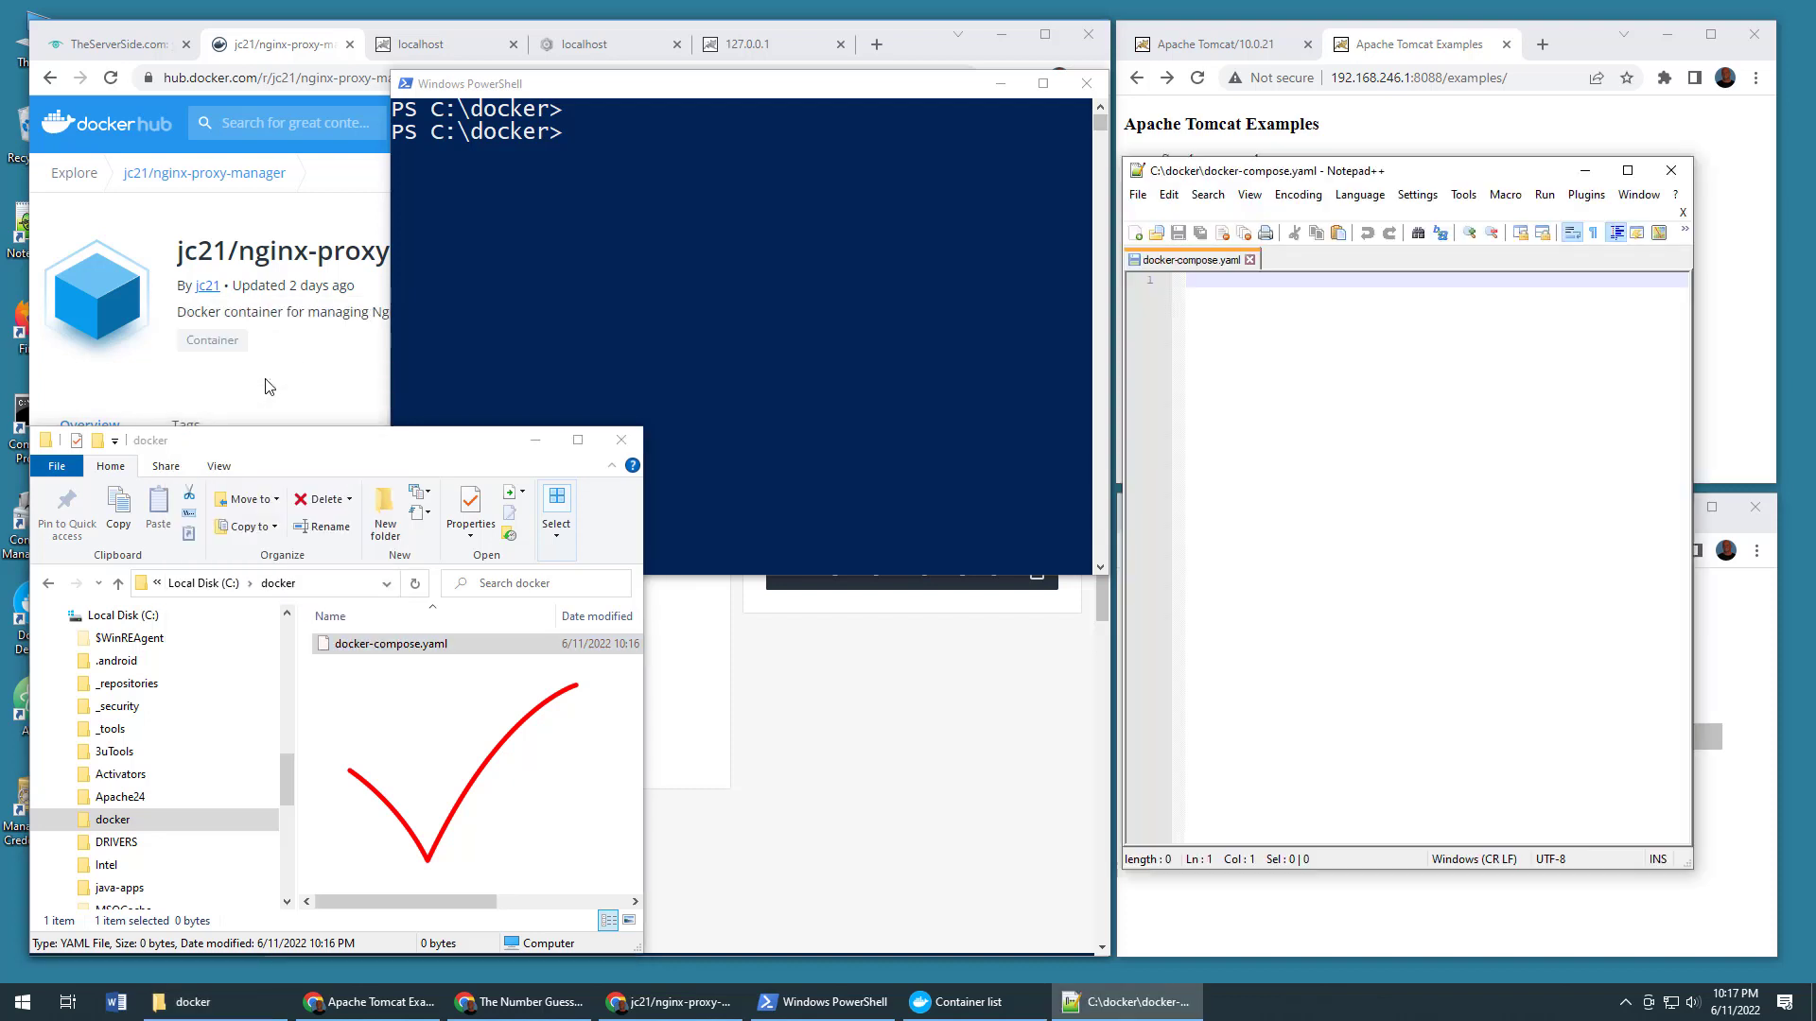
type("version: '3'")
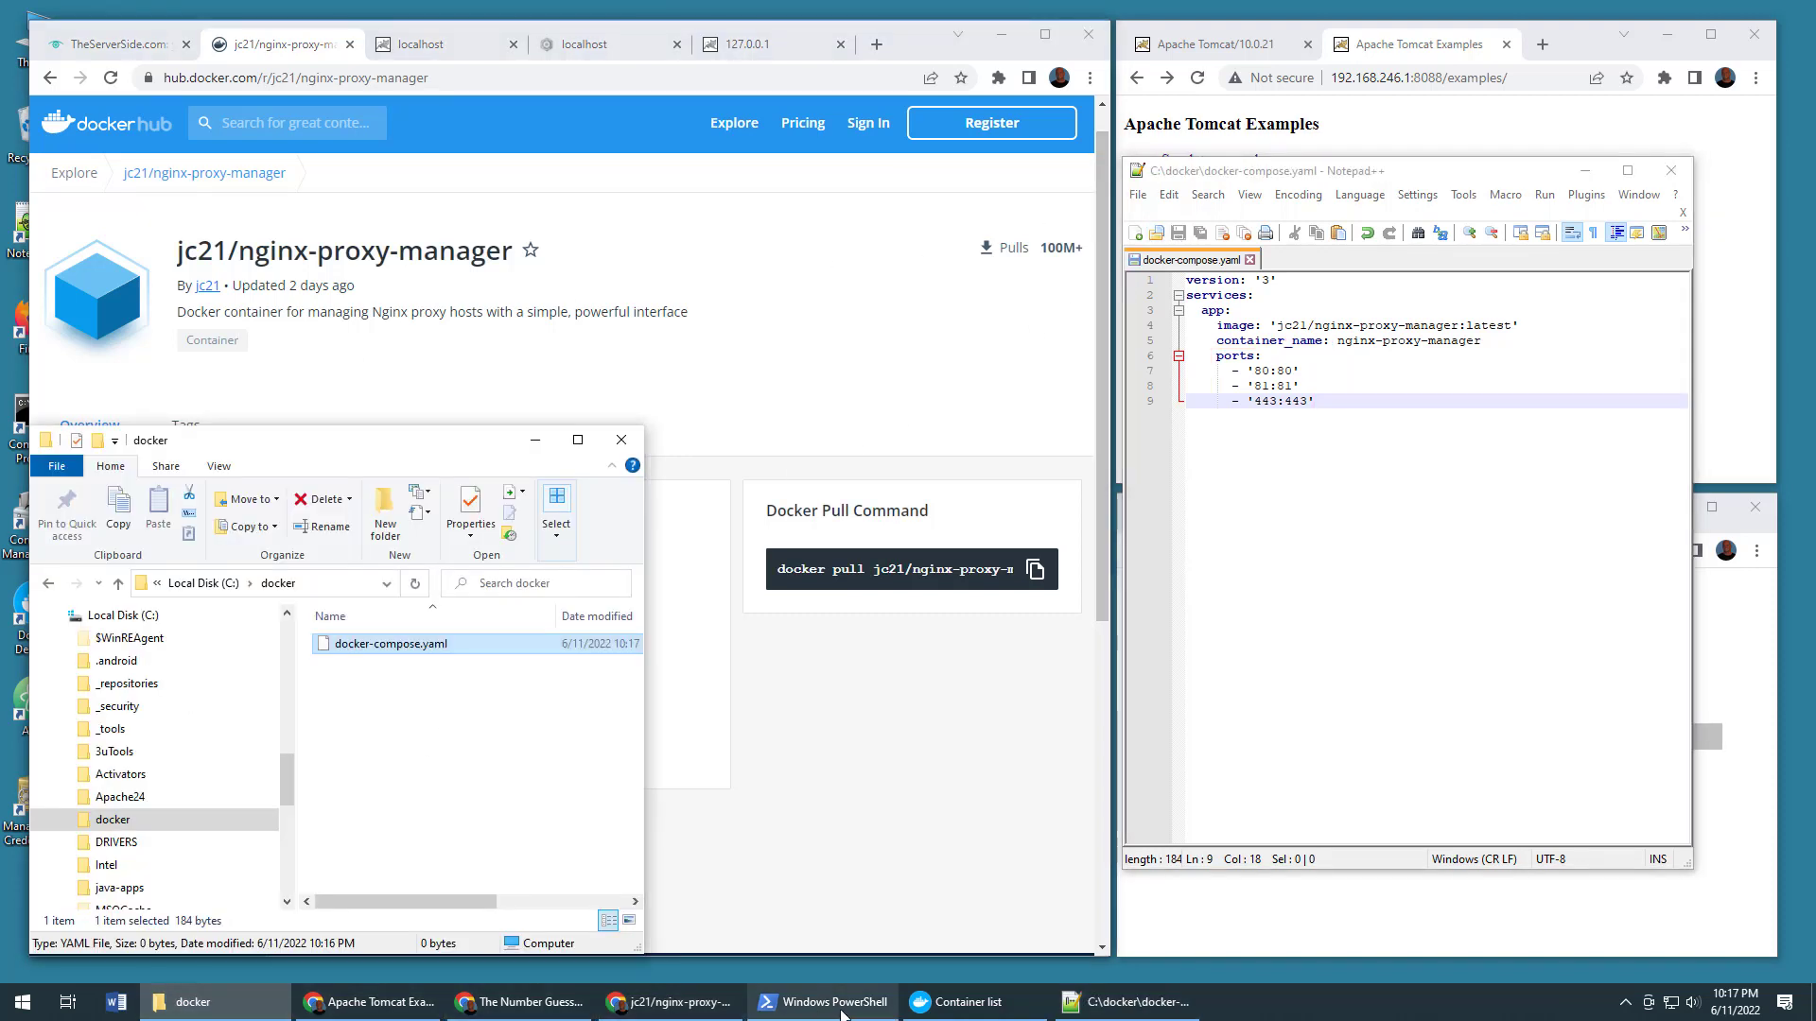
Step: Run 'docker compose up' in C:\docker and watch the container startup logs
left_click(823, 1002)
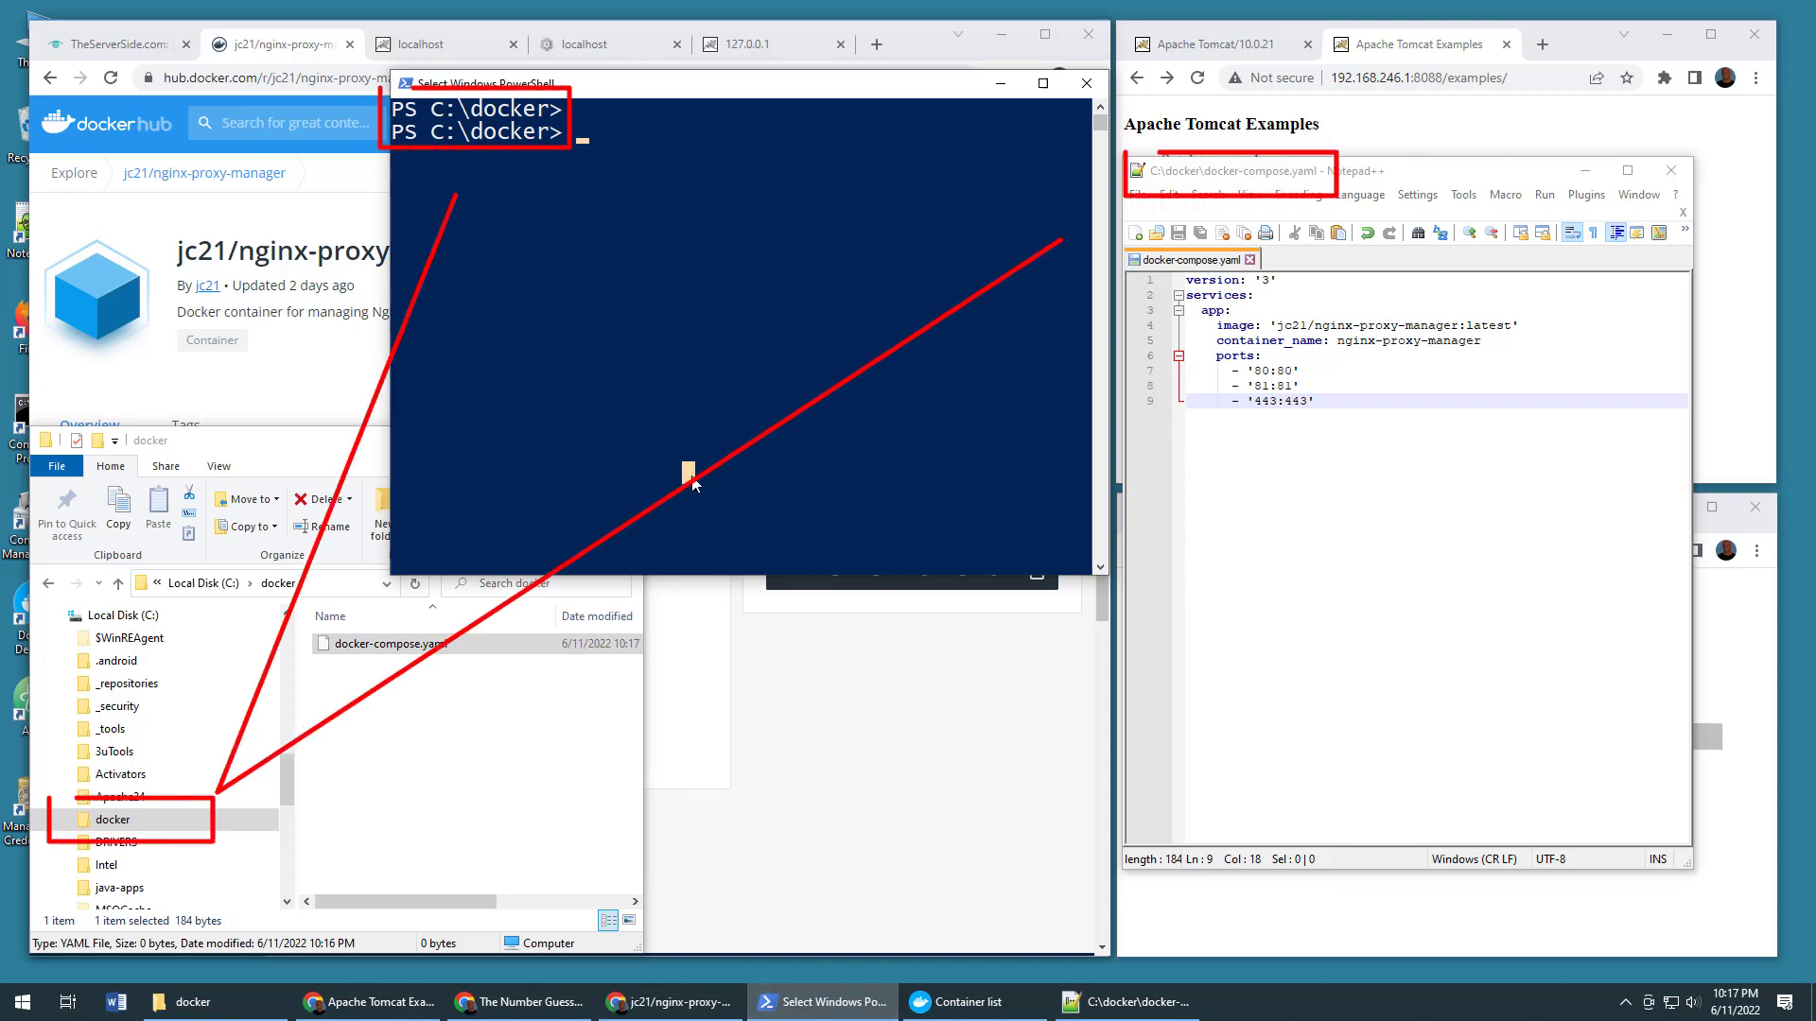
type("docker com")
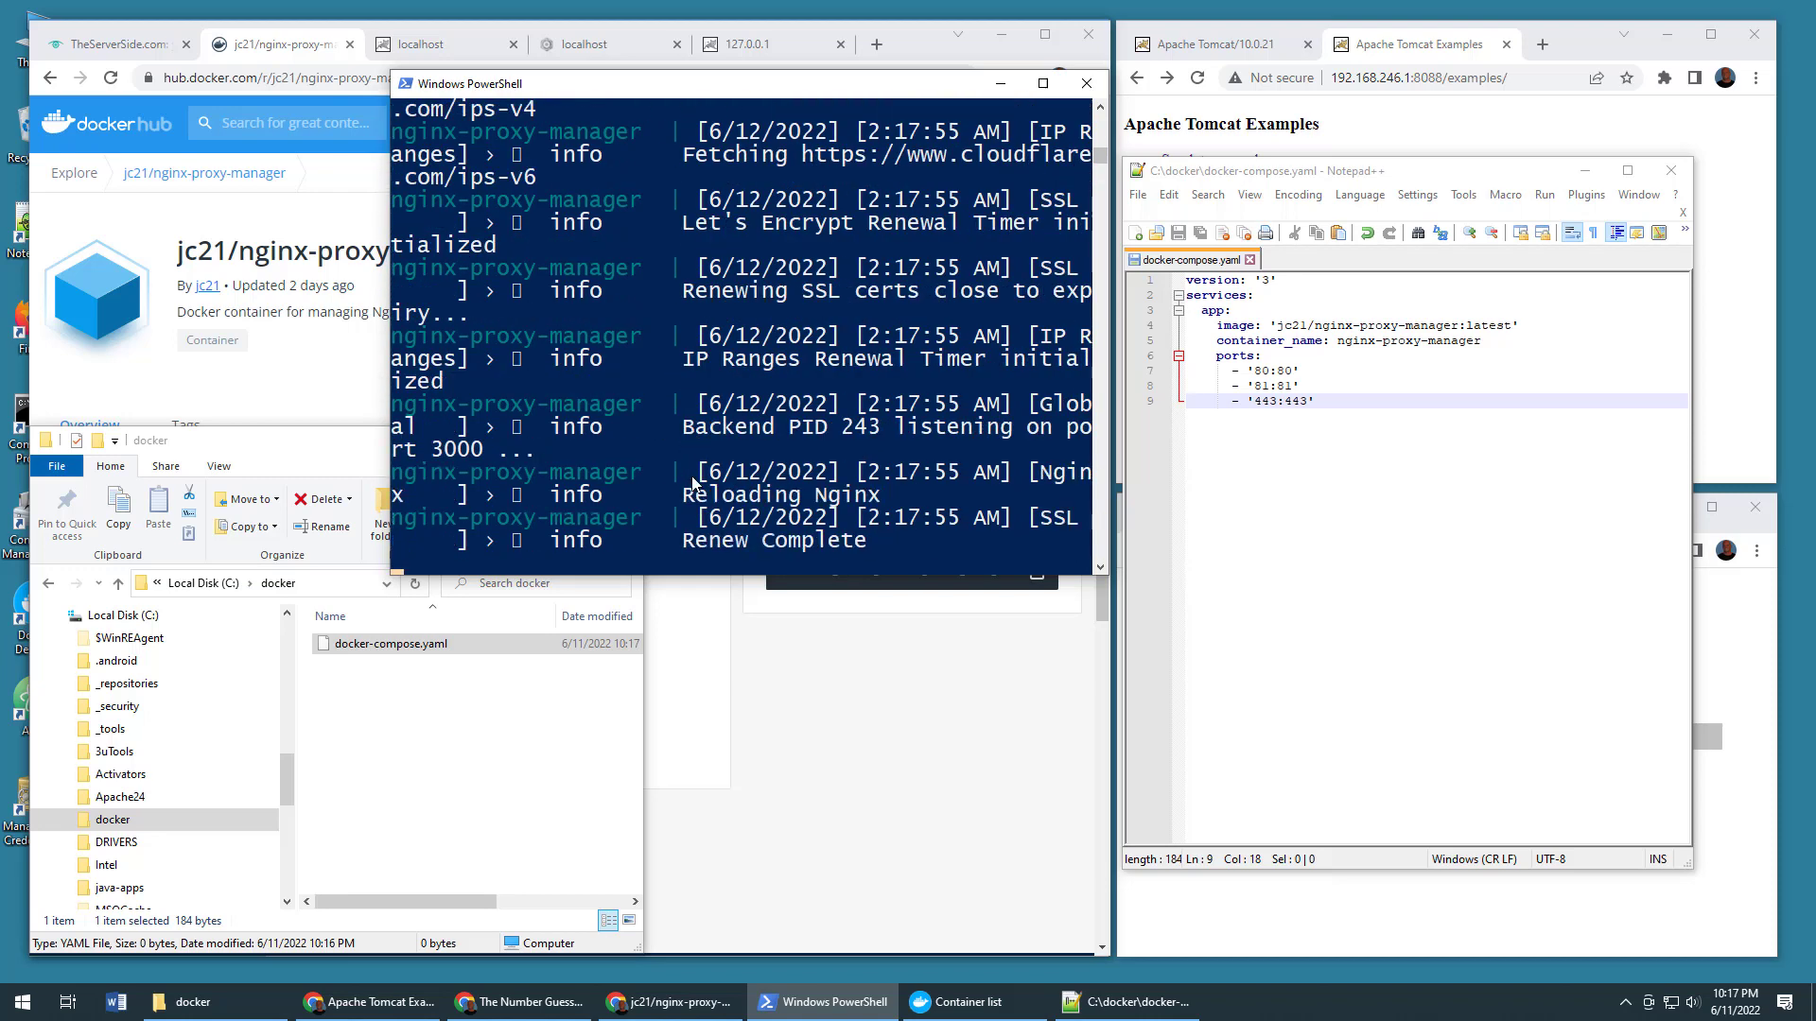
left_click_drag(575, 327, 906, 120)
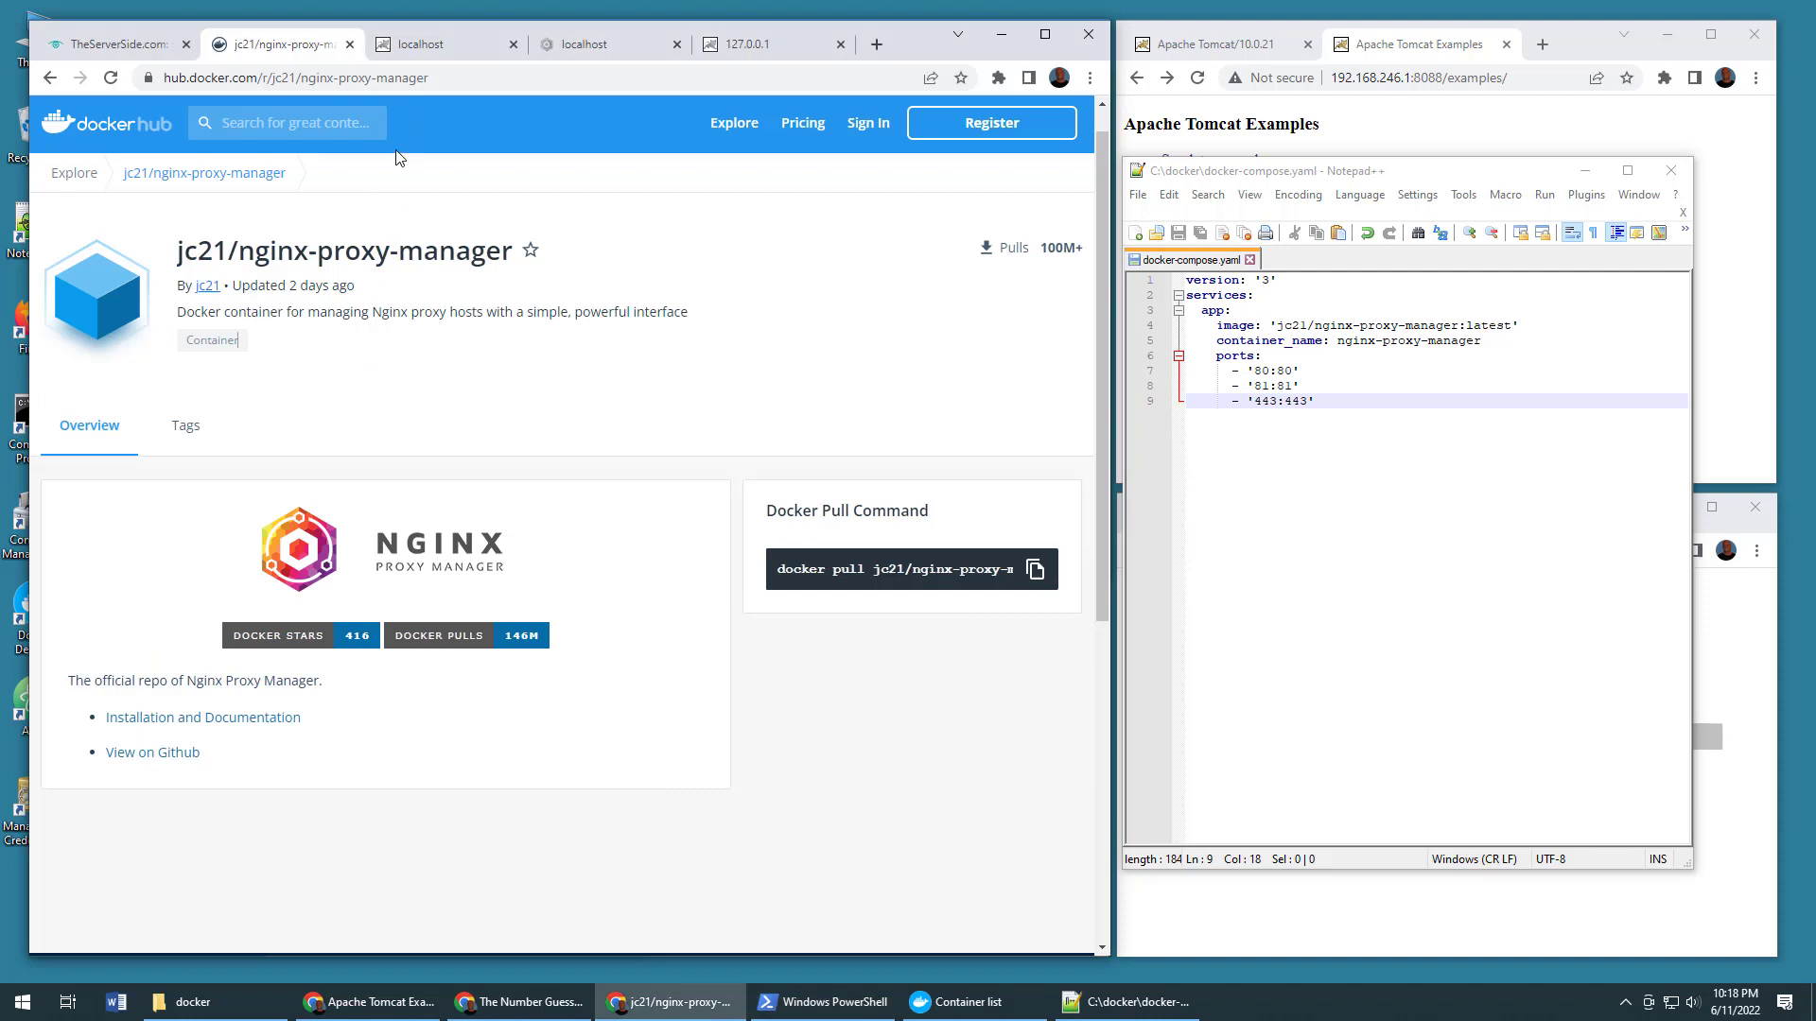
Step: Reload localhost to see the Nginx Proxy Manager Congratulations default site
left_click(445, 44)
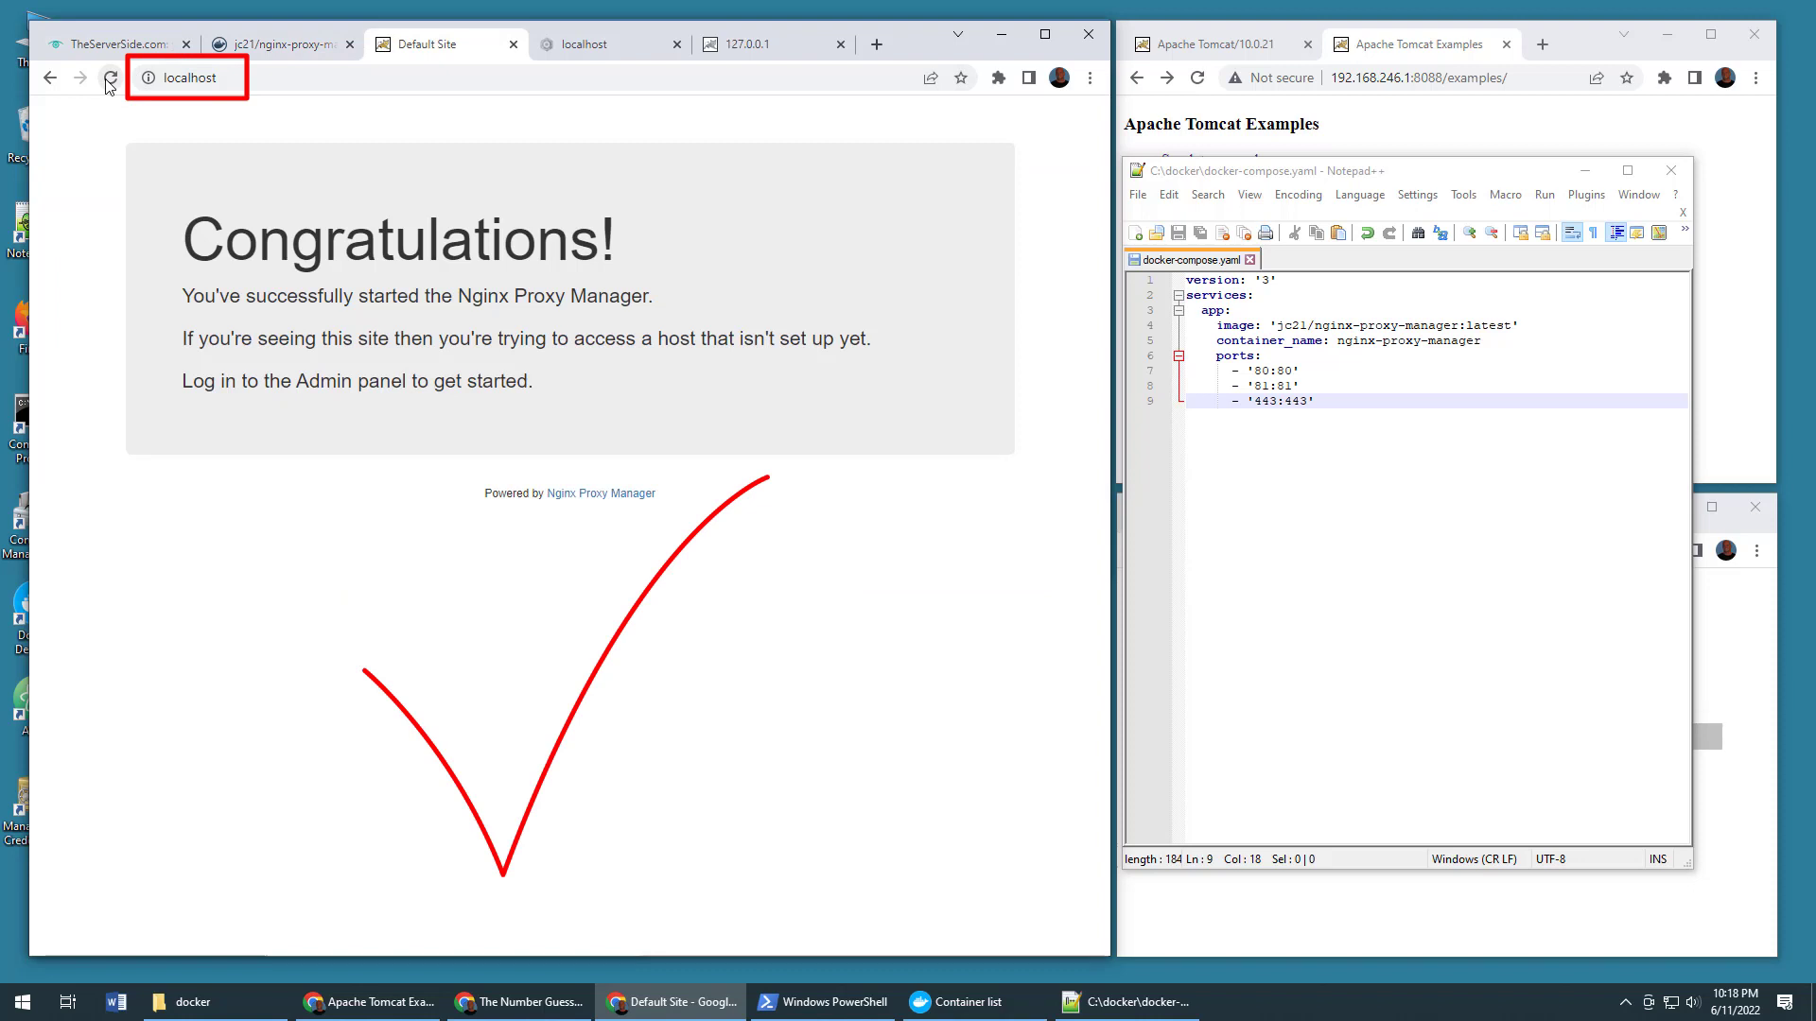
left_click(189, 77)
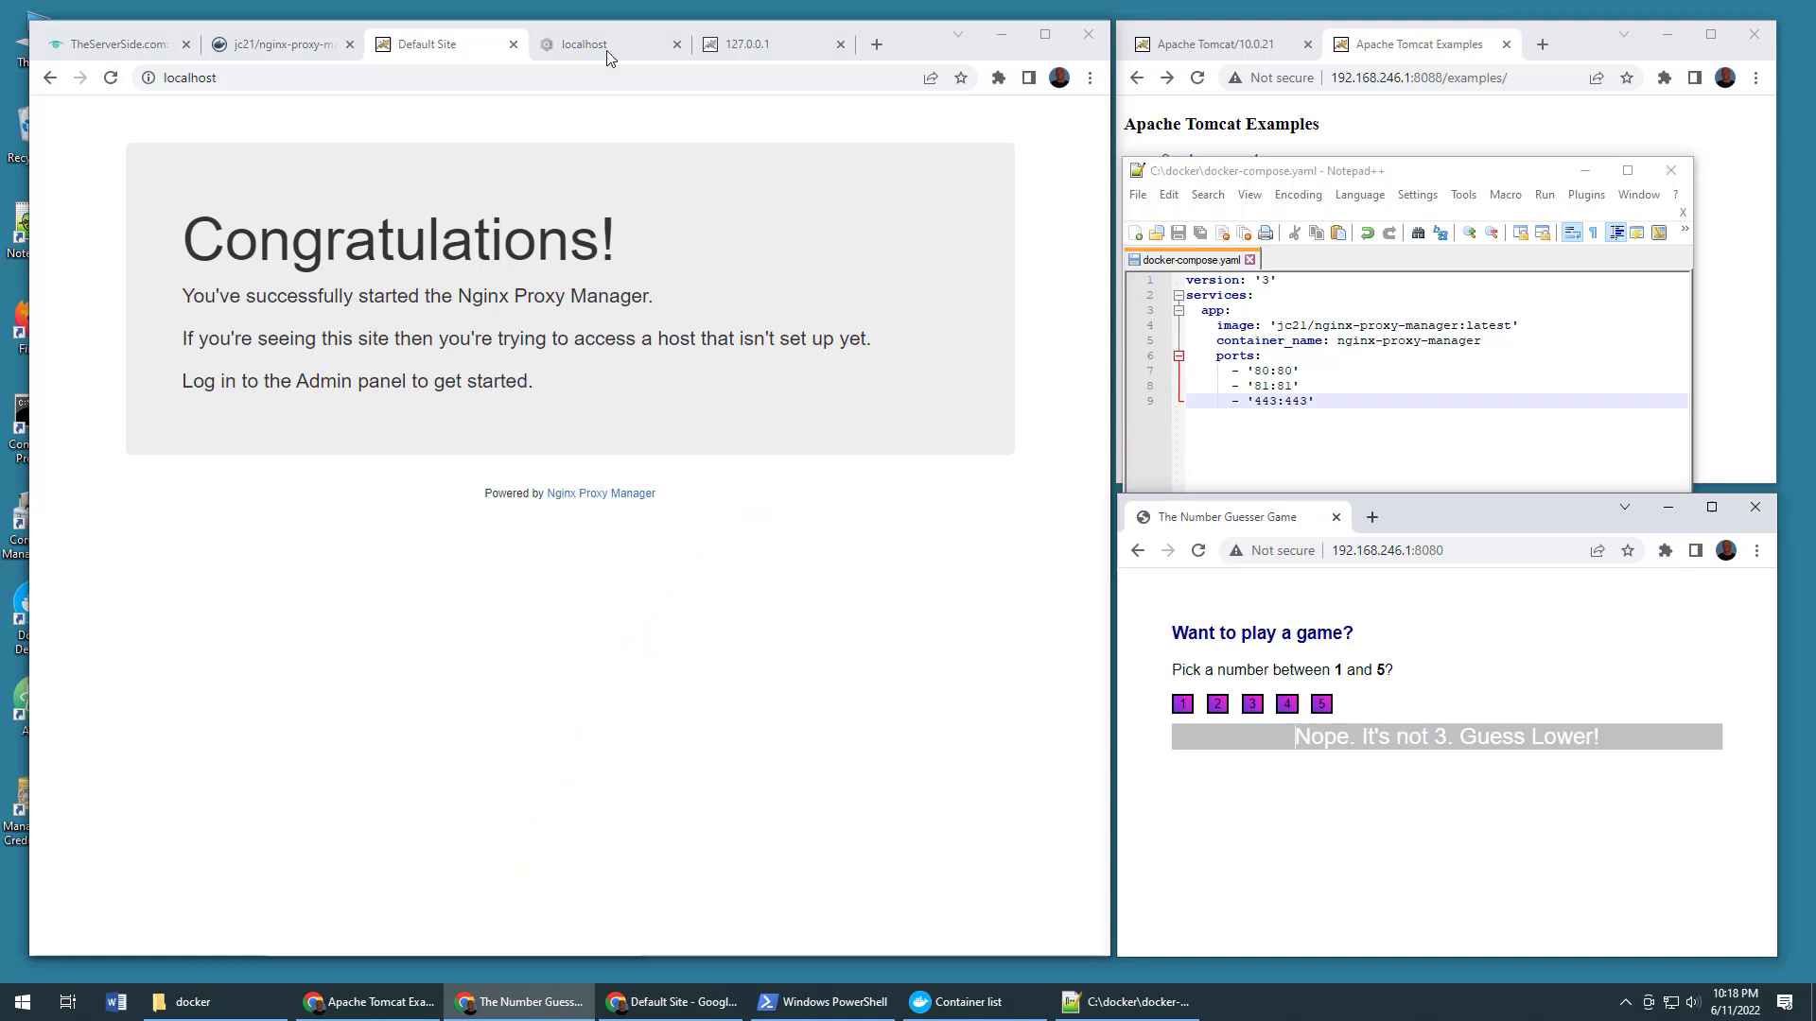
Step: Sign in to the admin panel on localhost:81 with the default admin credentials
left_click(602, 43)
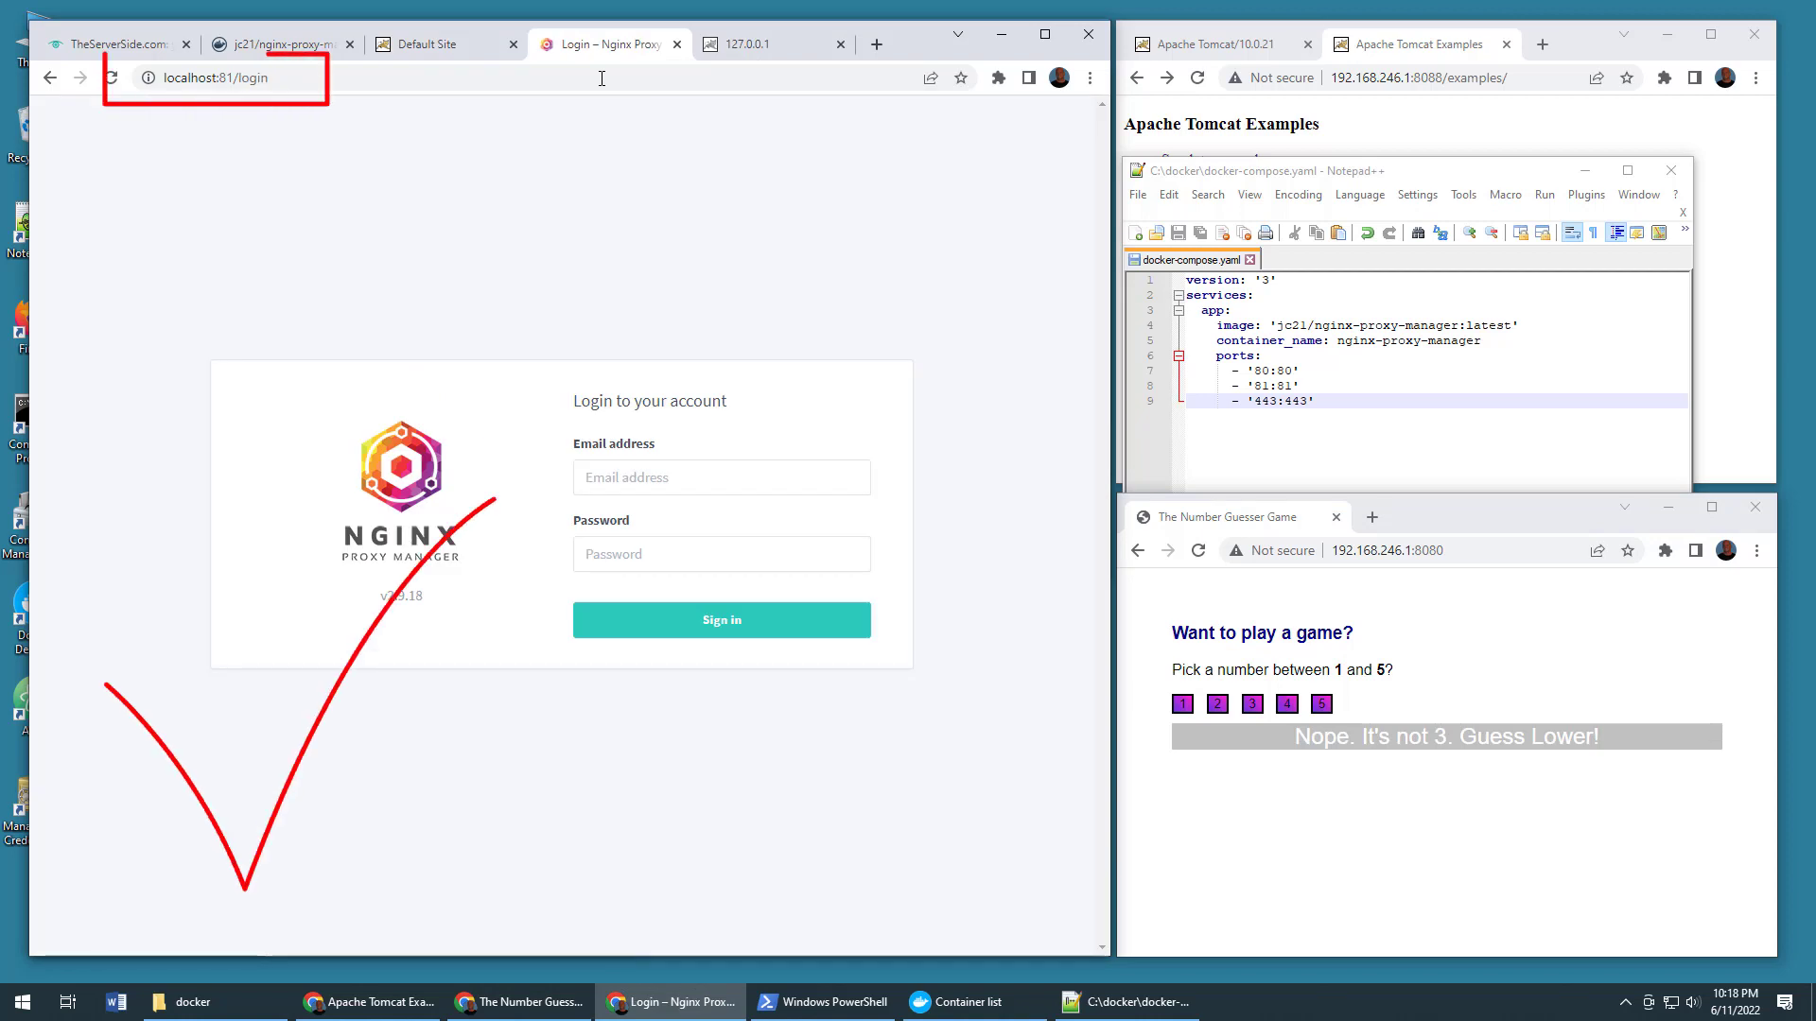
left_click(721, 477)
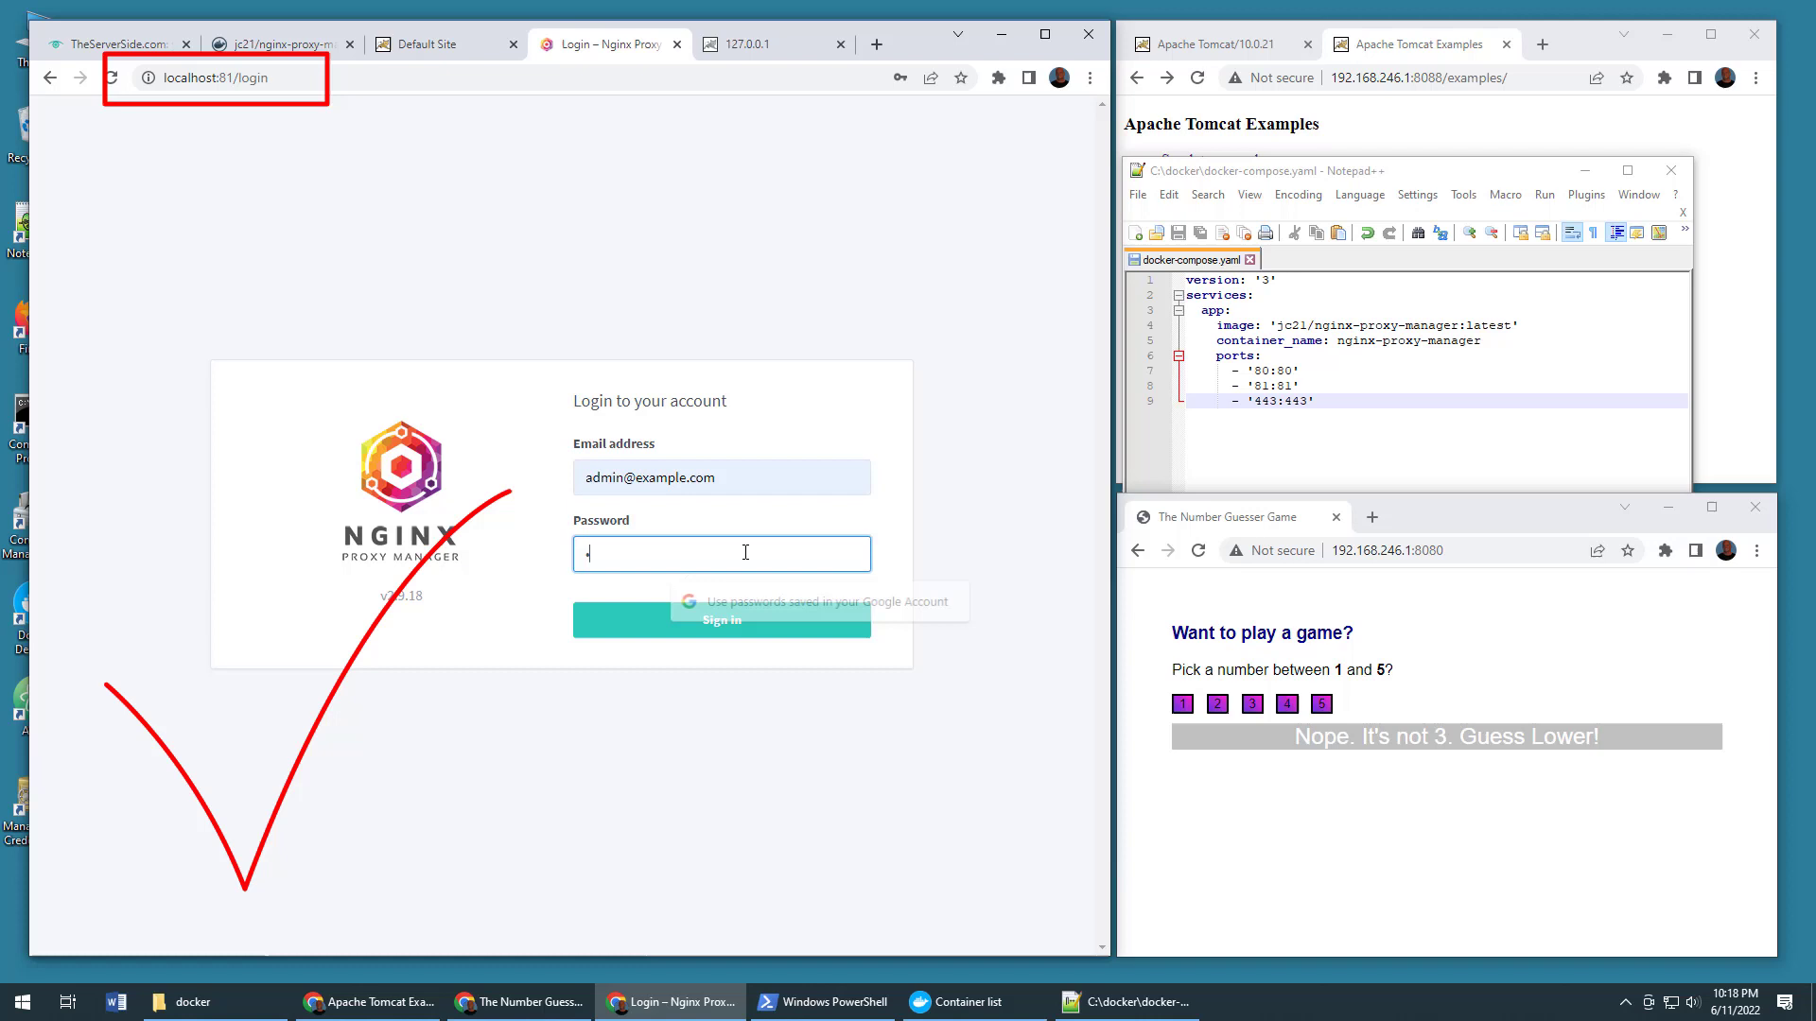
left_click(721, 621)
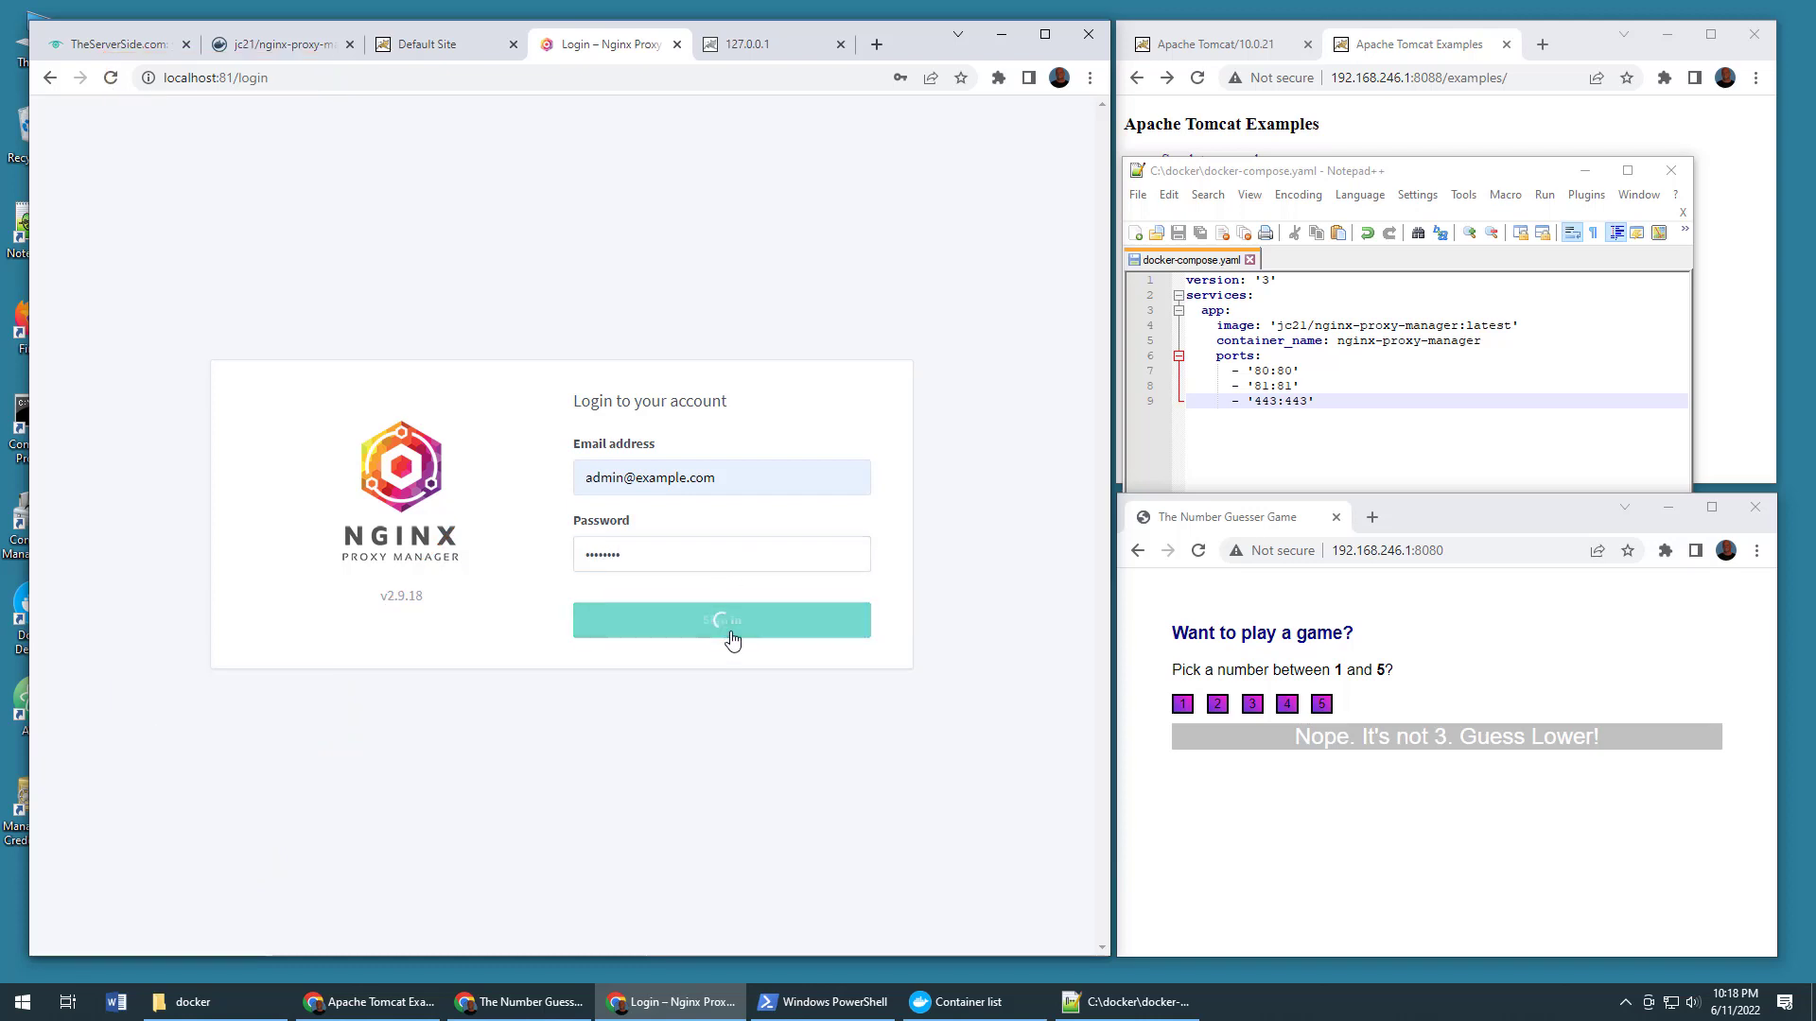
left_click(721, 620)
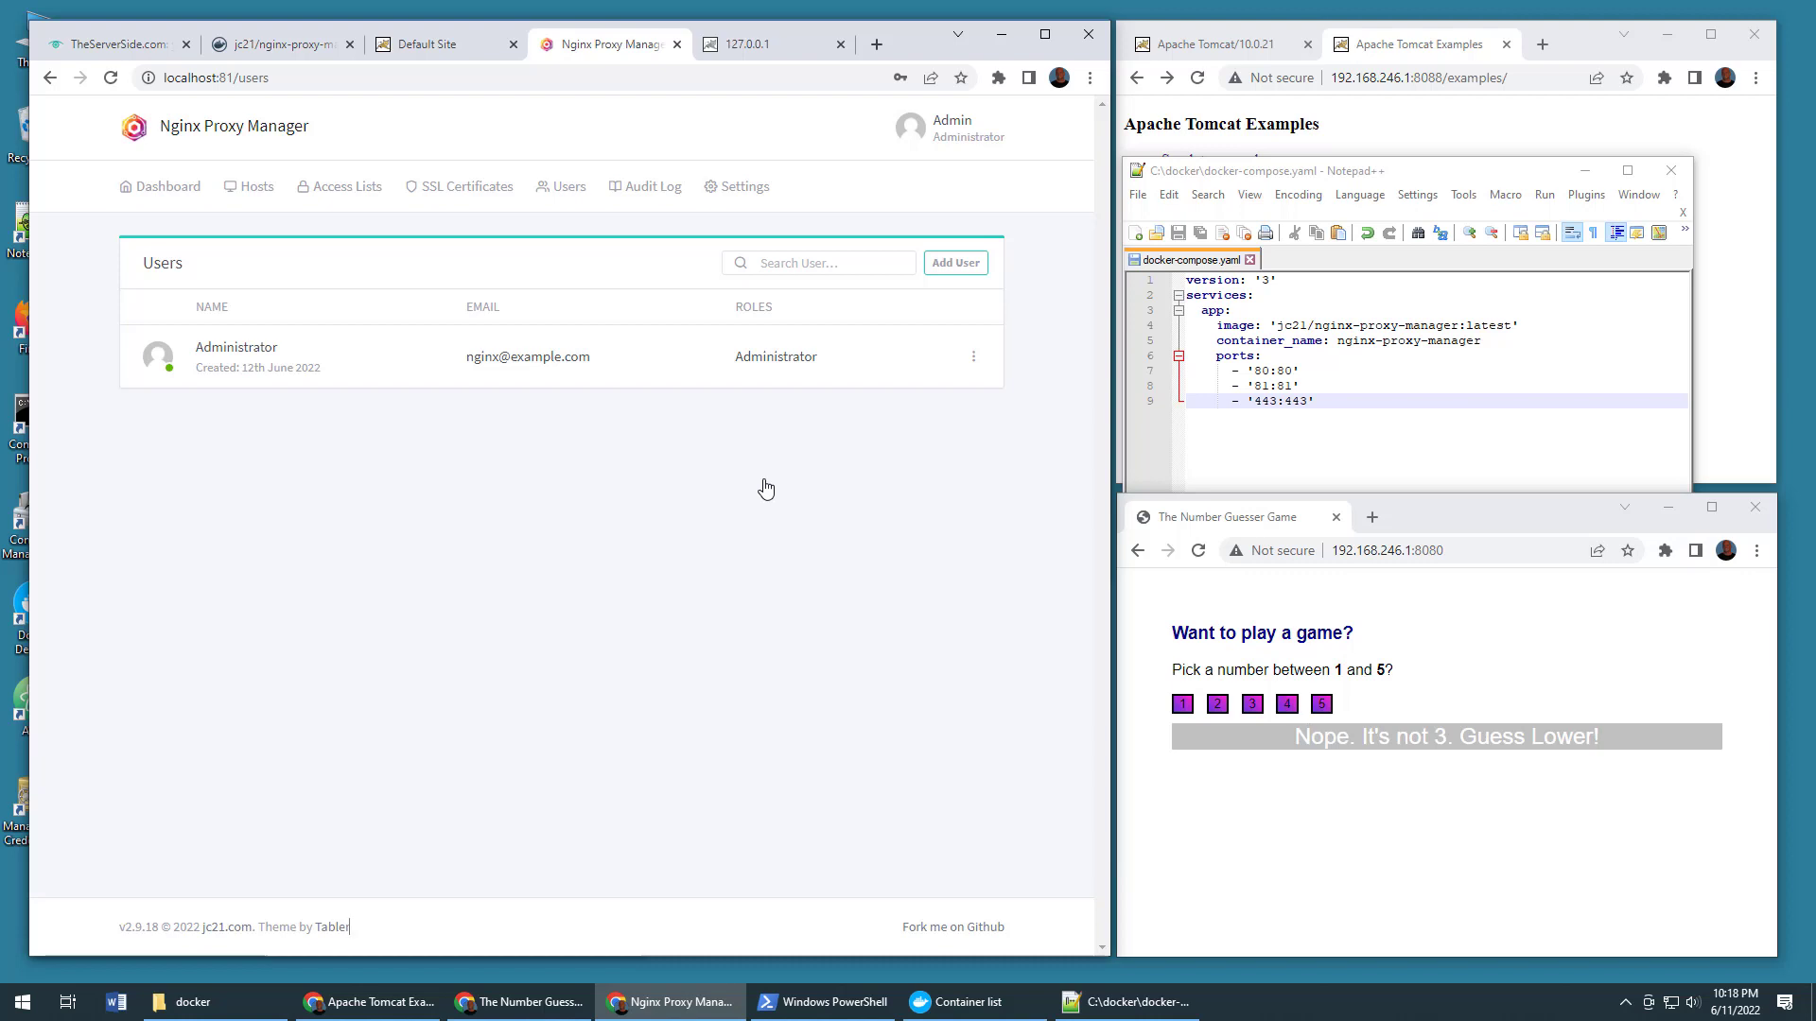
mouse_move(484, 387)
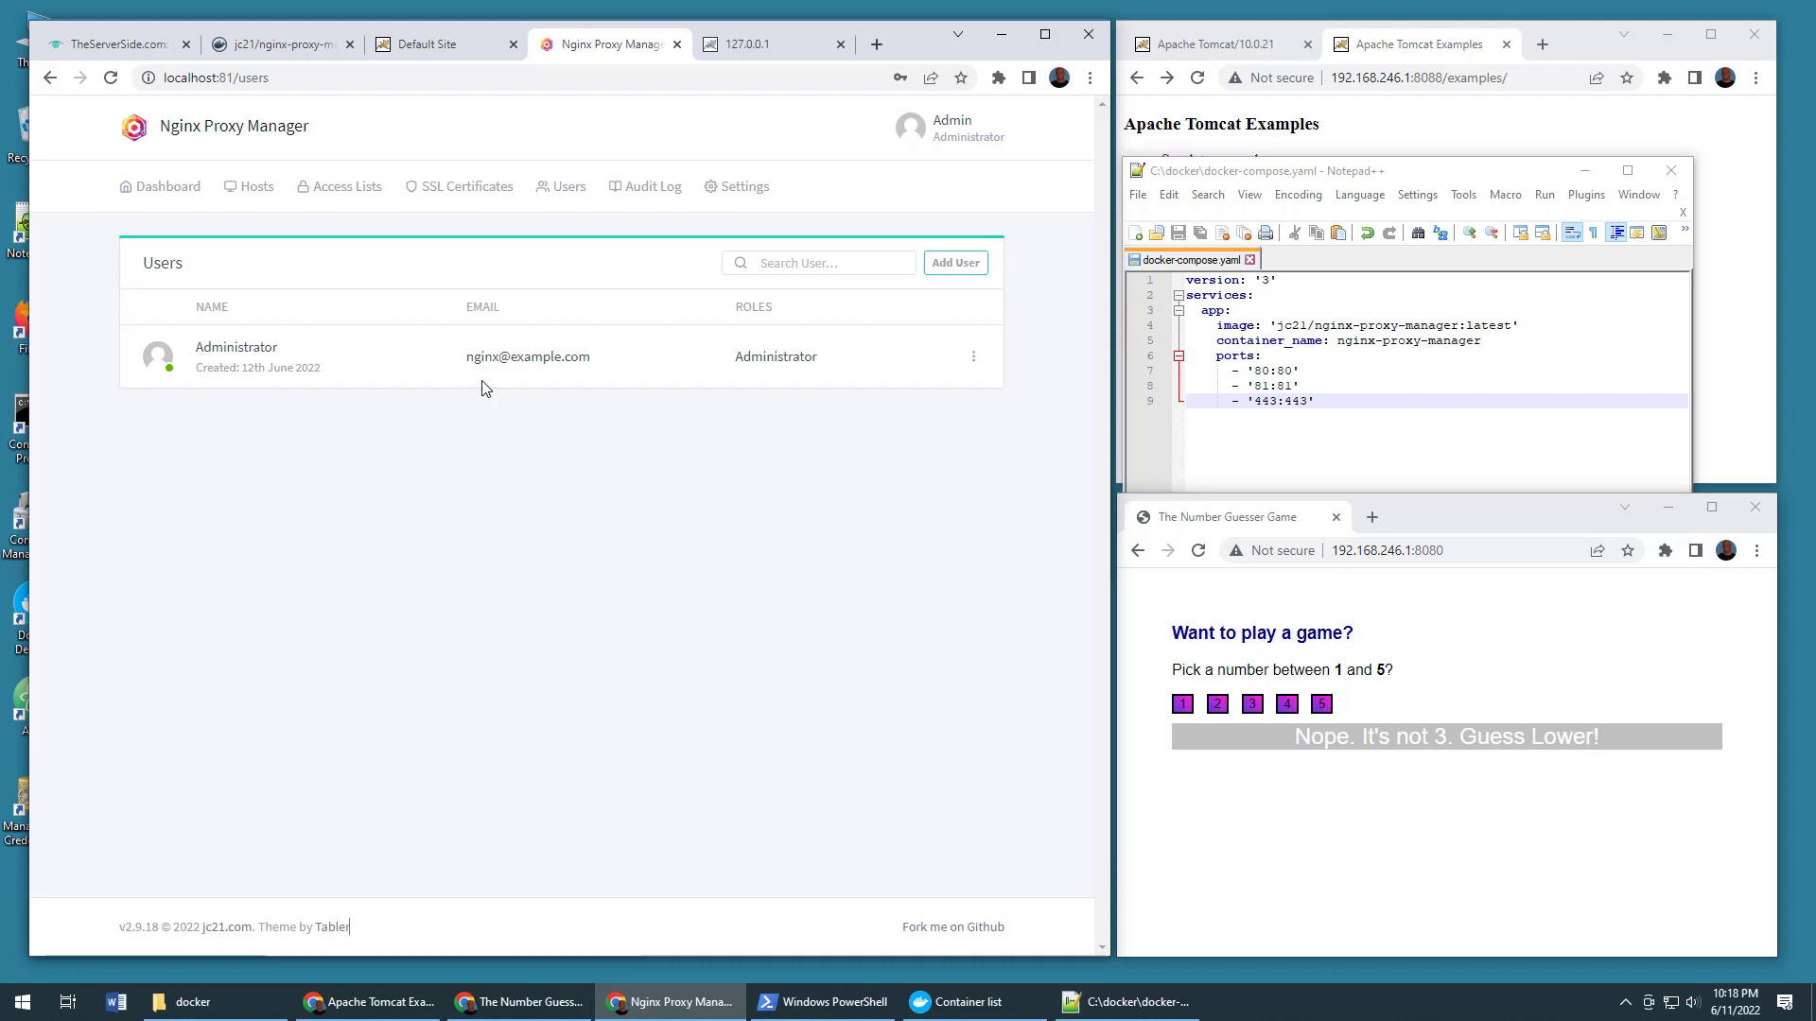
Step: View the dashboard with zero hosts, glance at the localhost default site, and return
left_click(166, 185)
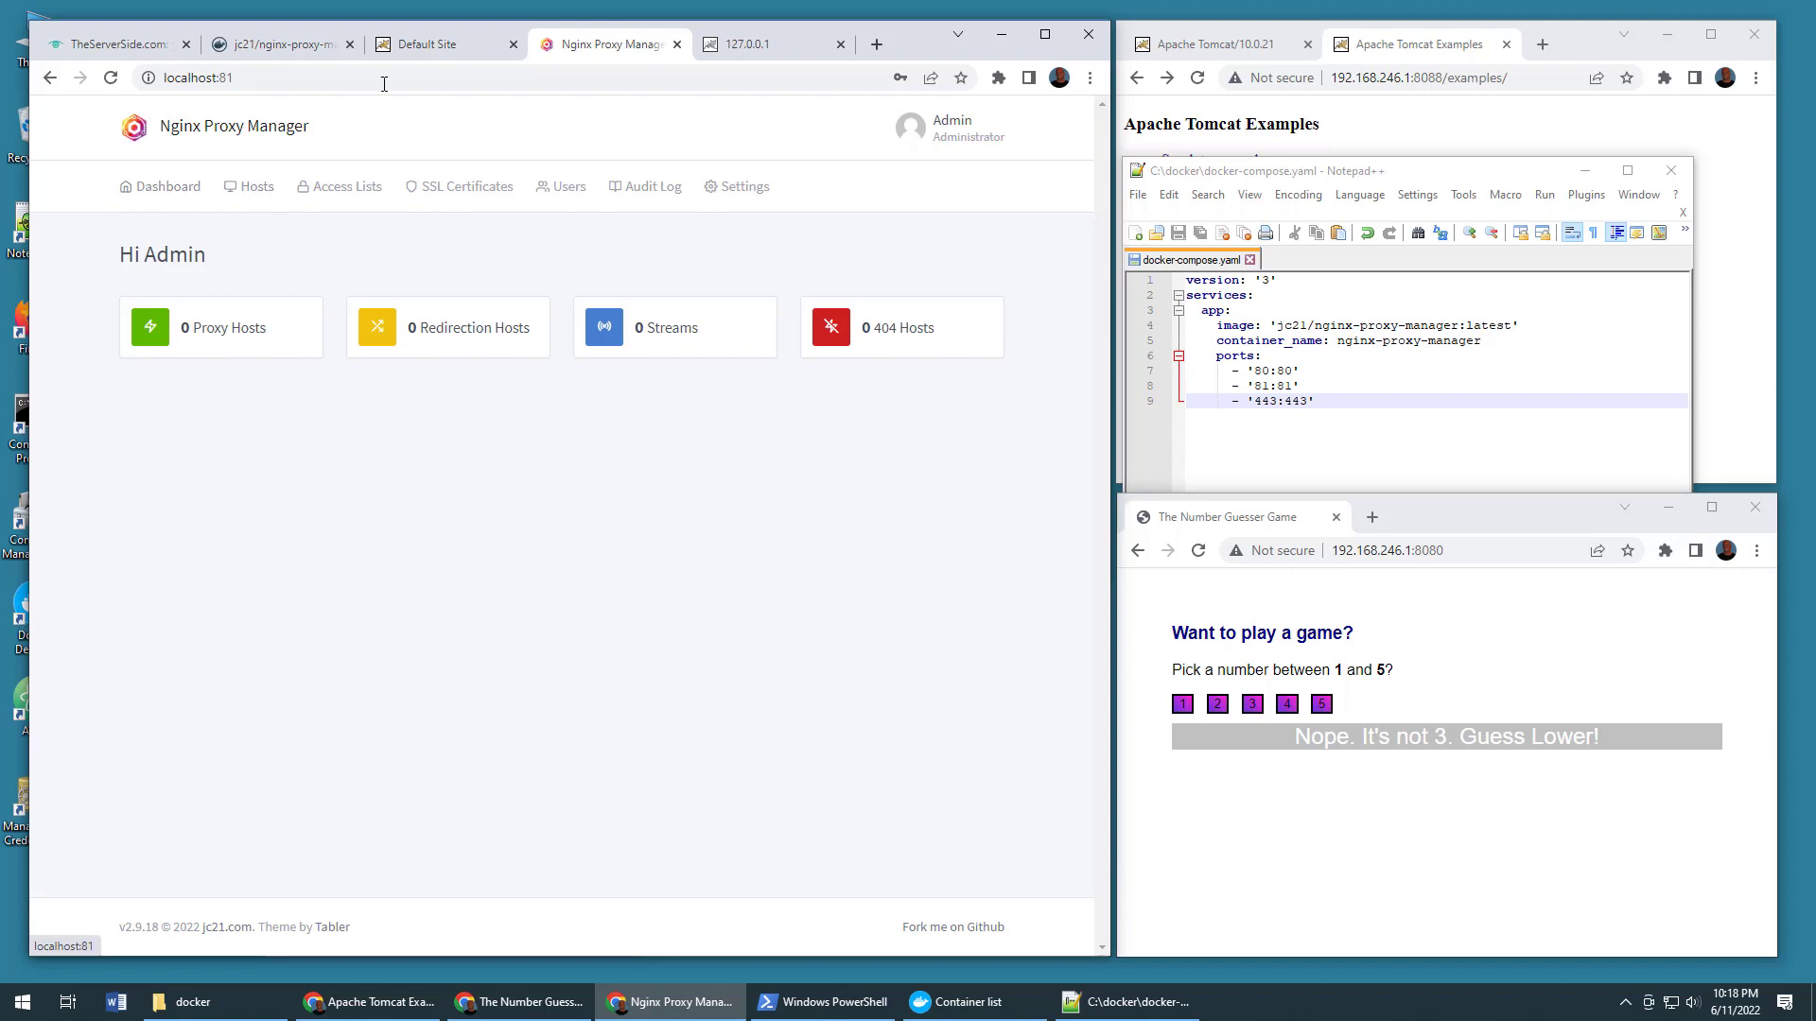
left_click(437, 43)
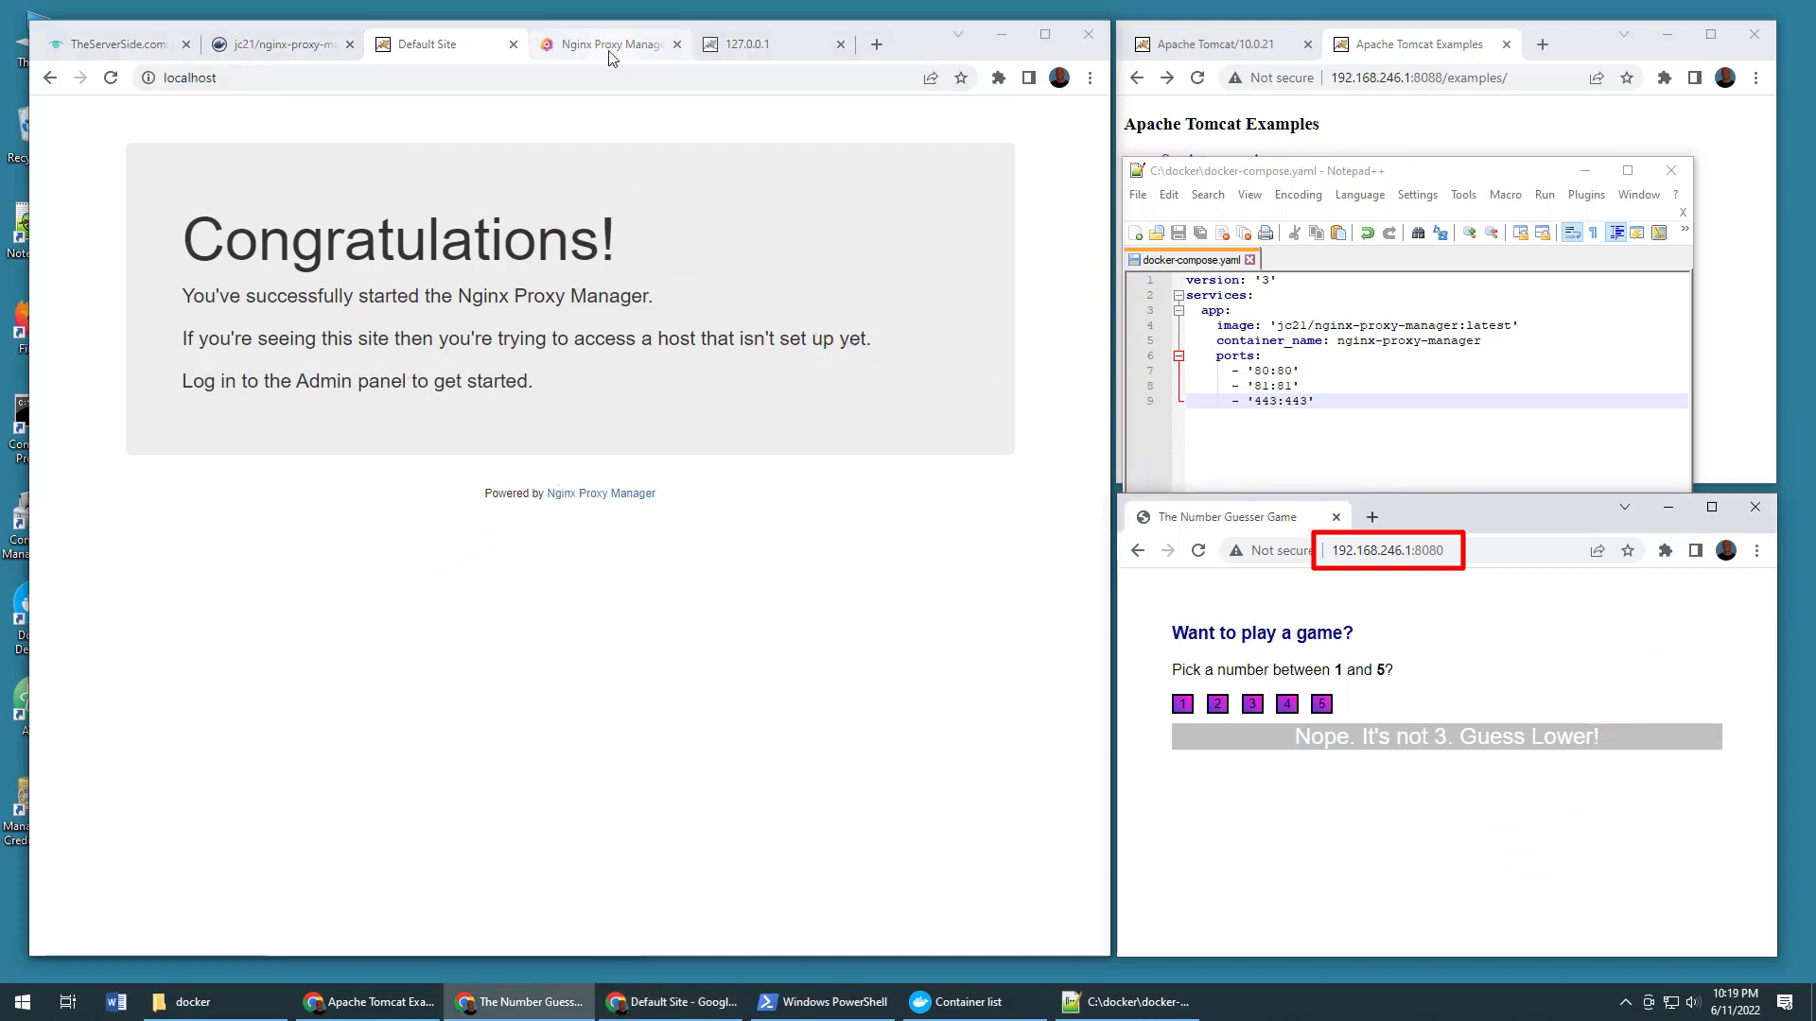
left_click(602, 44)
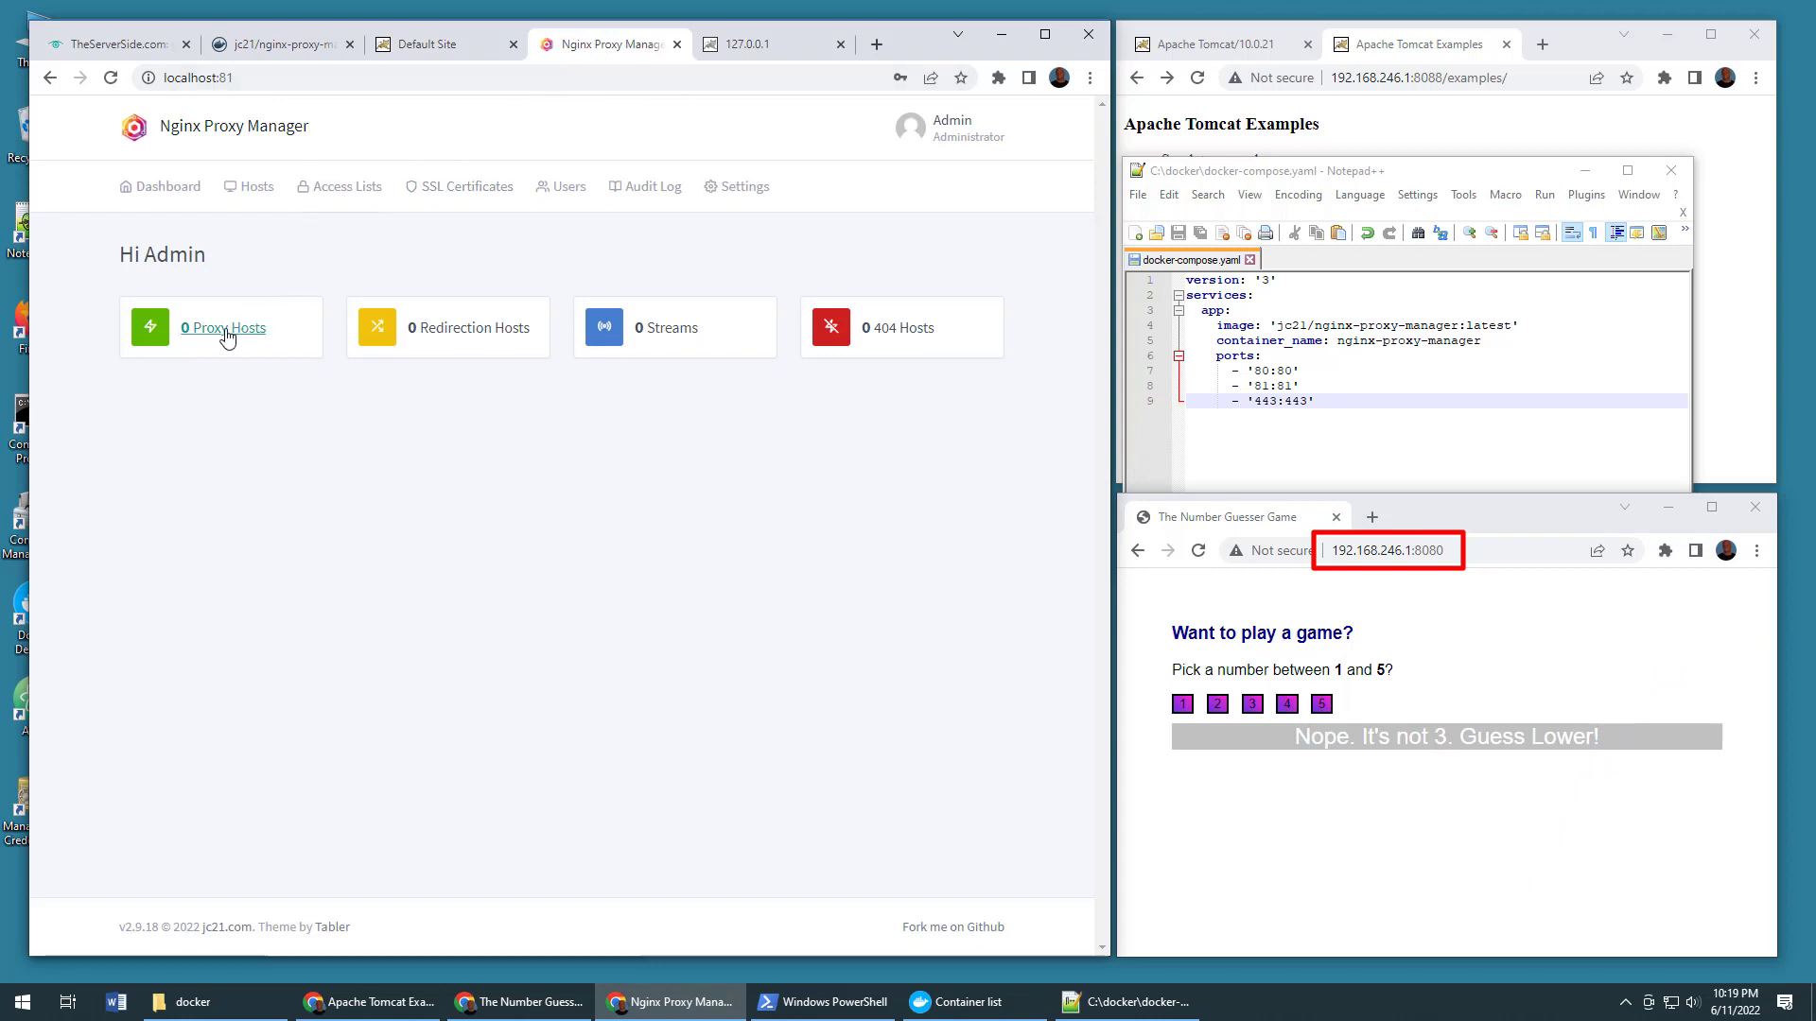
Step: Start a new proxy host with domain name localhost
left_click(223, 328)
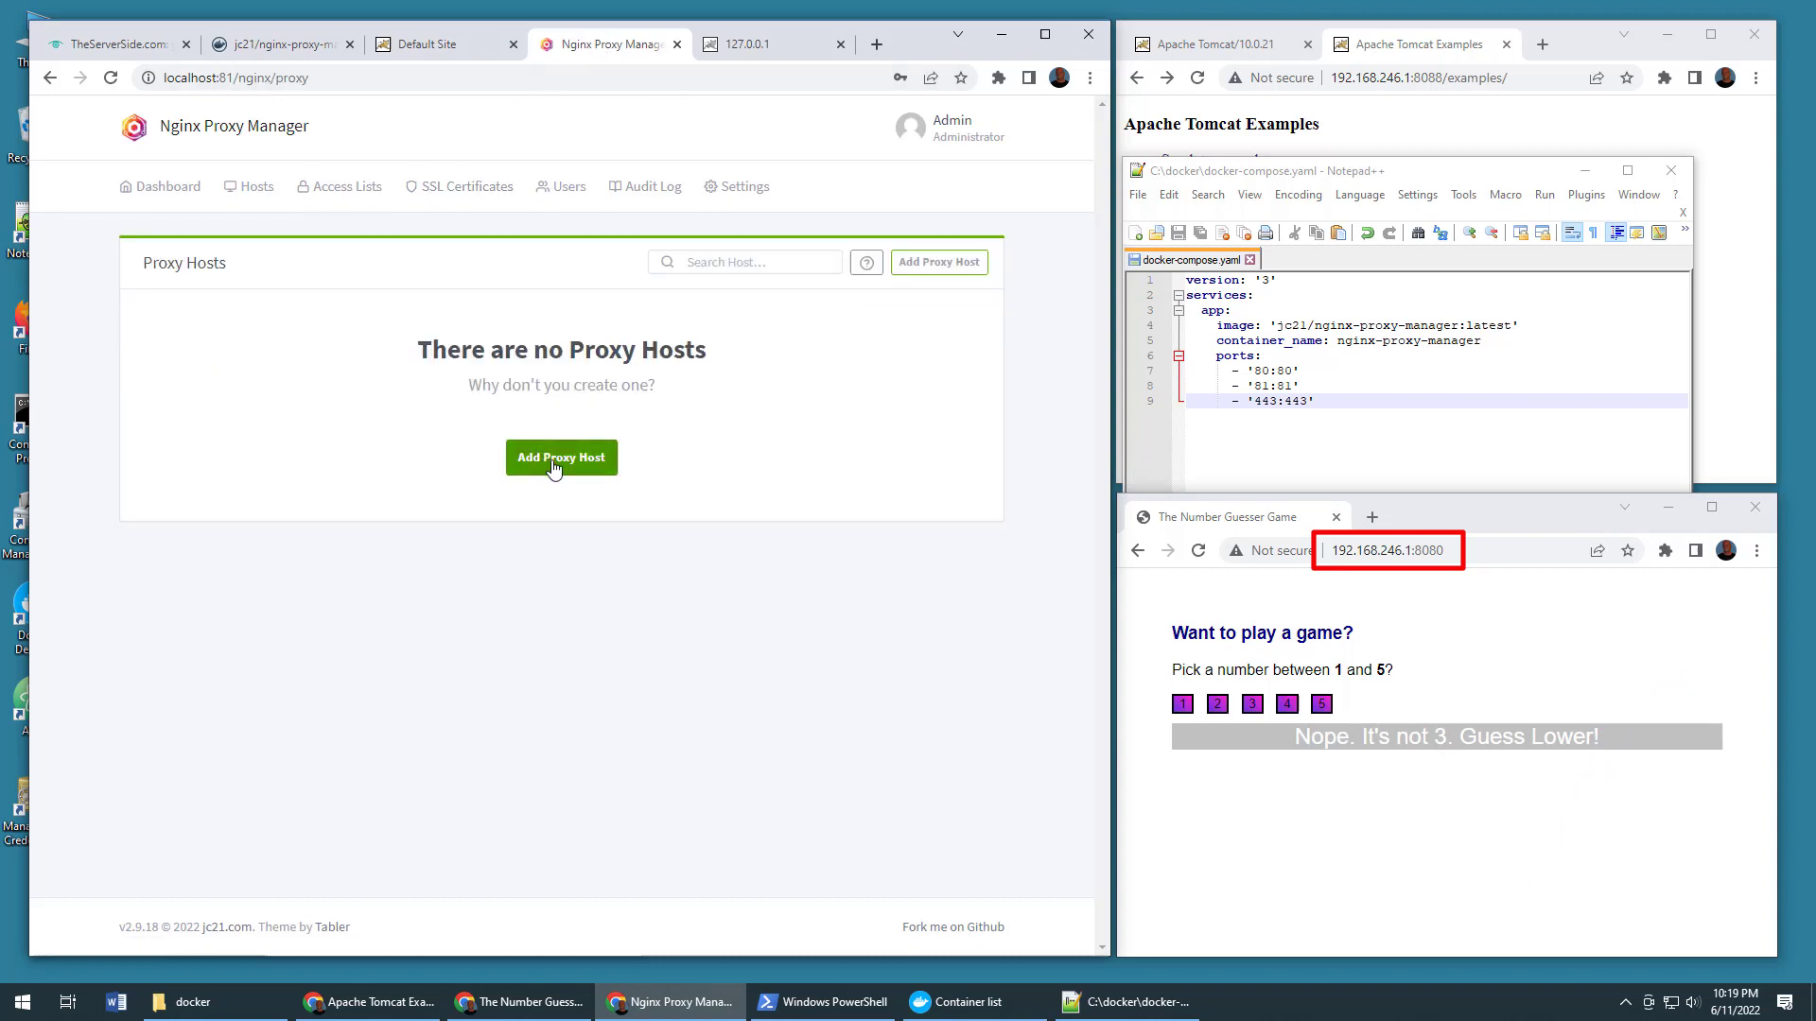
left_click(560, 456)
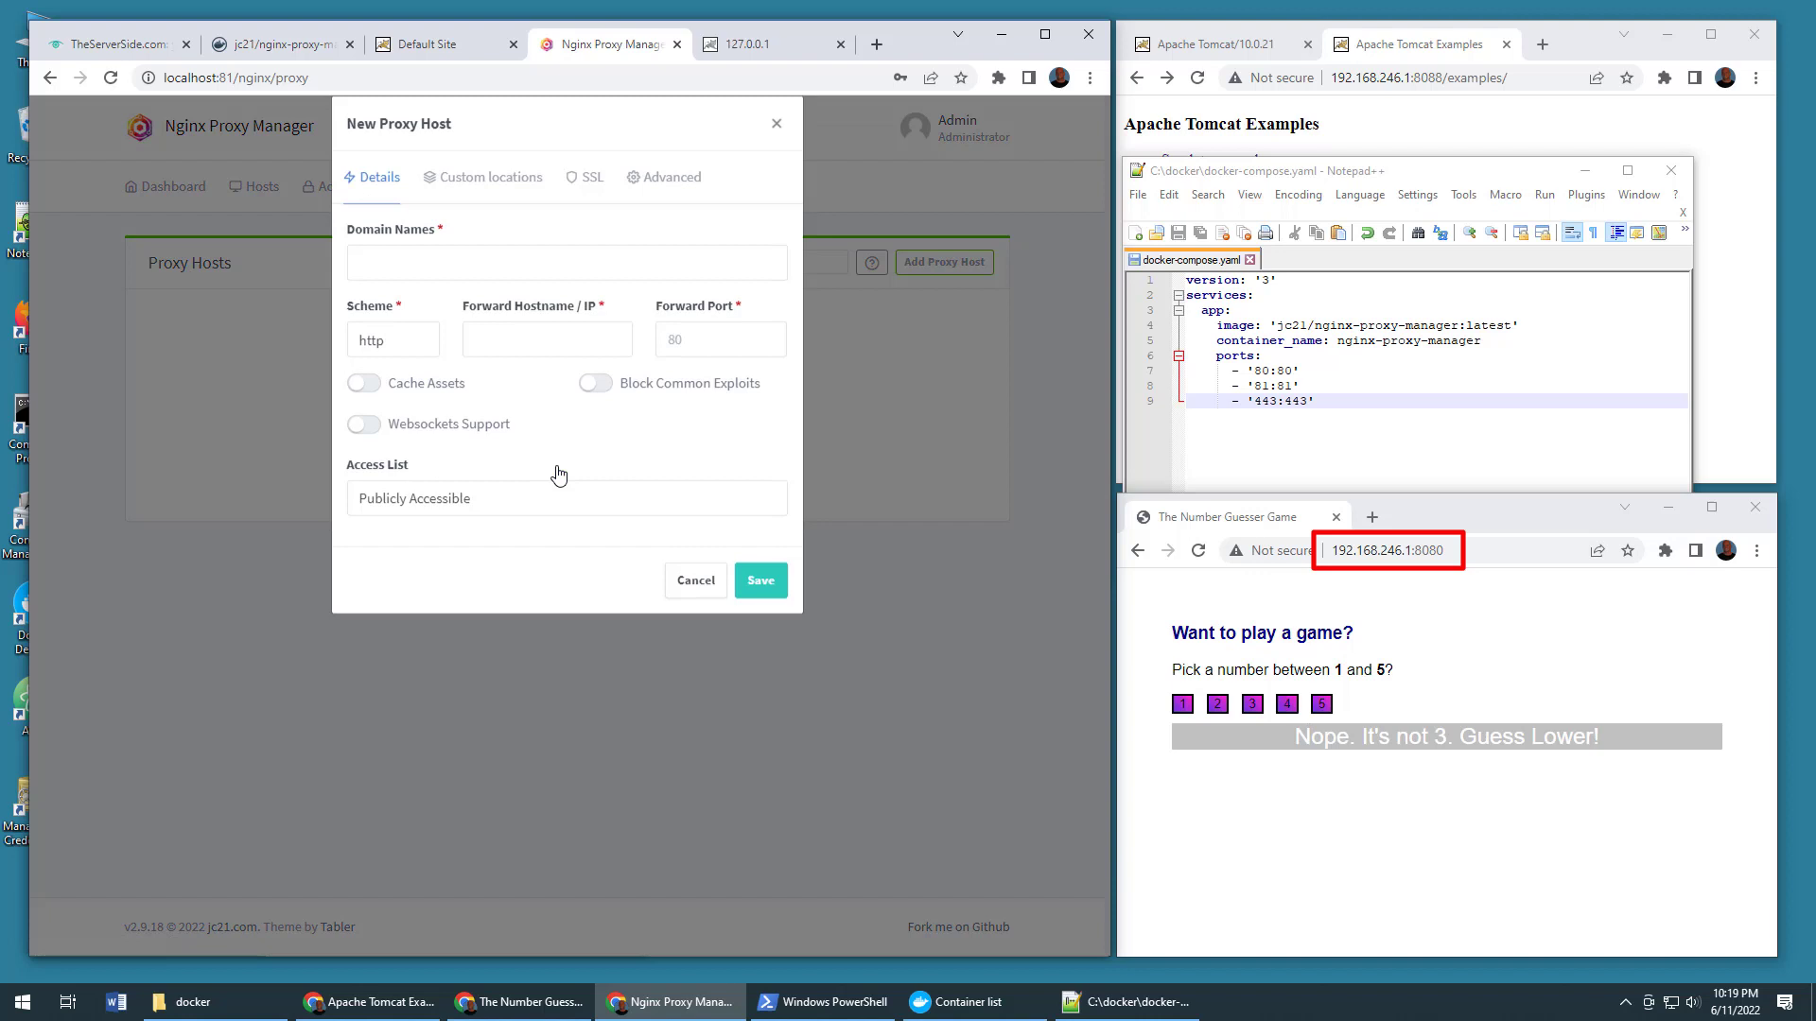
left_click(565, 287)
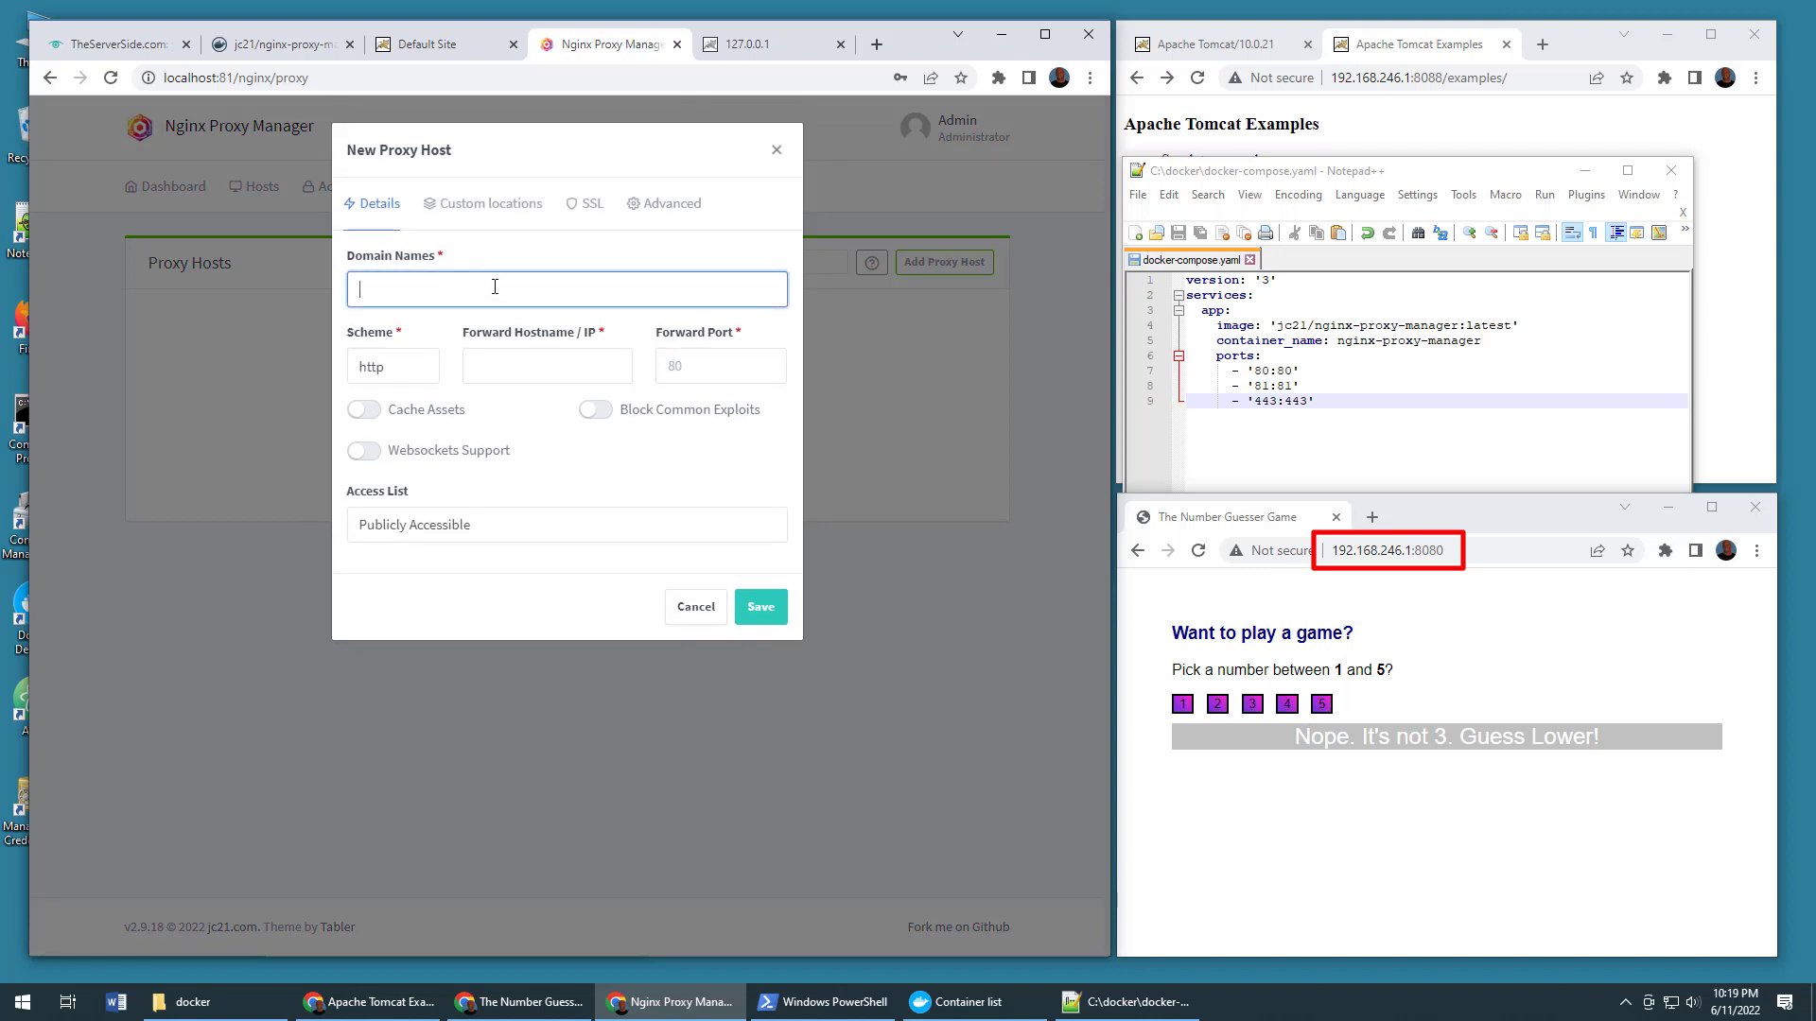
type("localhost")
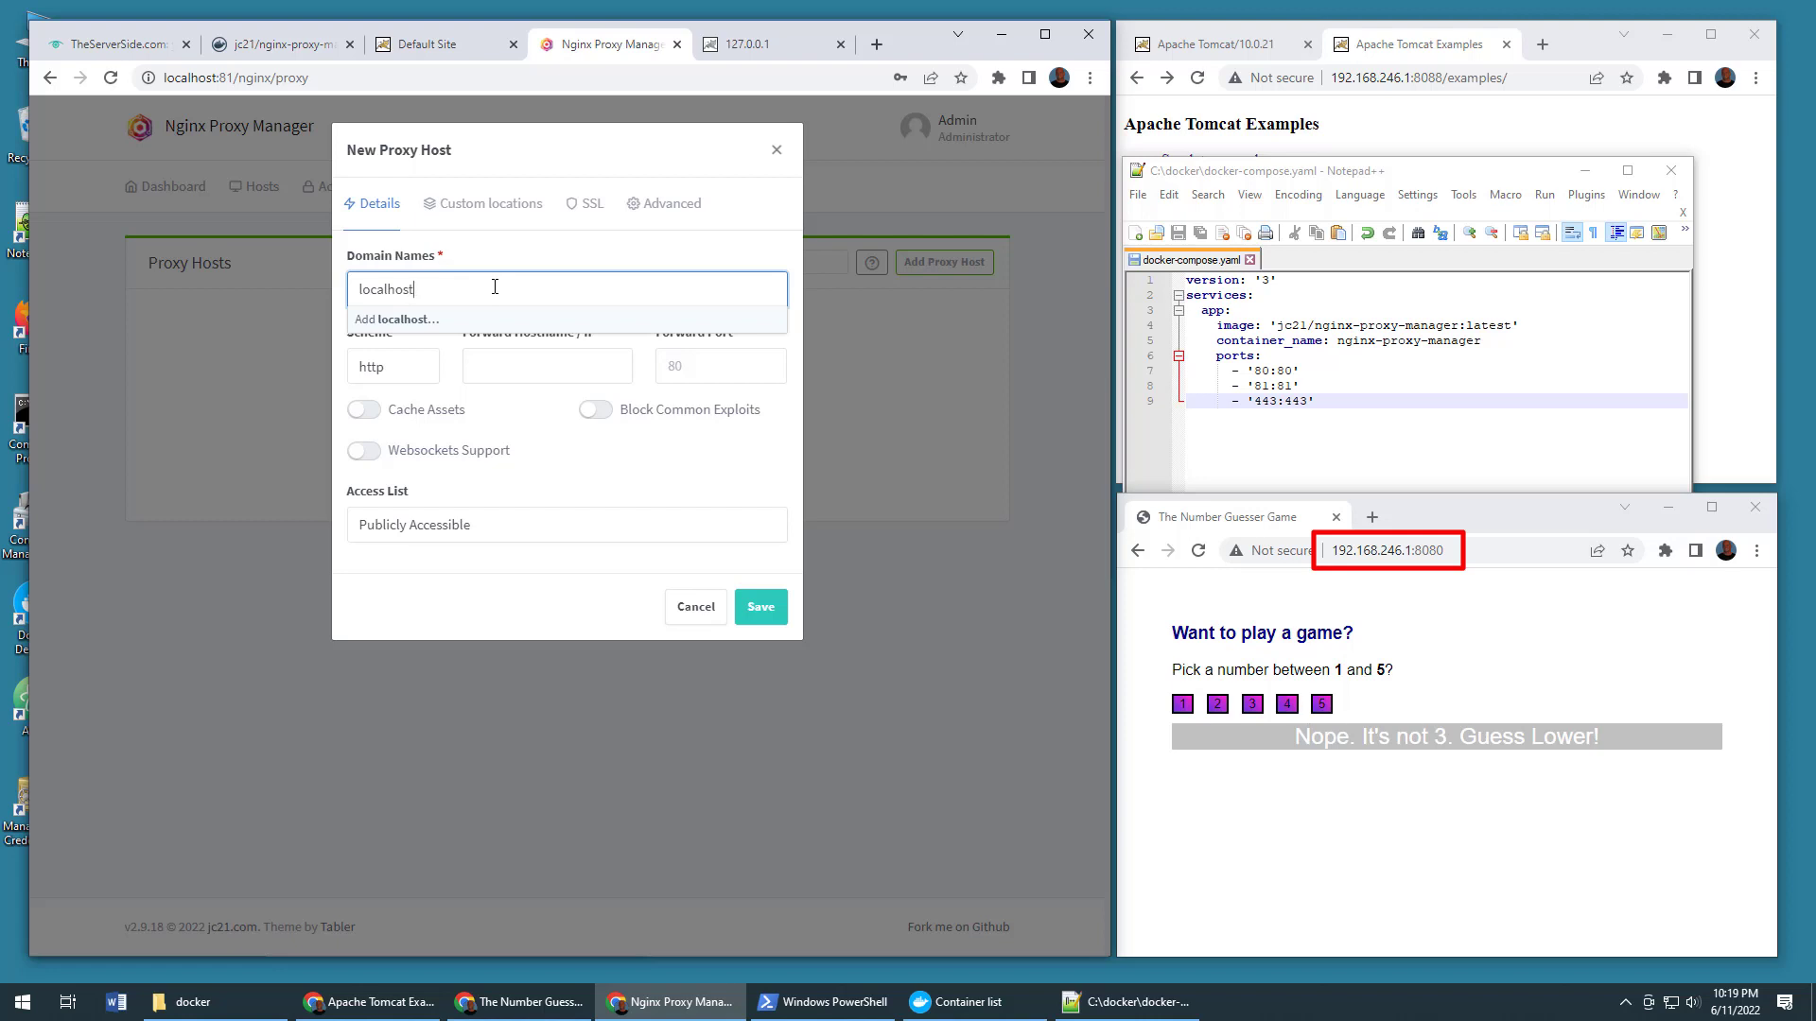
Step: Forward it to 192.168.246.1 port 8080 over HTTP and save the host
left_click(401, 320)
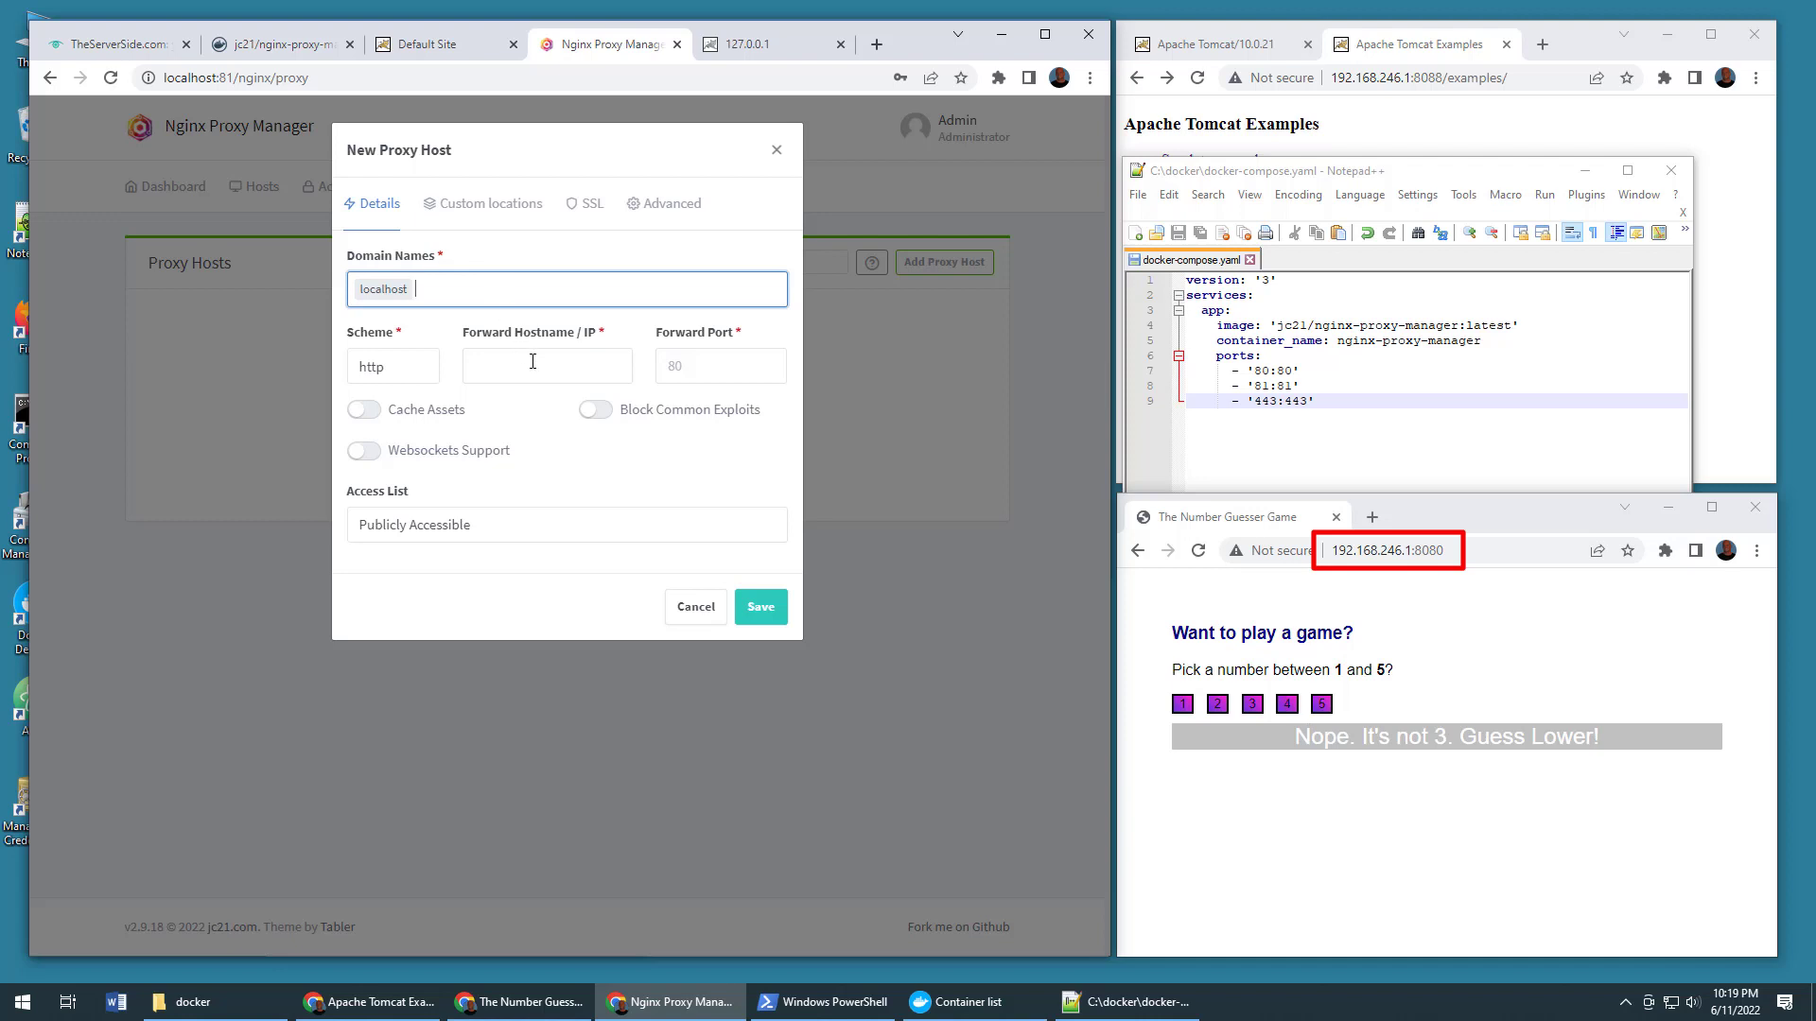
type("1")
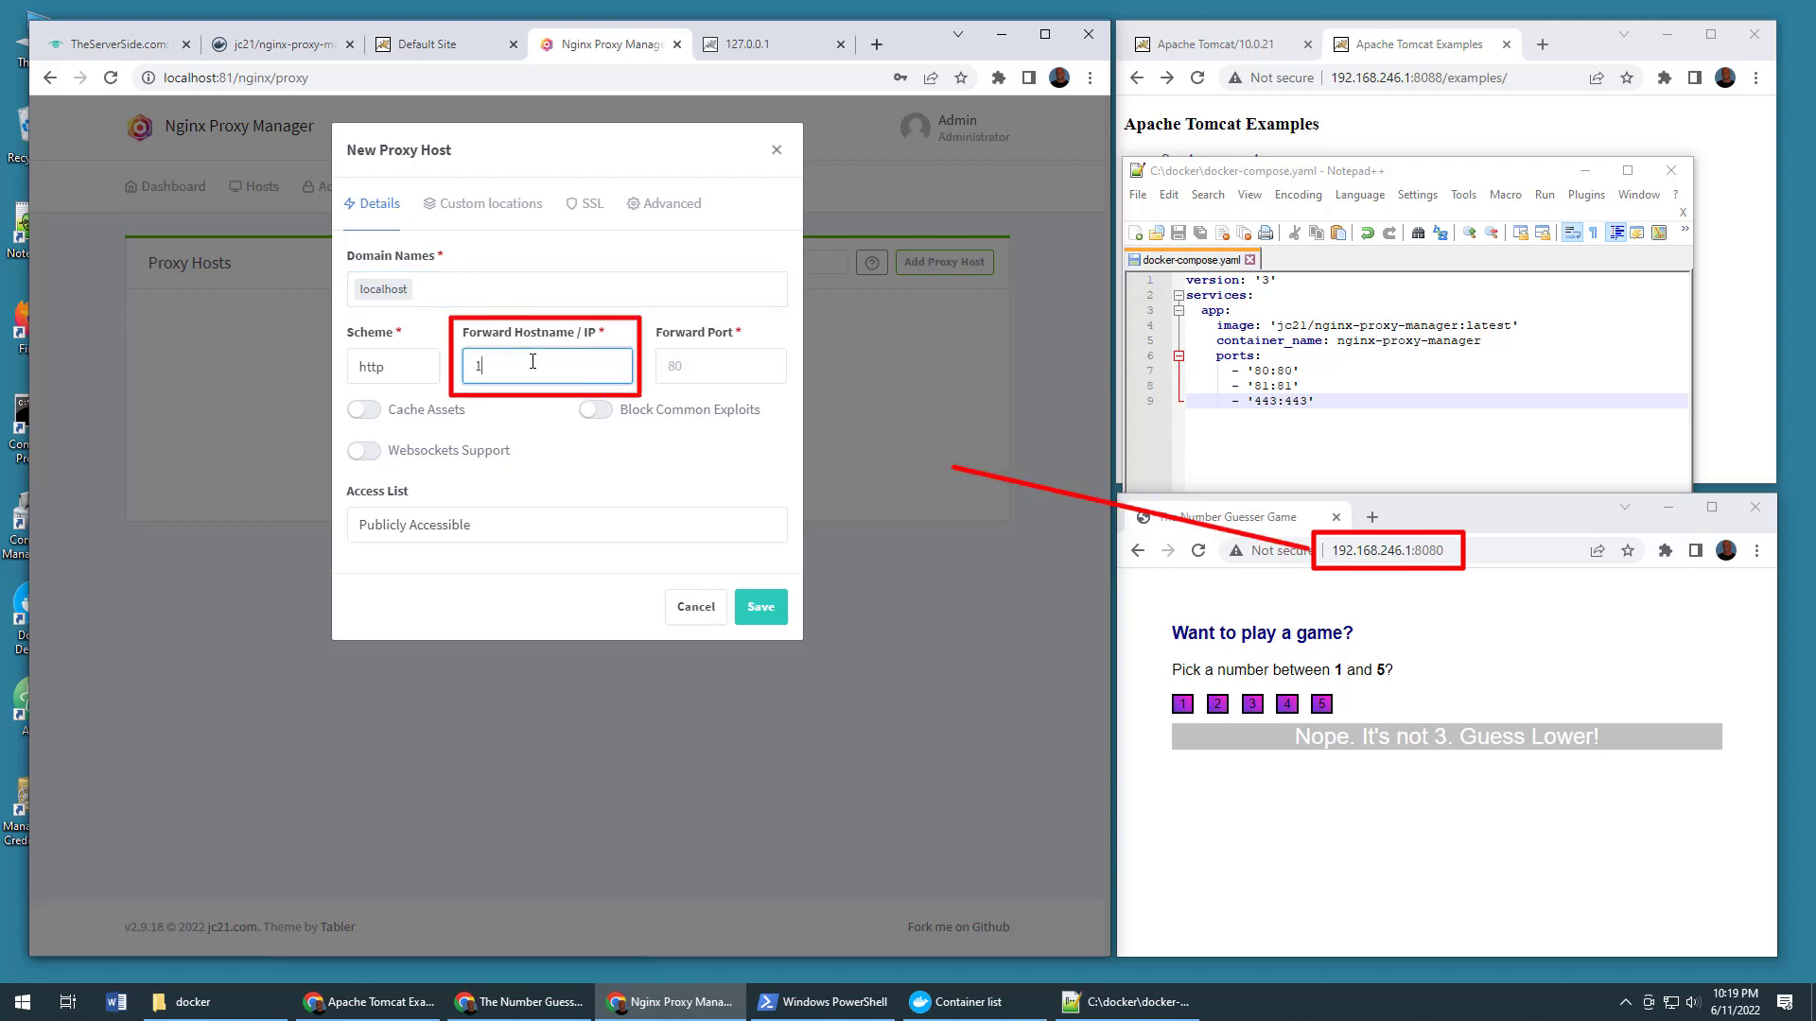
type("92.168.246.1")
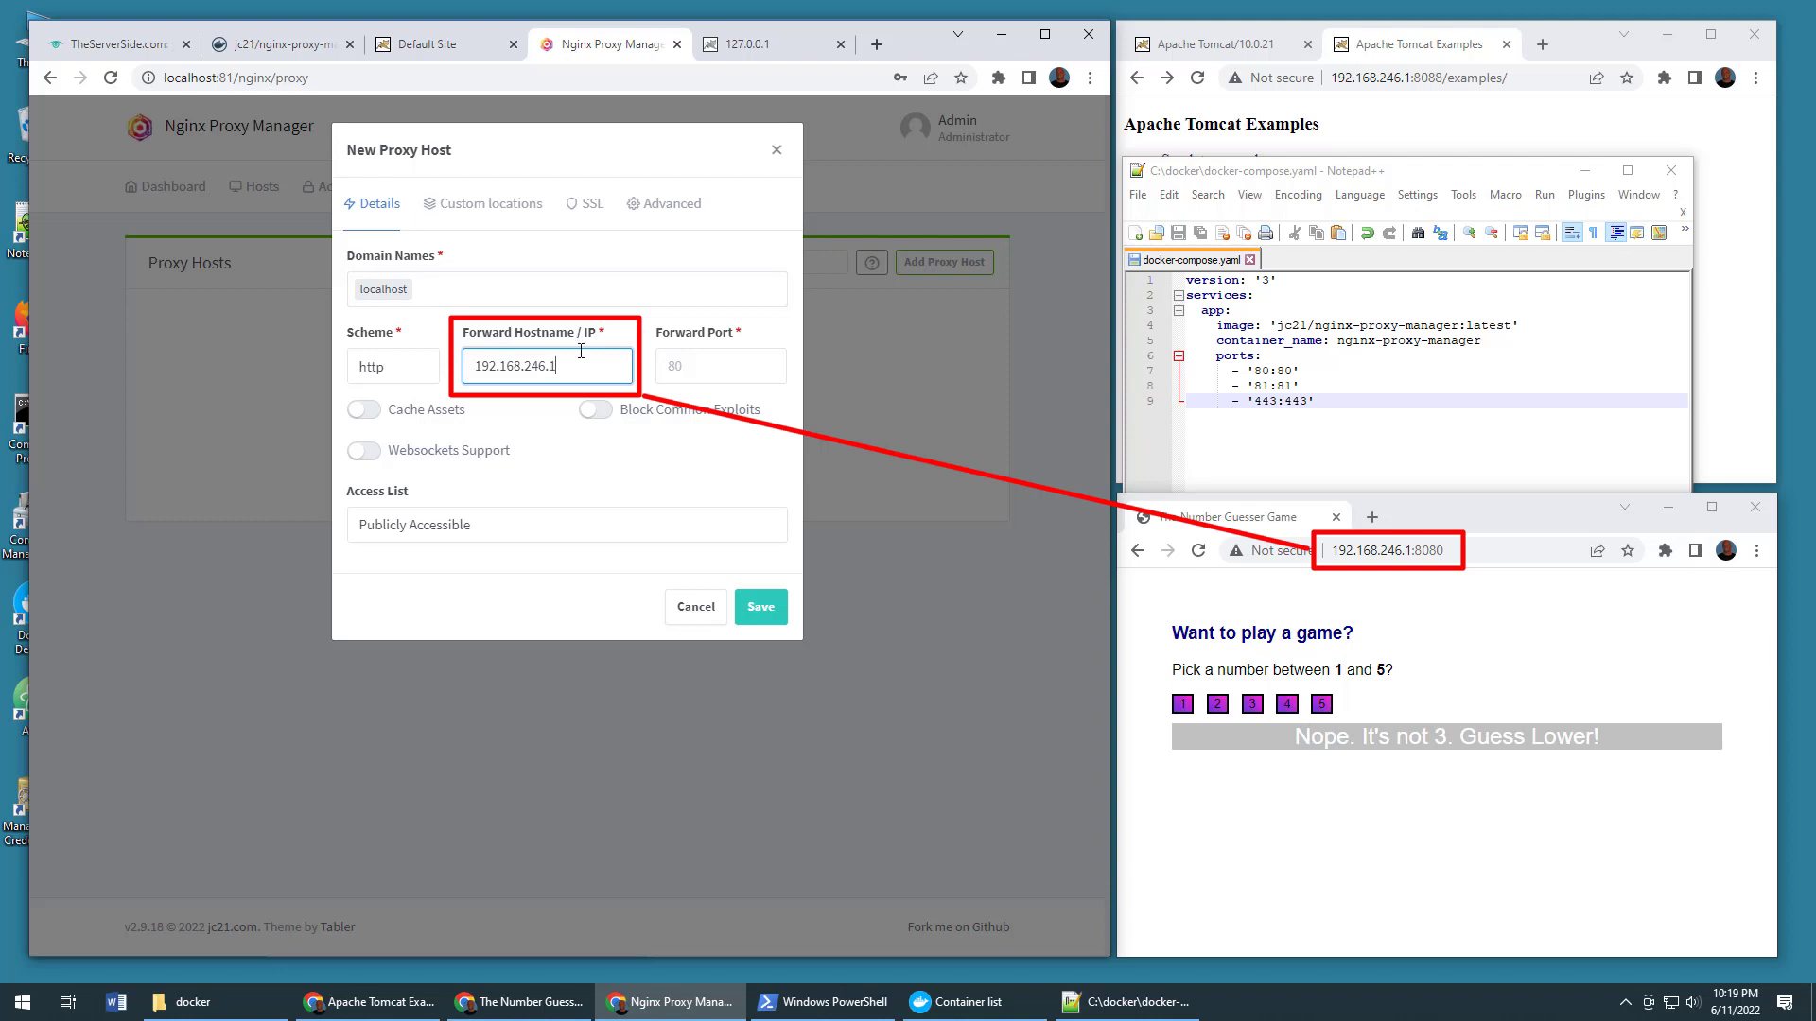
type("8080")
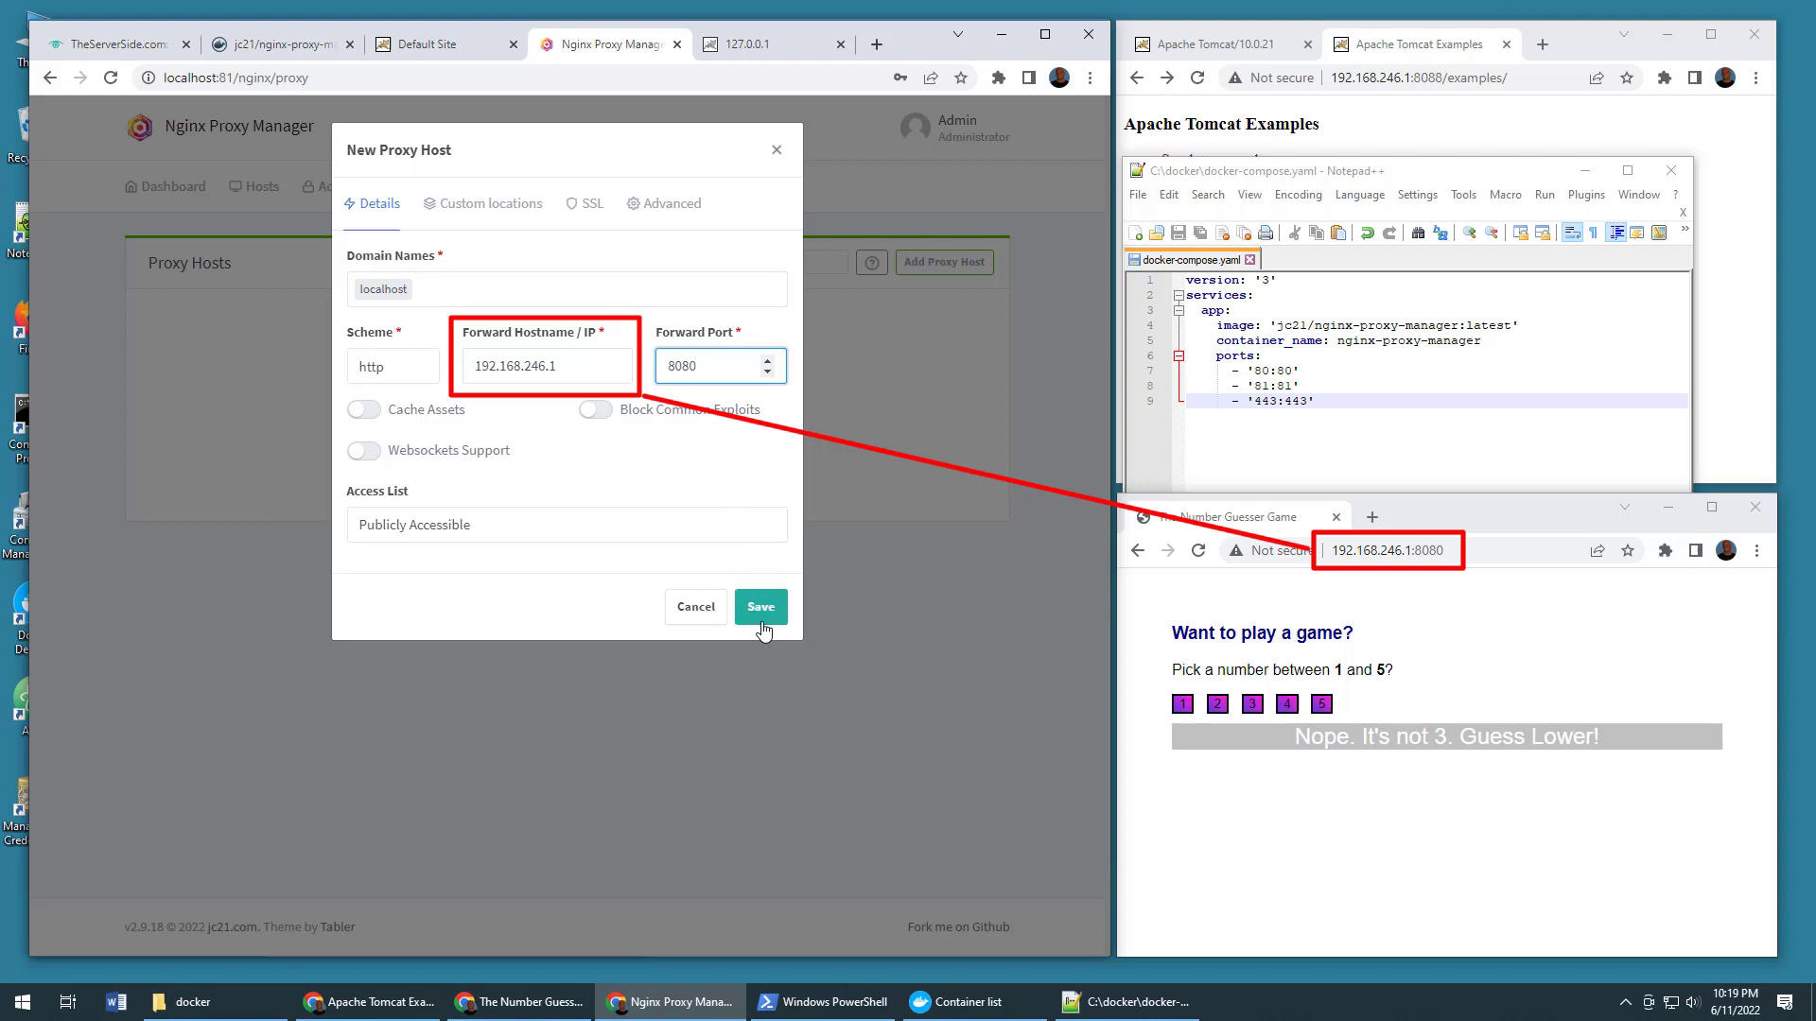
left_click(761, 607)
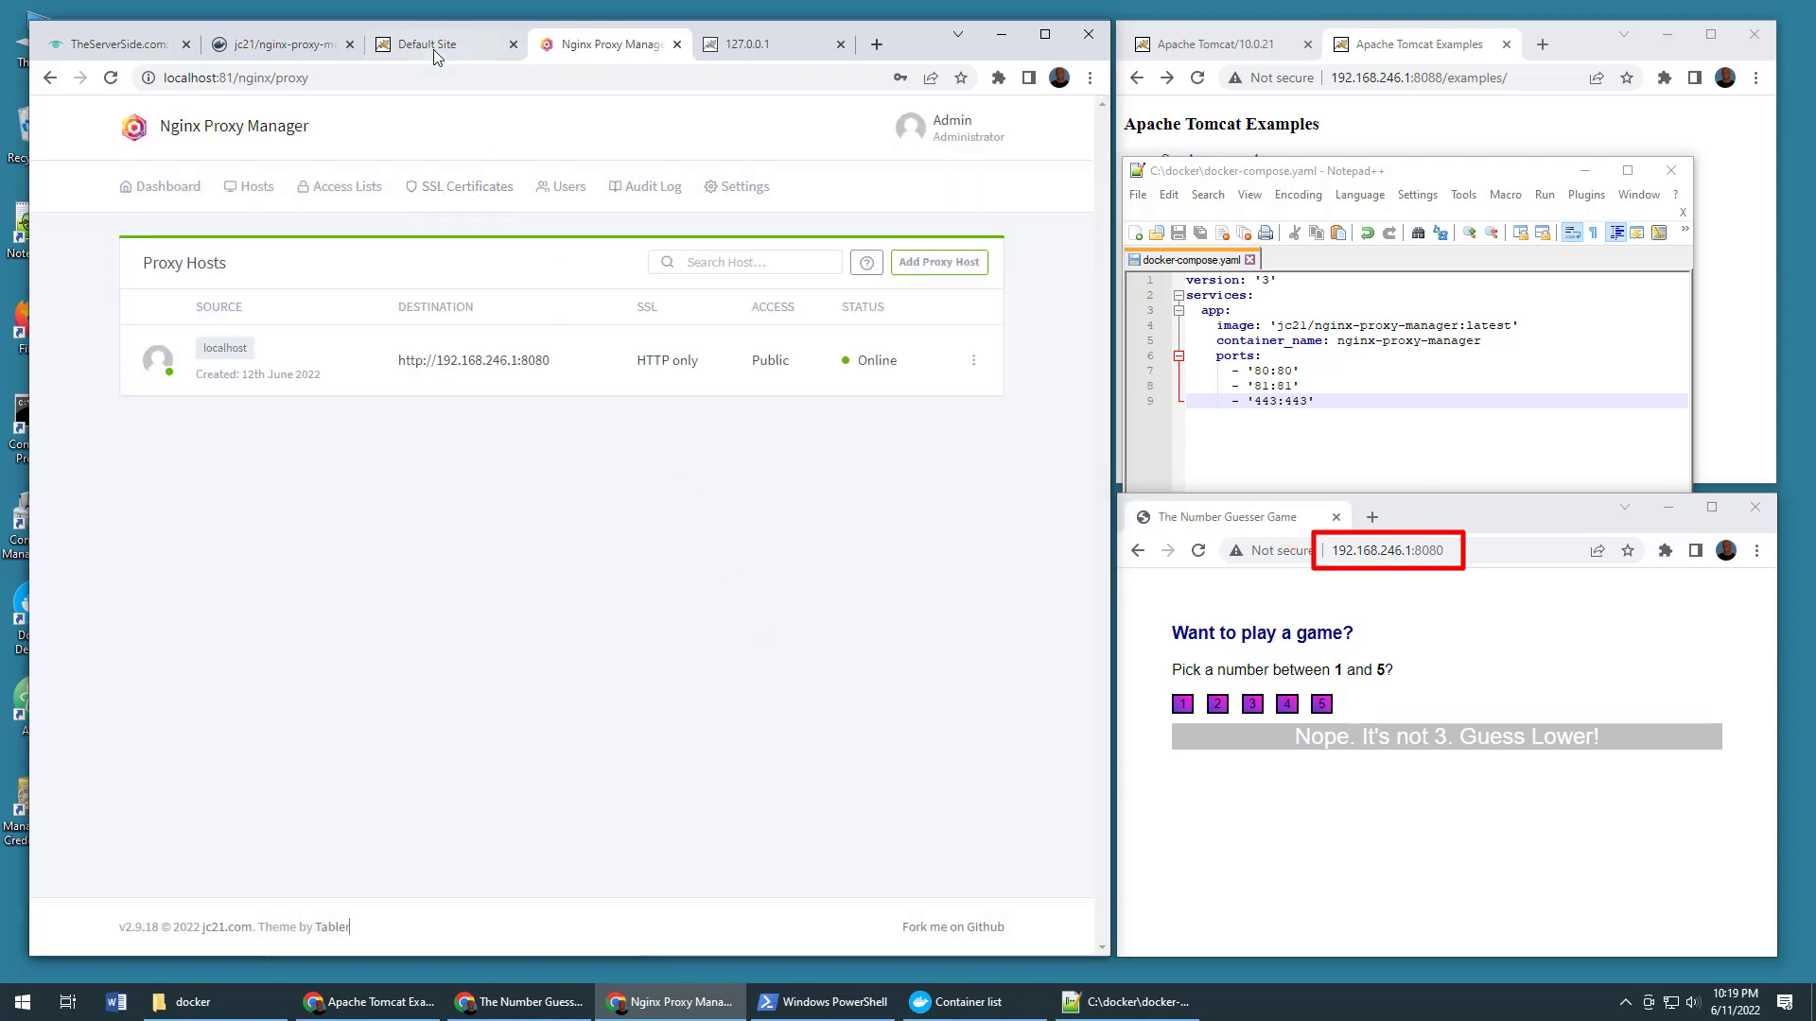
Step: Load the game via localhost and guess 2, 5, 2 and 1, then return to the proxy hosts list
left_click(429, 43)
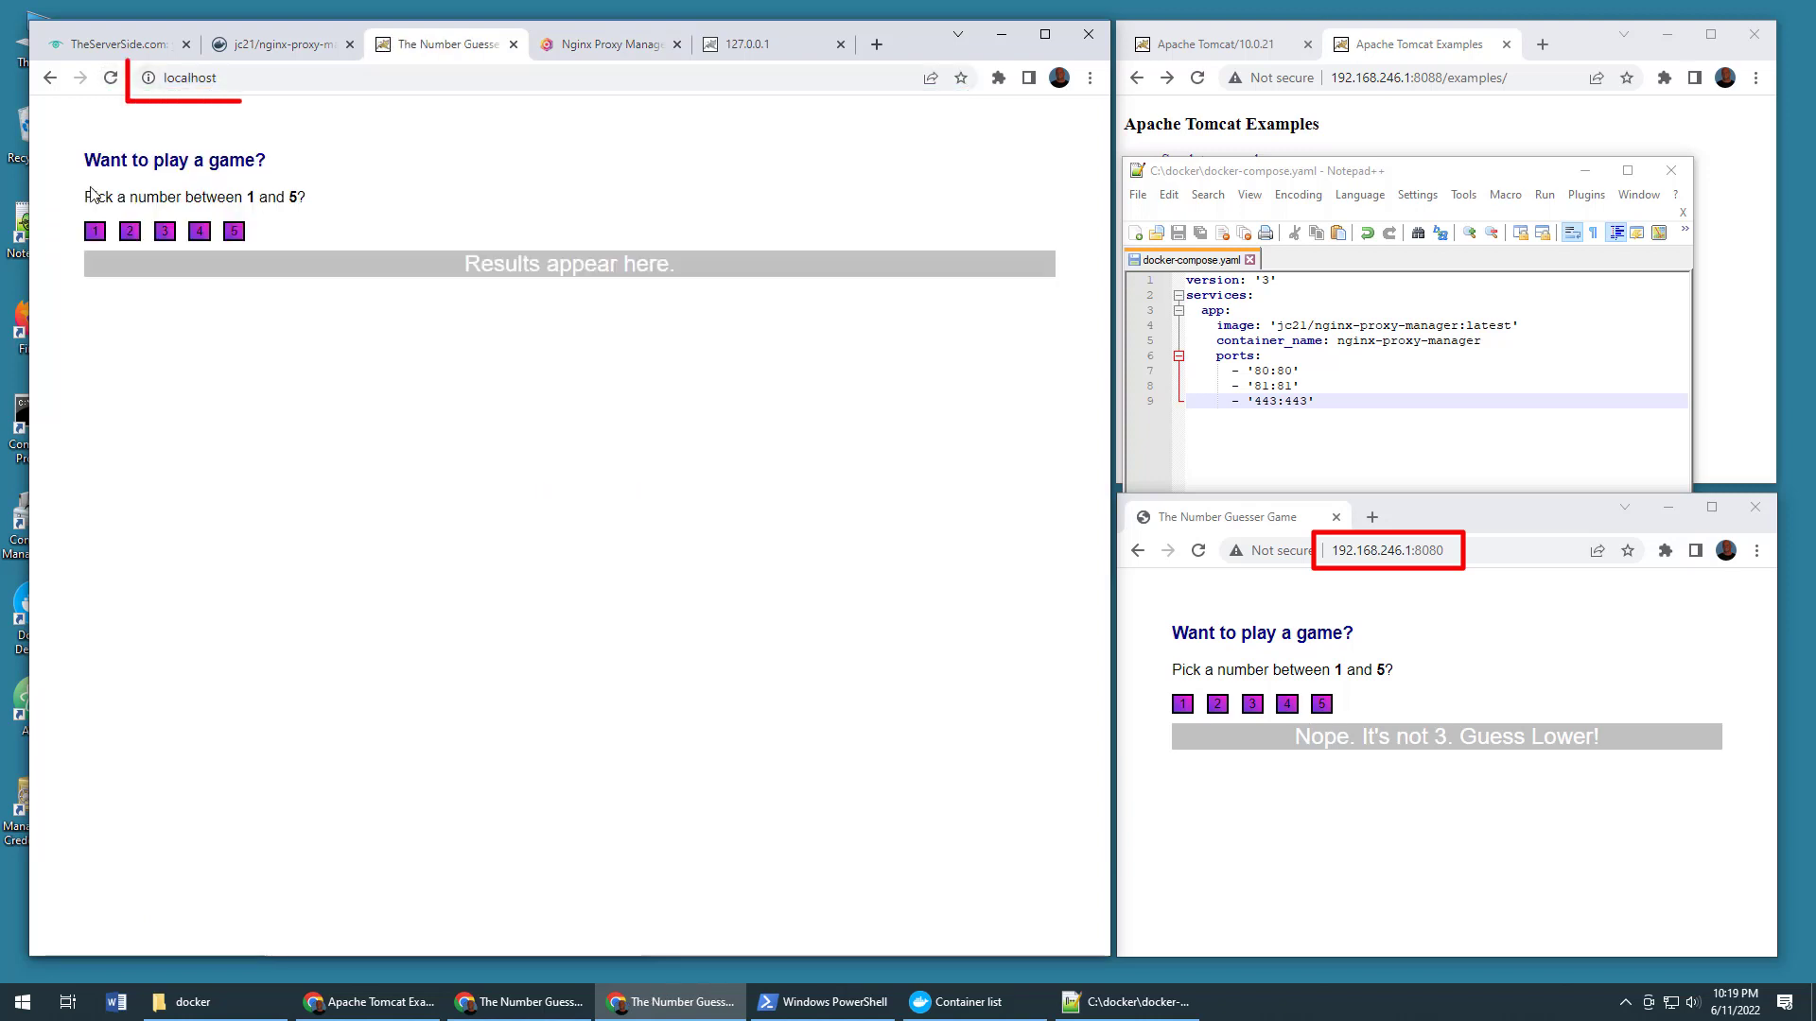
left_click(128, 230)
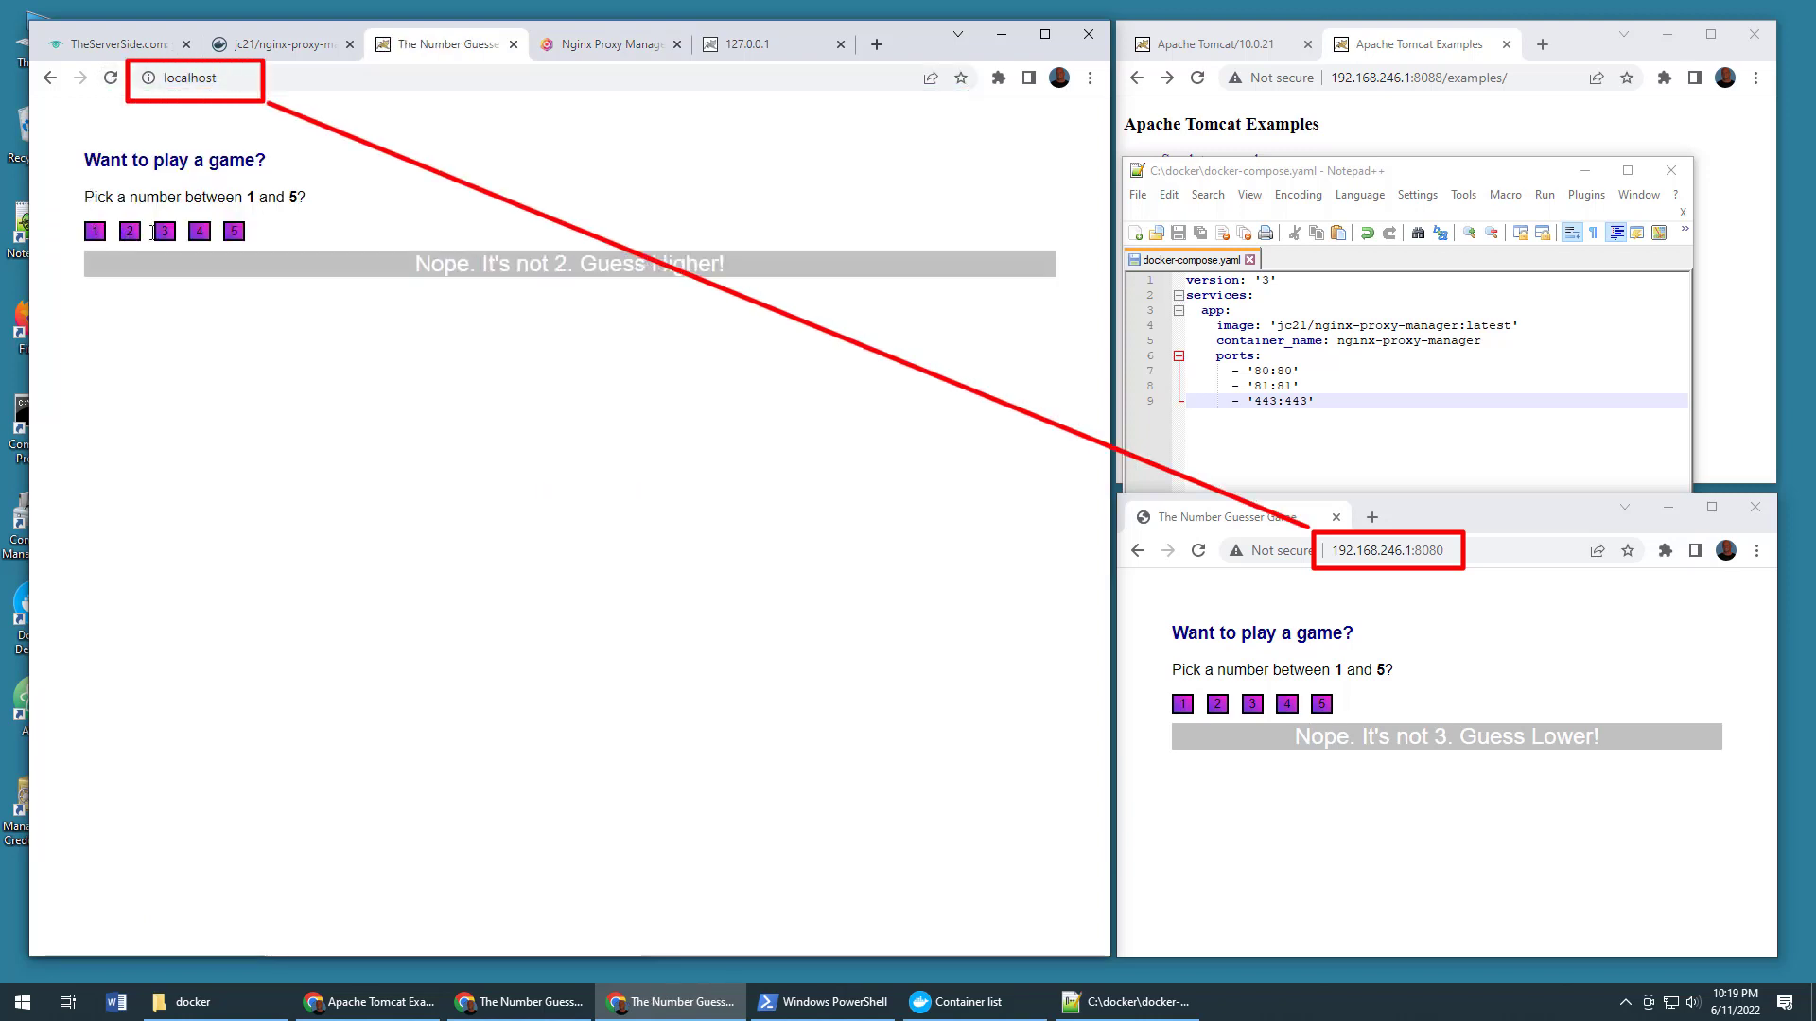
left_click(233, 231)
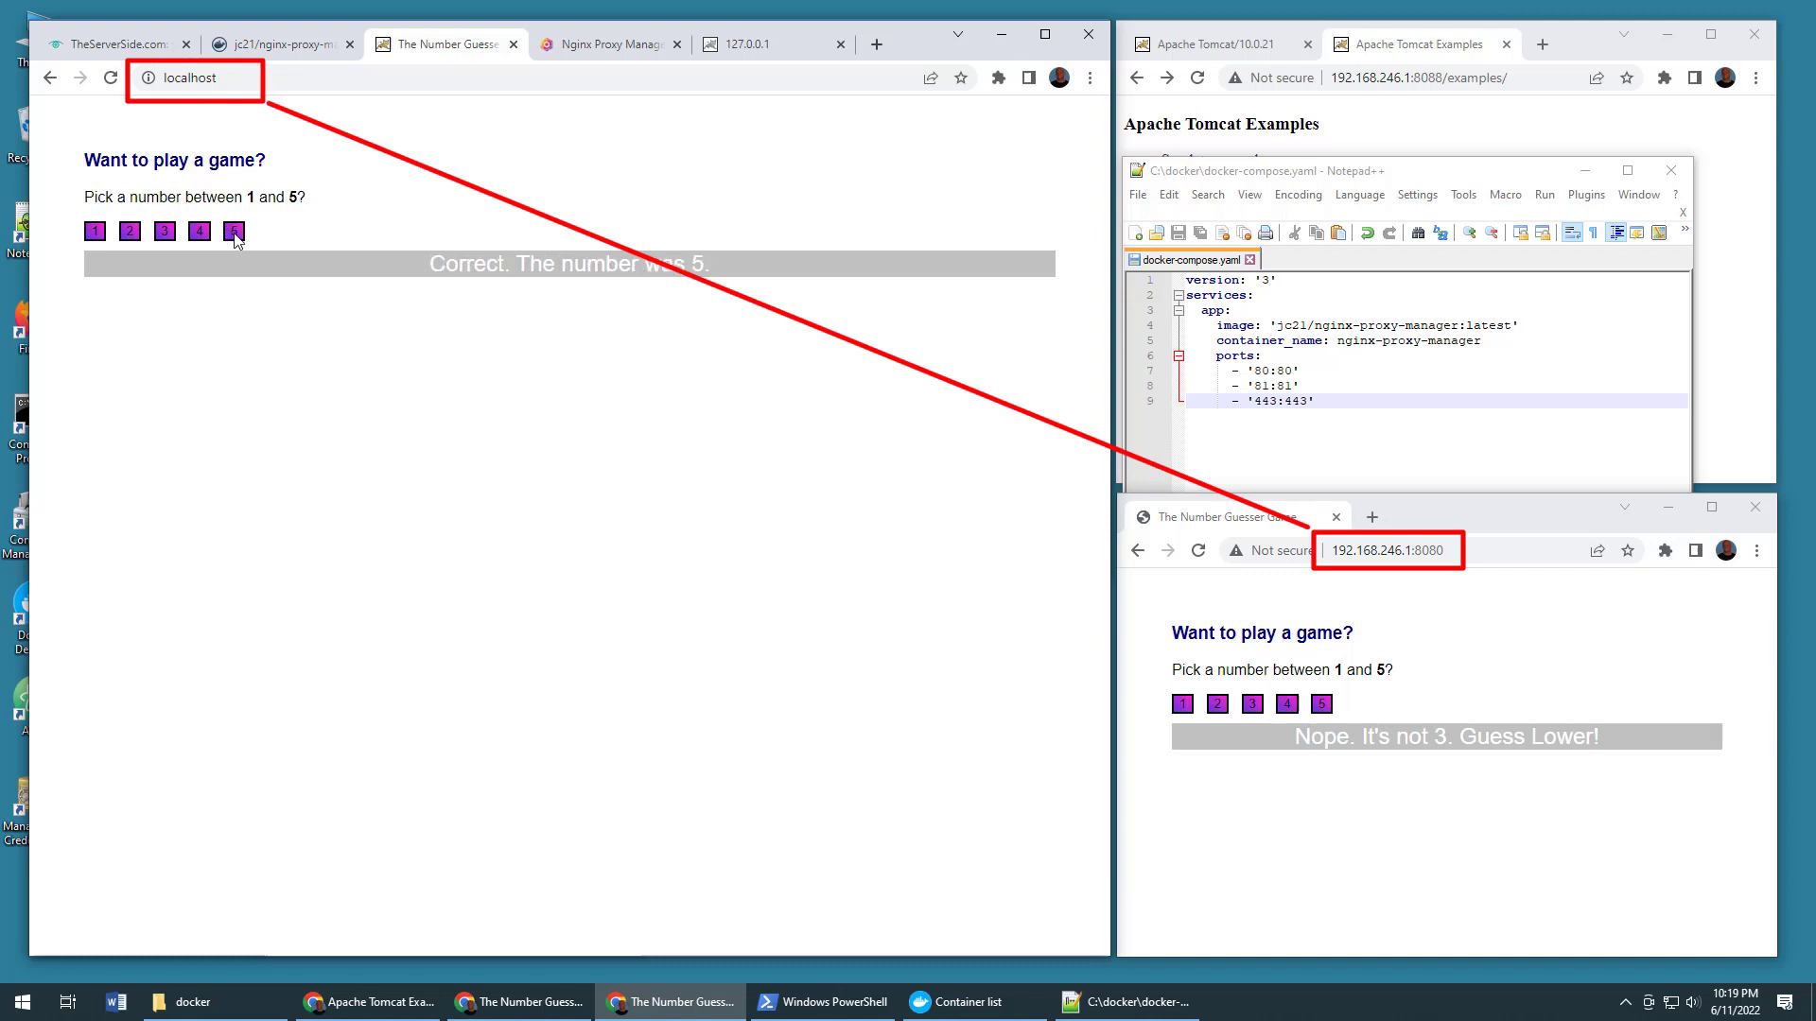
left_click(130, 231)
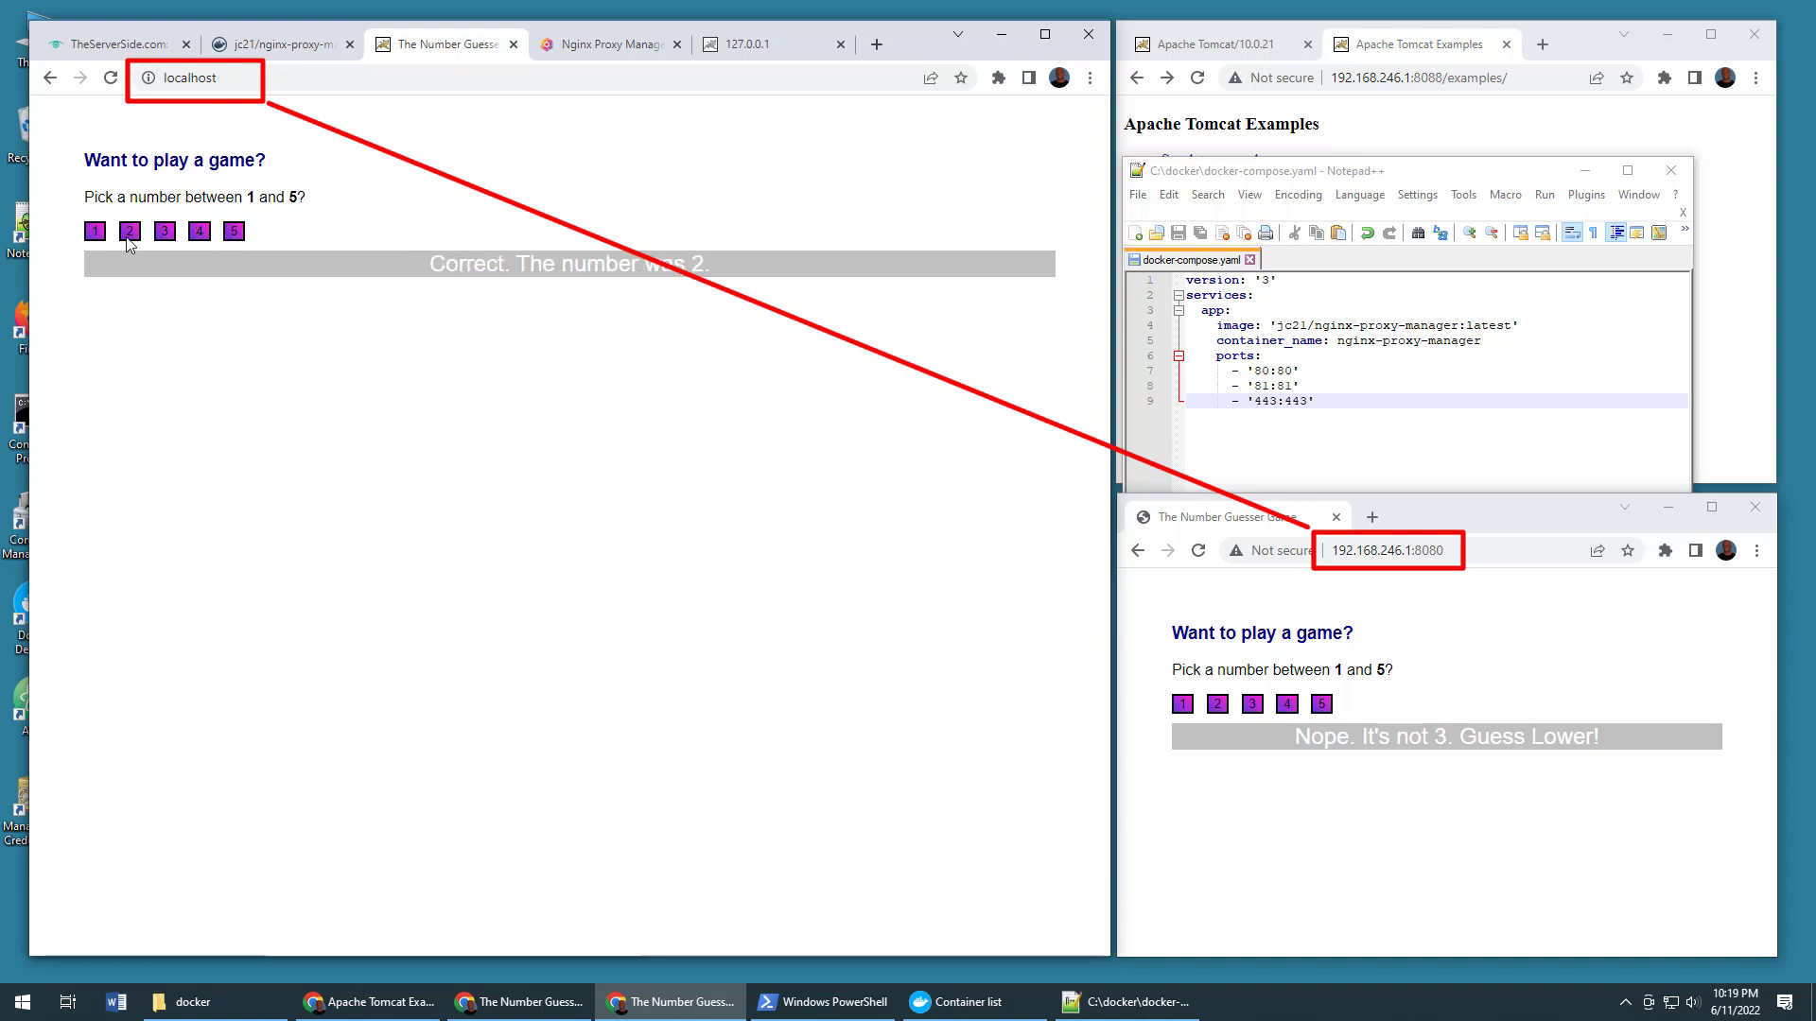
left_click(95, 231)
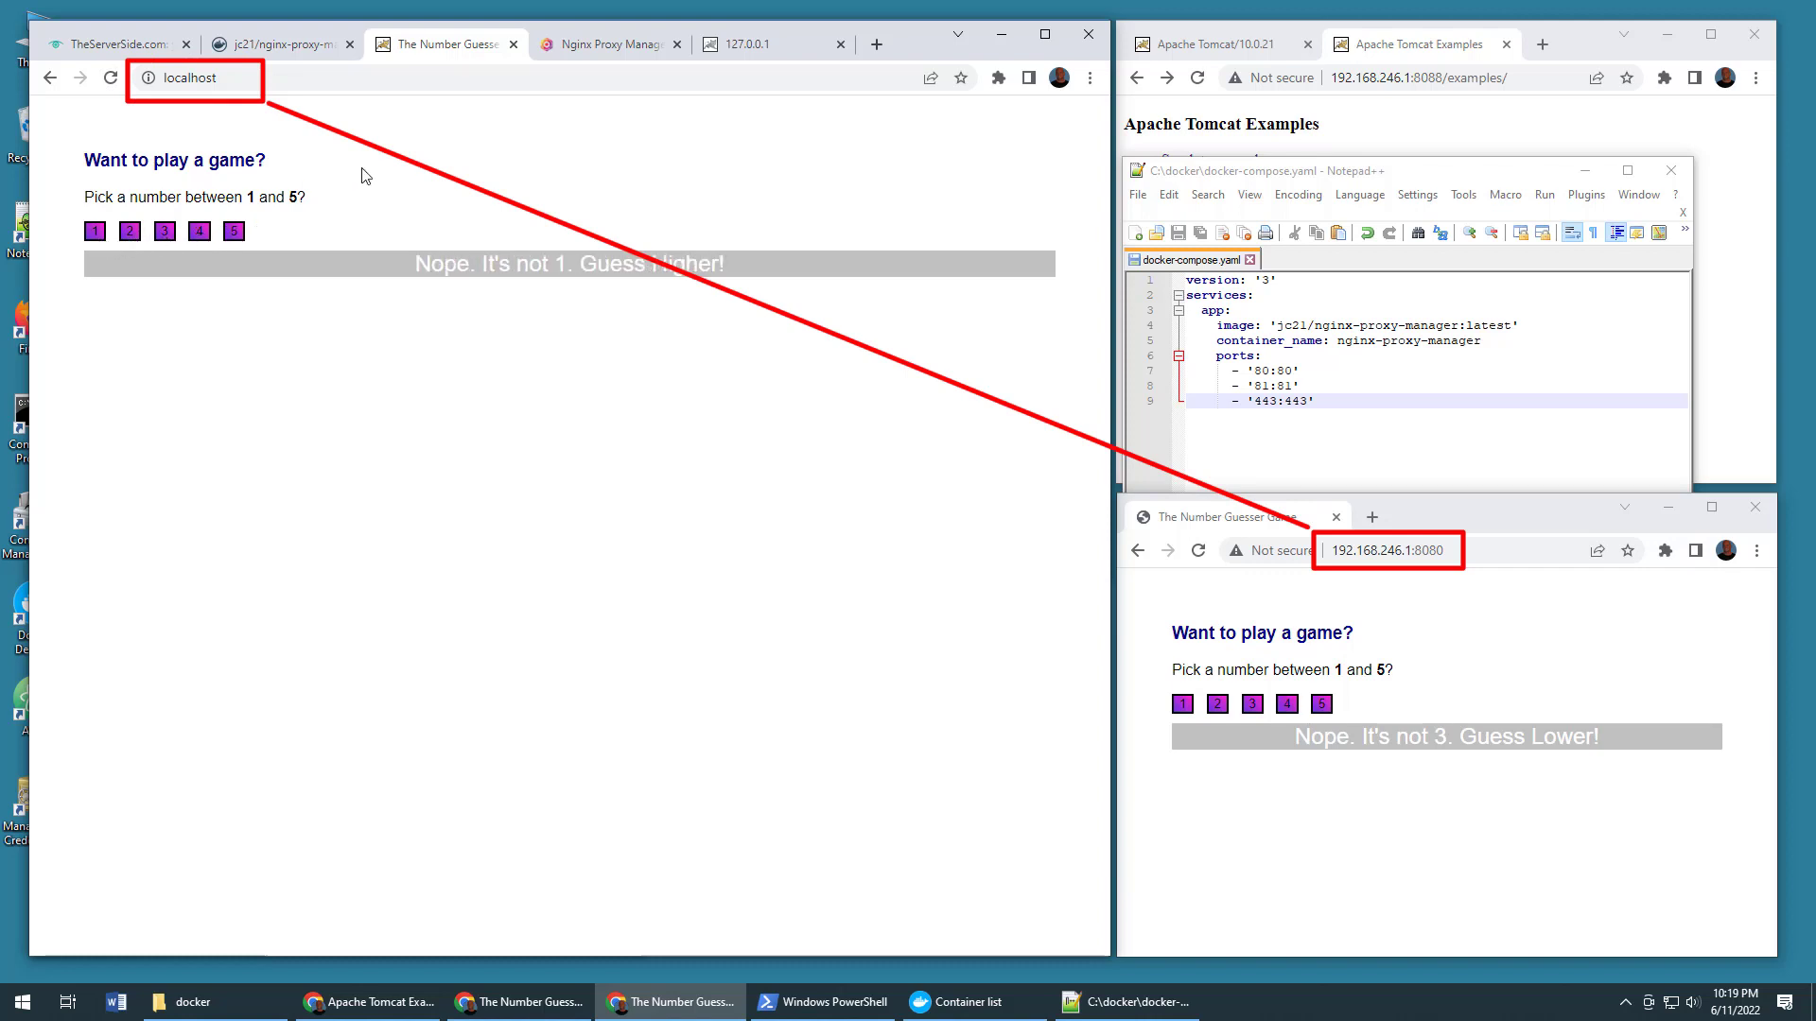
left_click(605, 44)
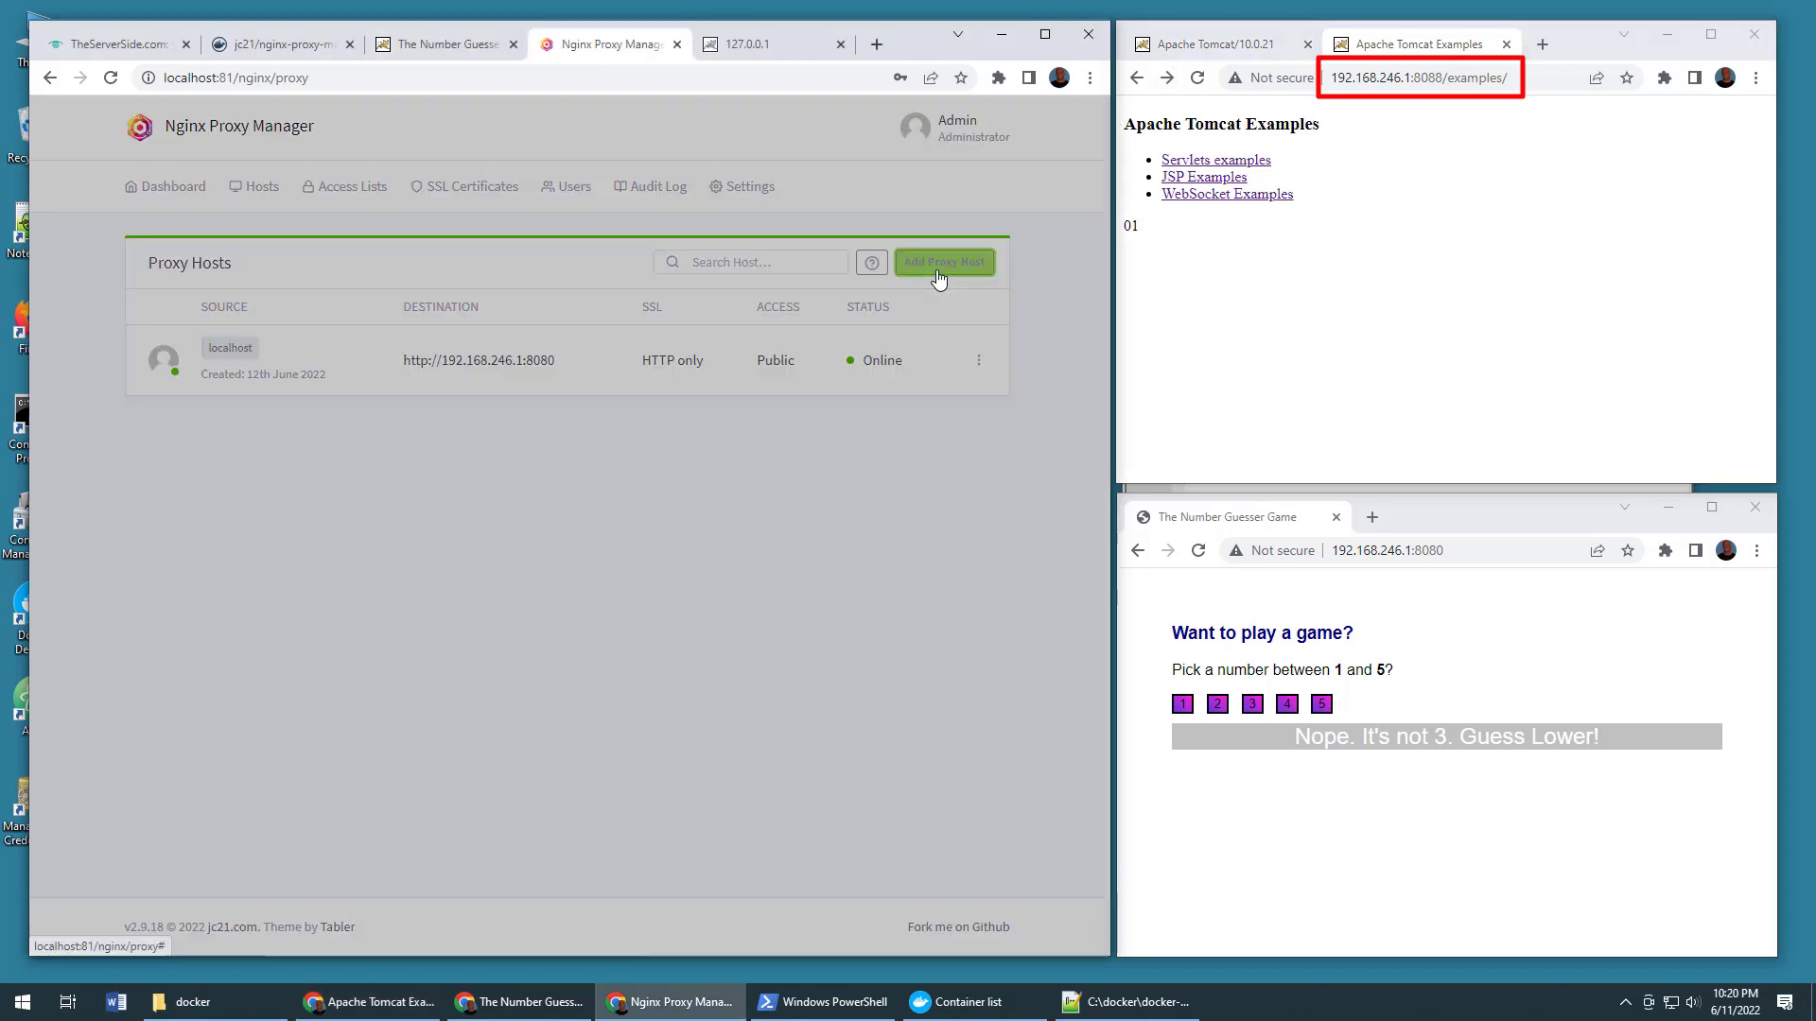
Step: Start a new proxy host with domain 127.0.0.1 forwarding to 192.168.246.1 port 8088
left_click(942, 261)
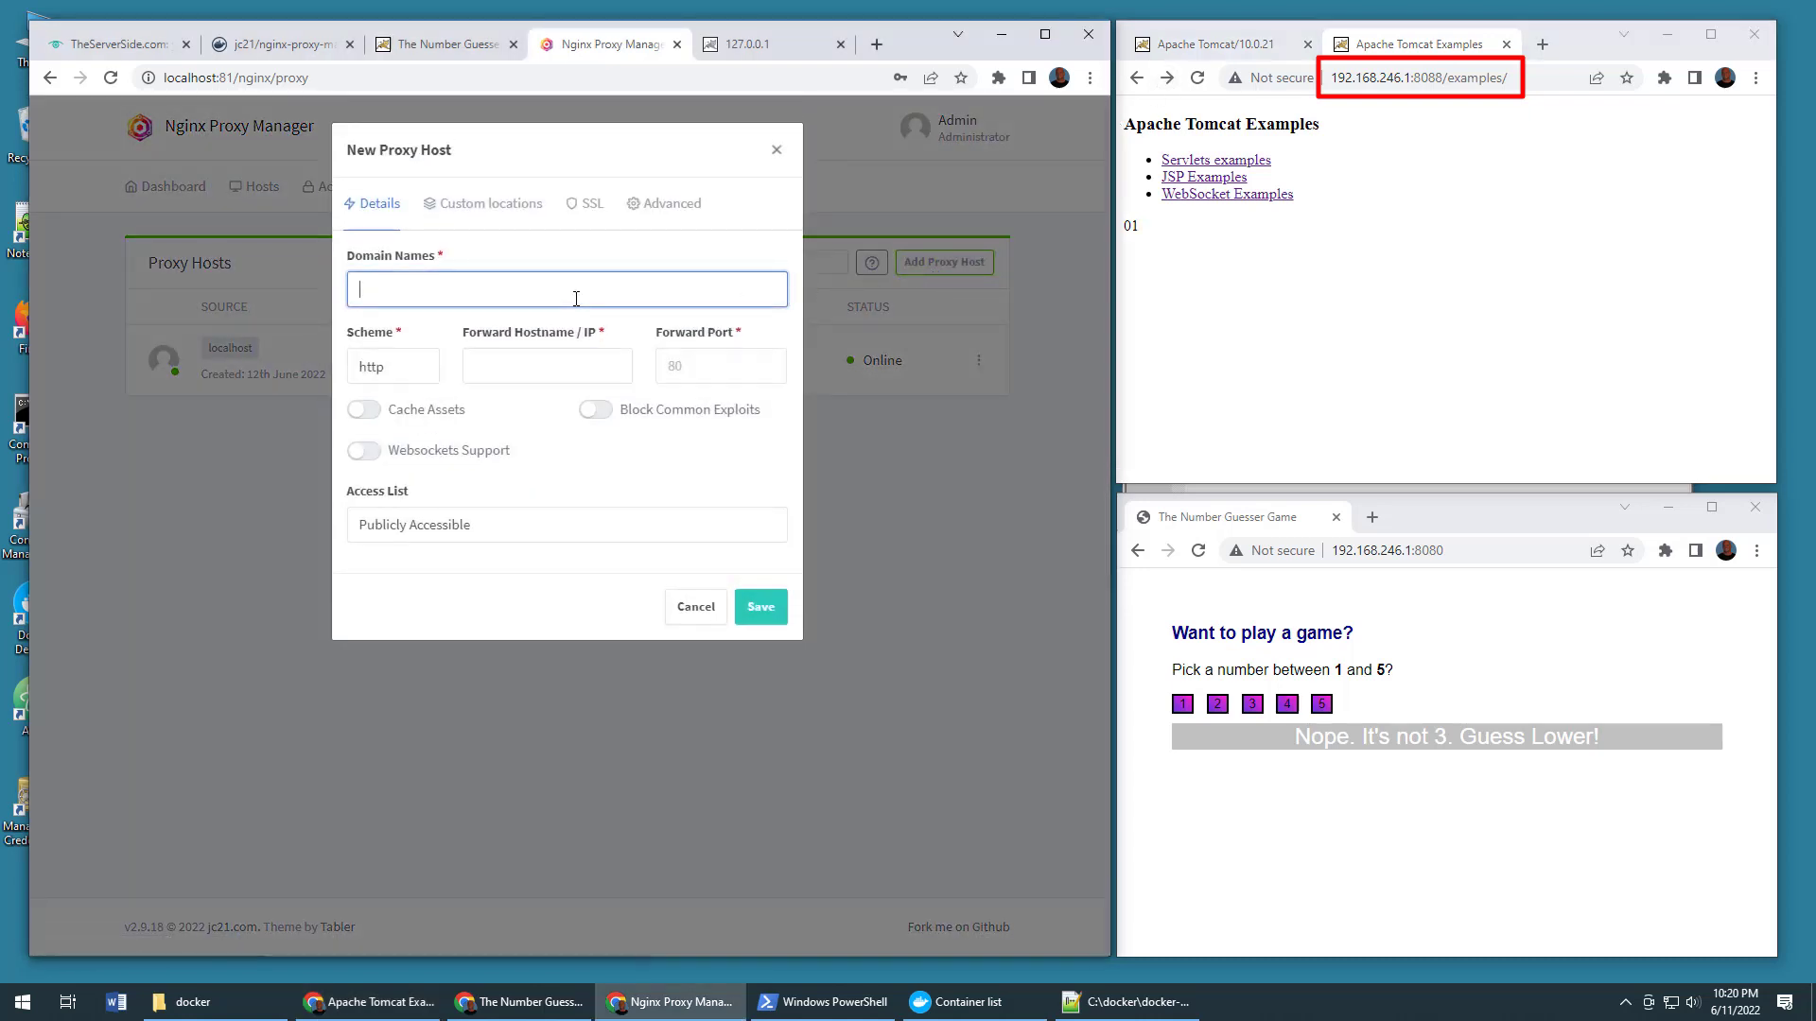
type("127.")
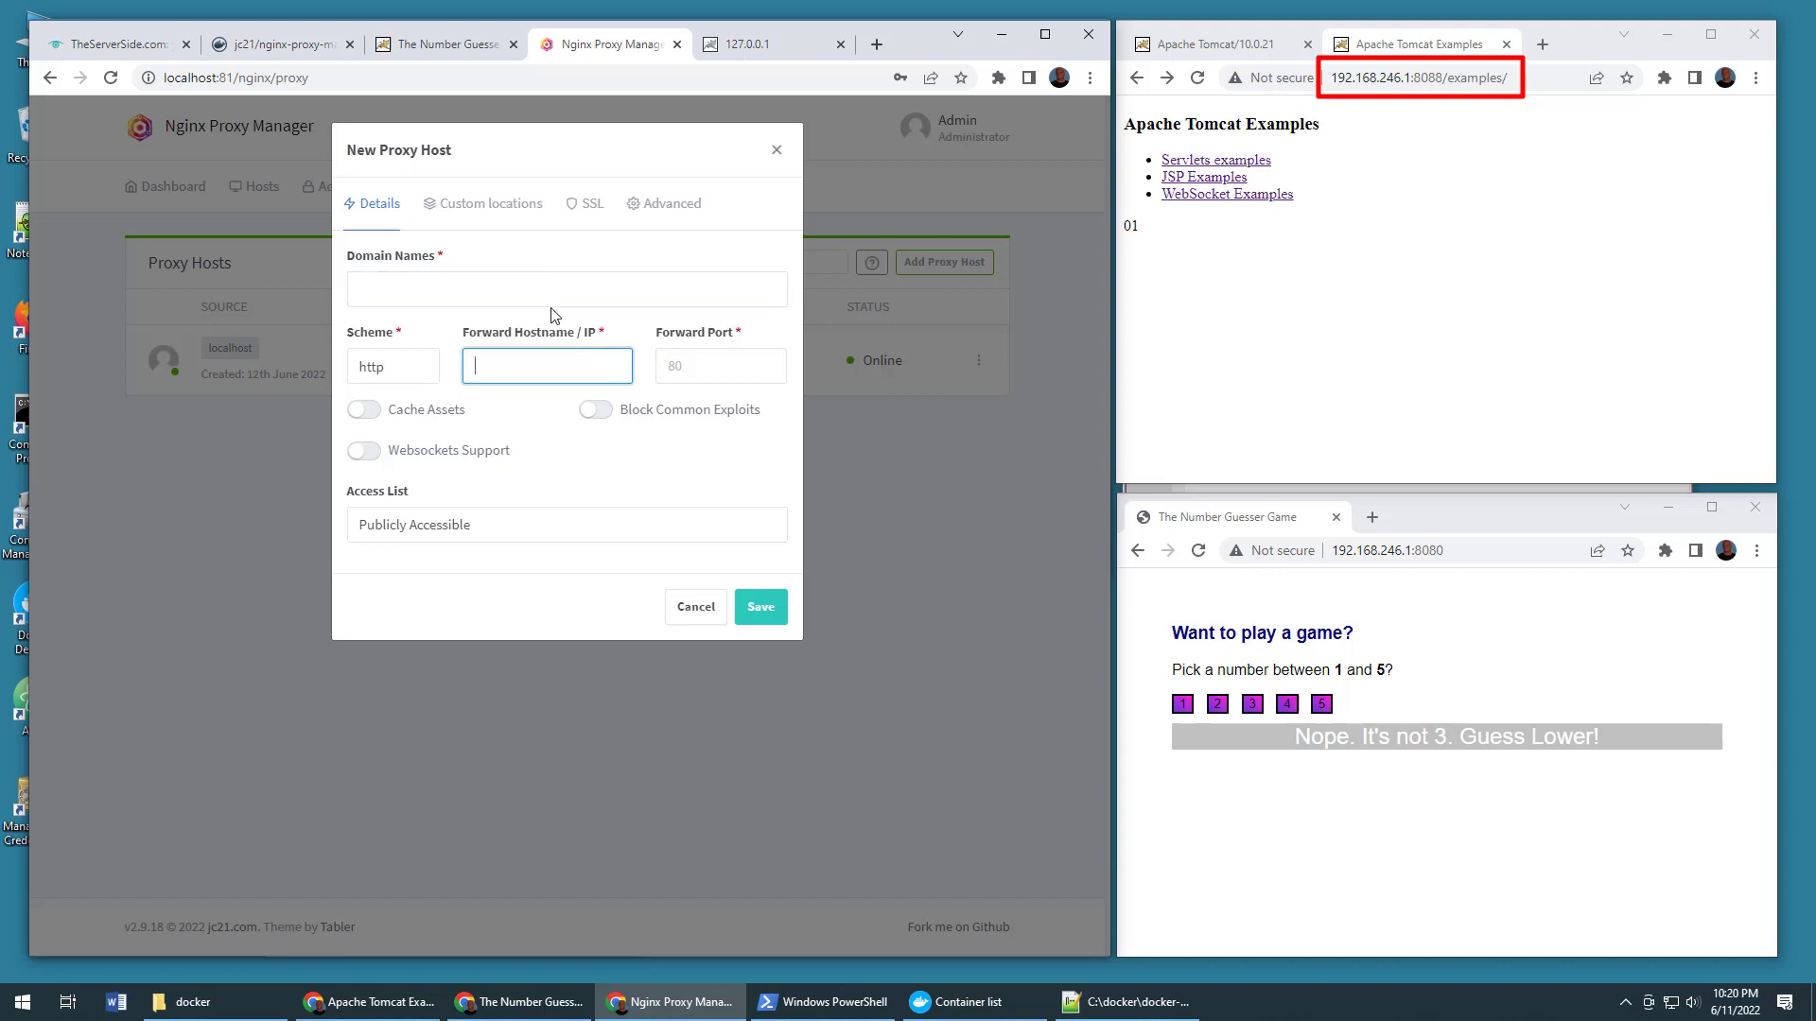
type("127.0.0.1")
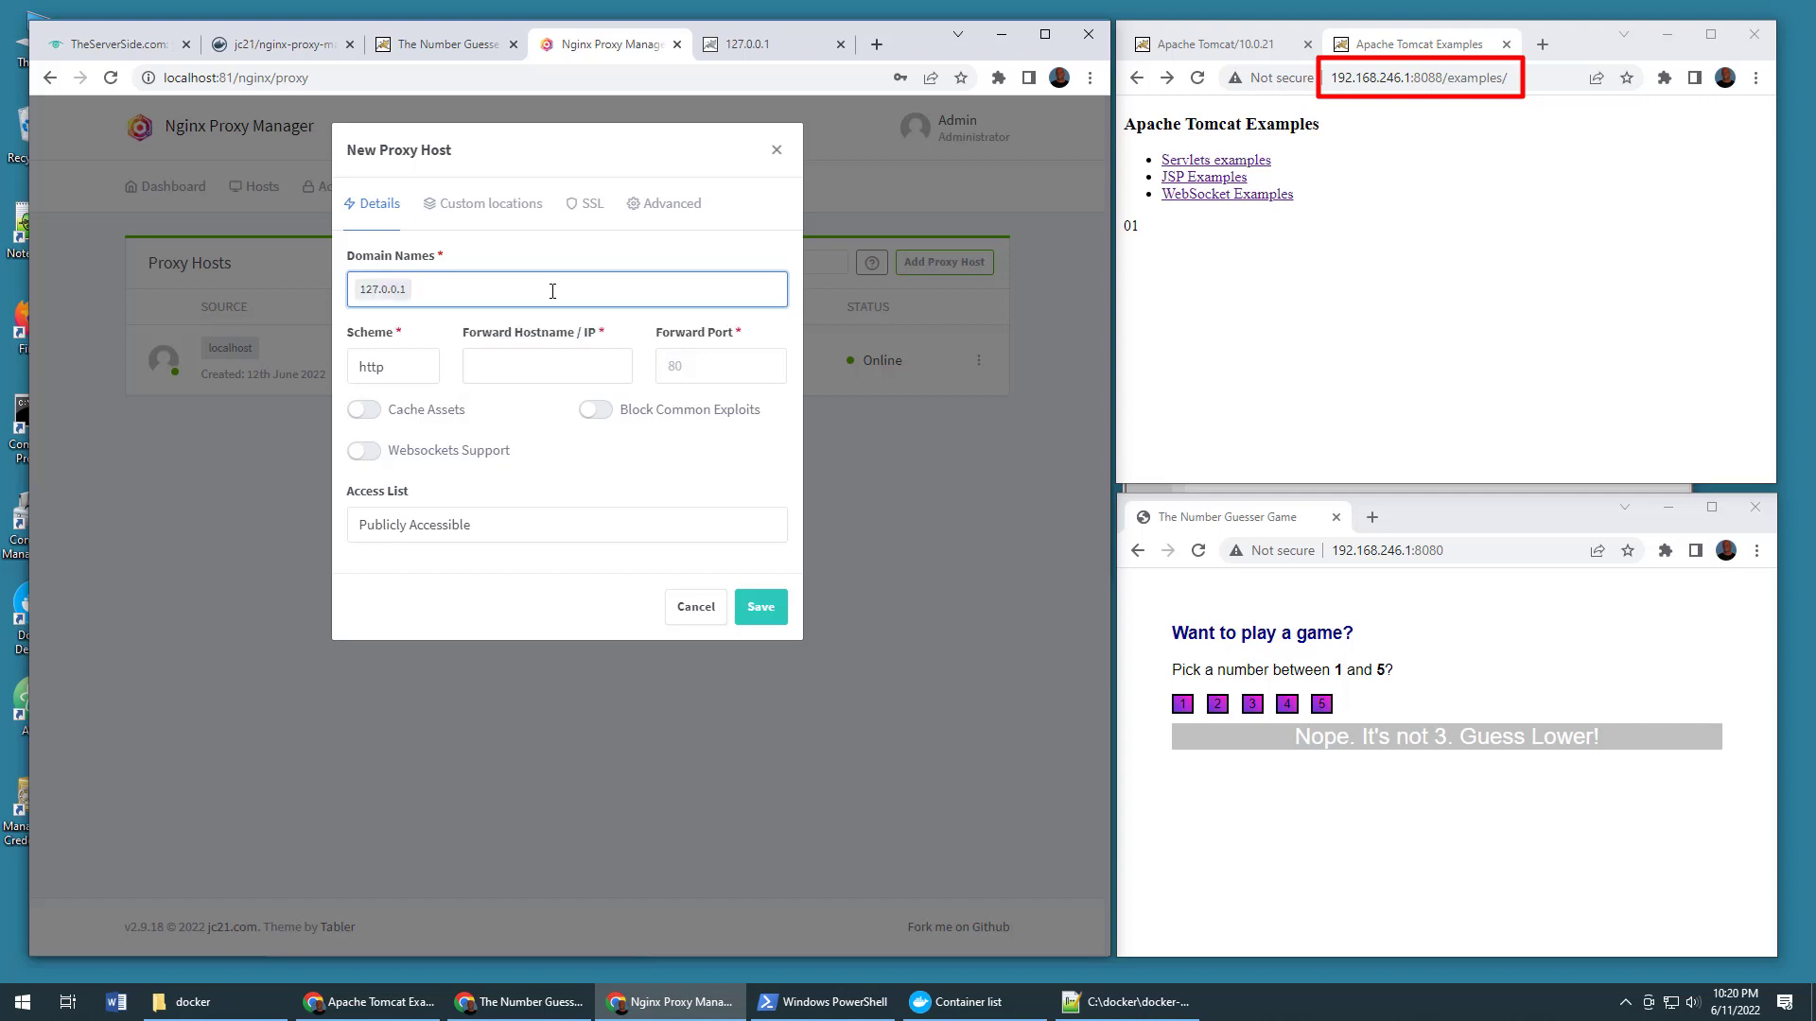
left_click(545, 365)
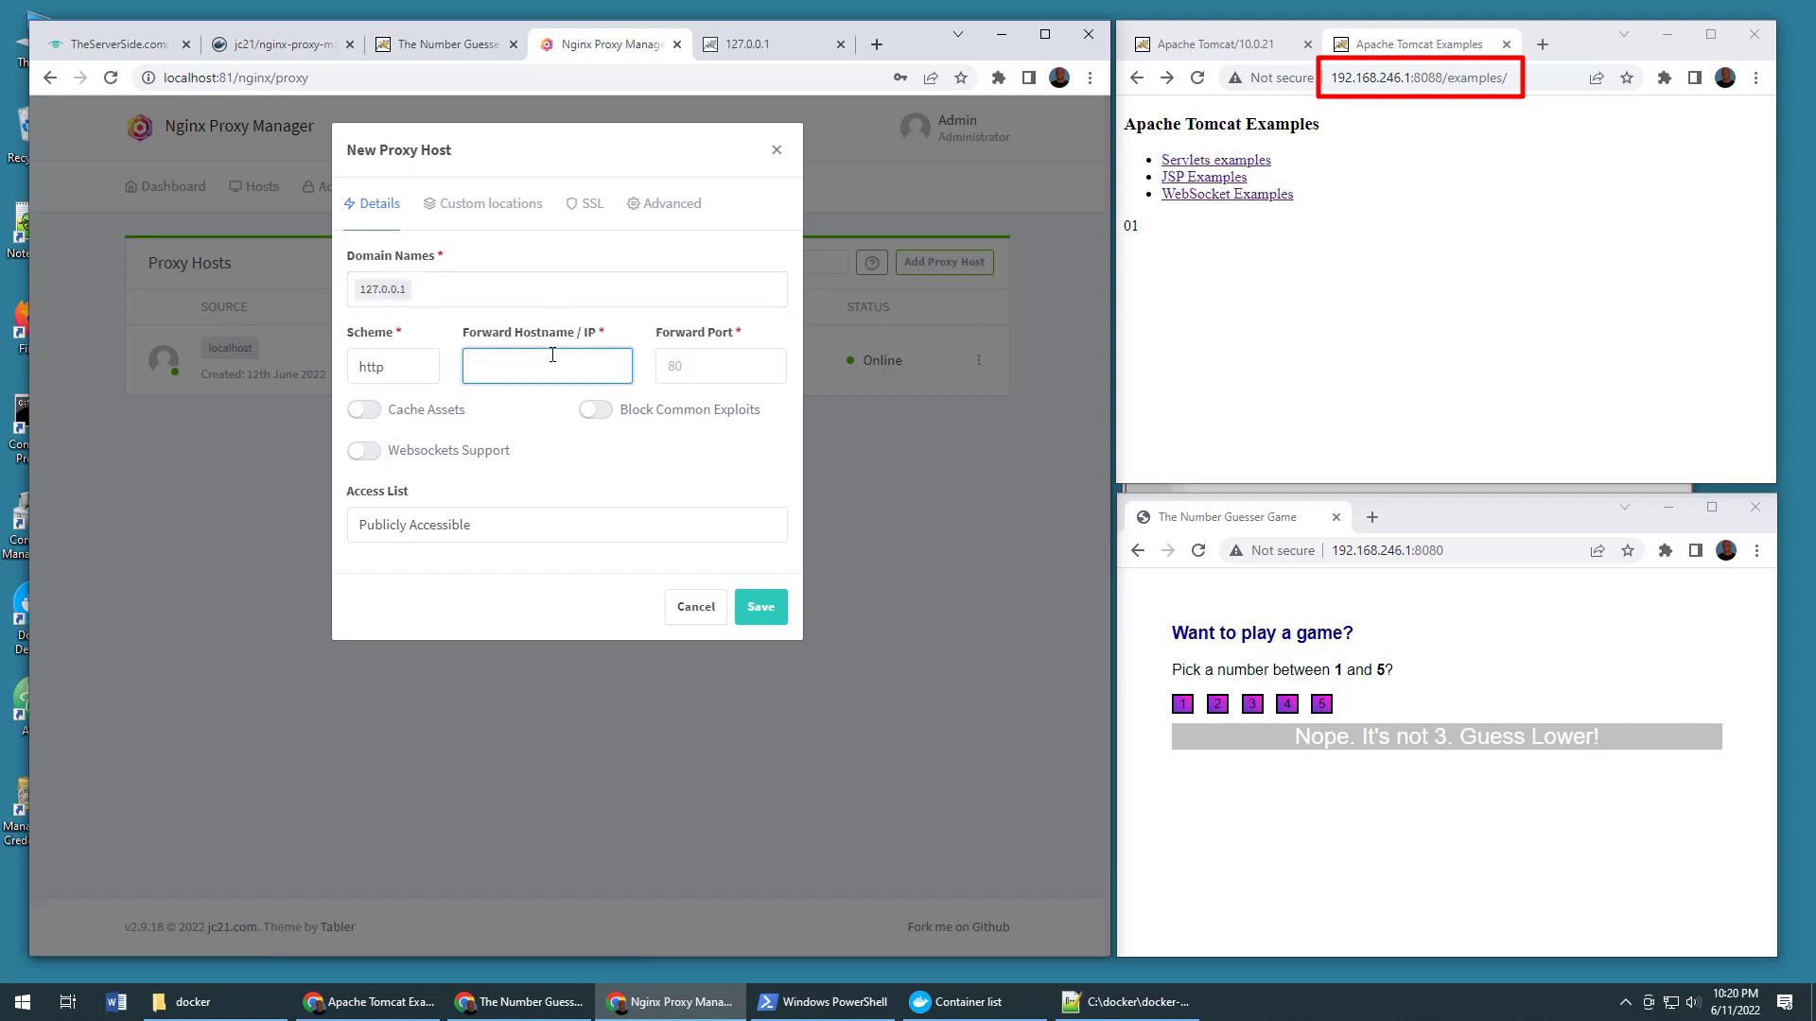
type("192.168")
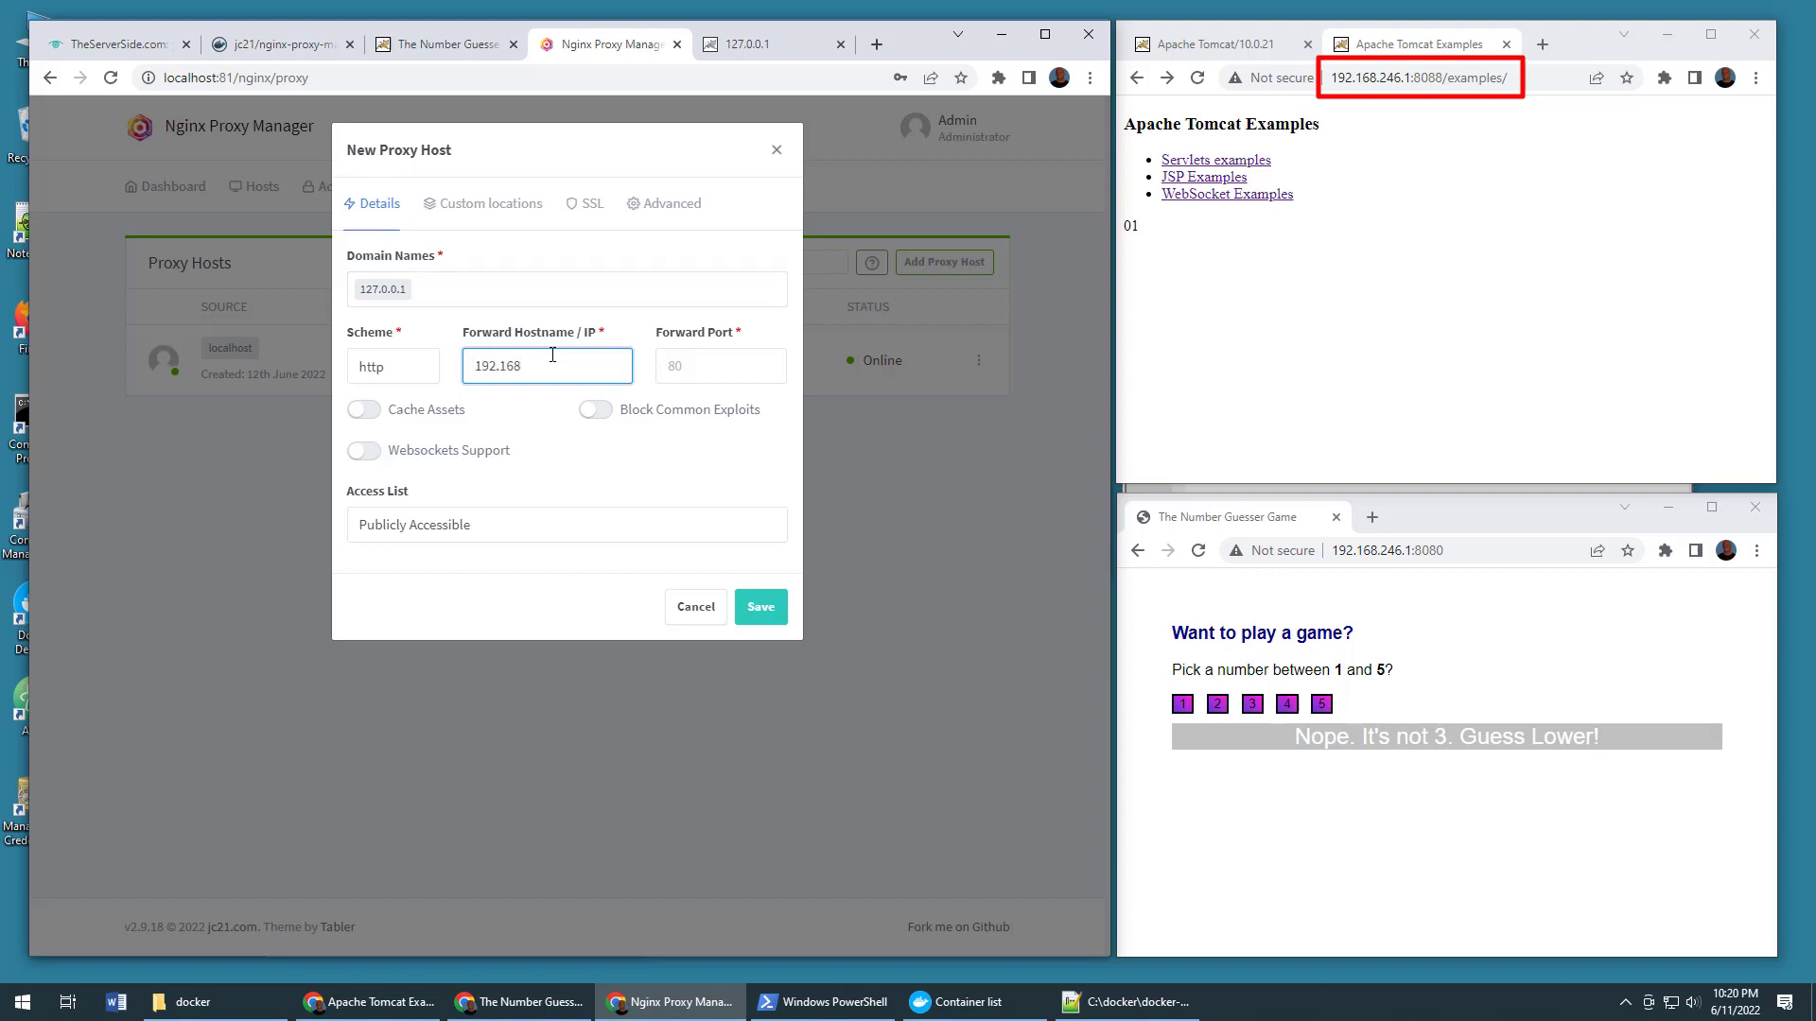
type("246.1")
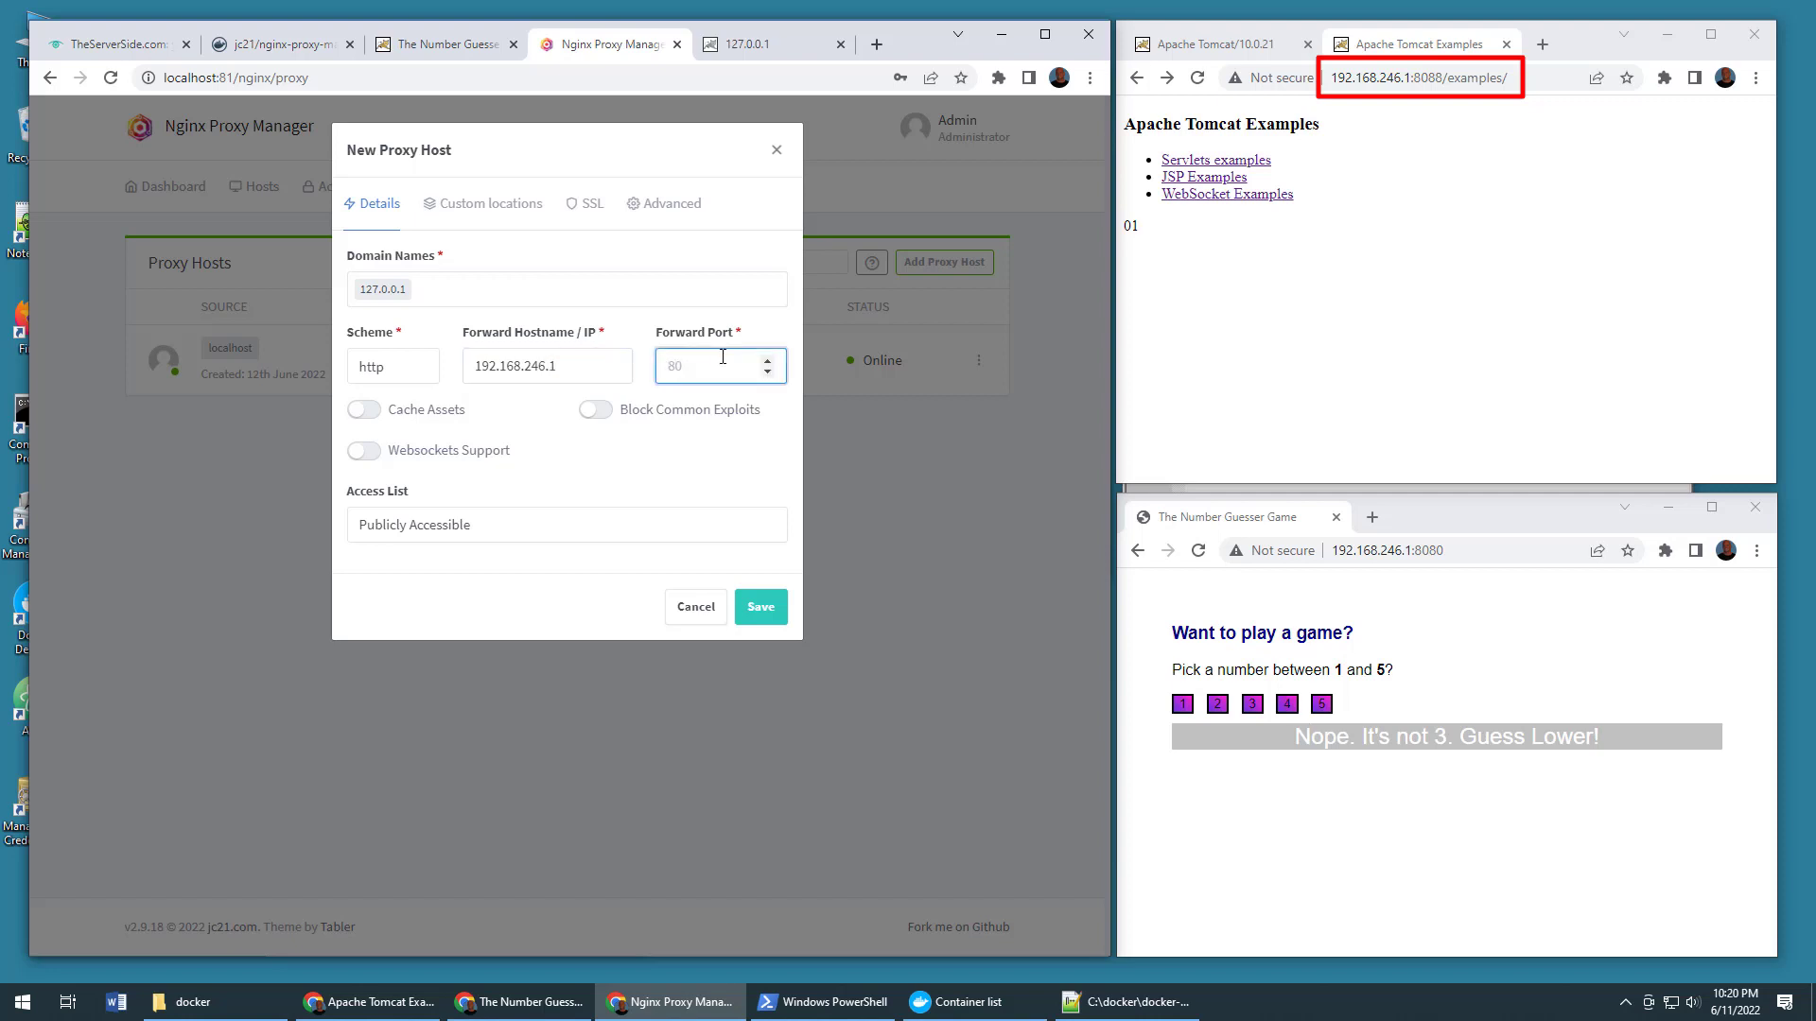
type("8088")
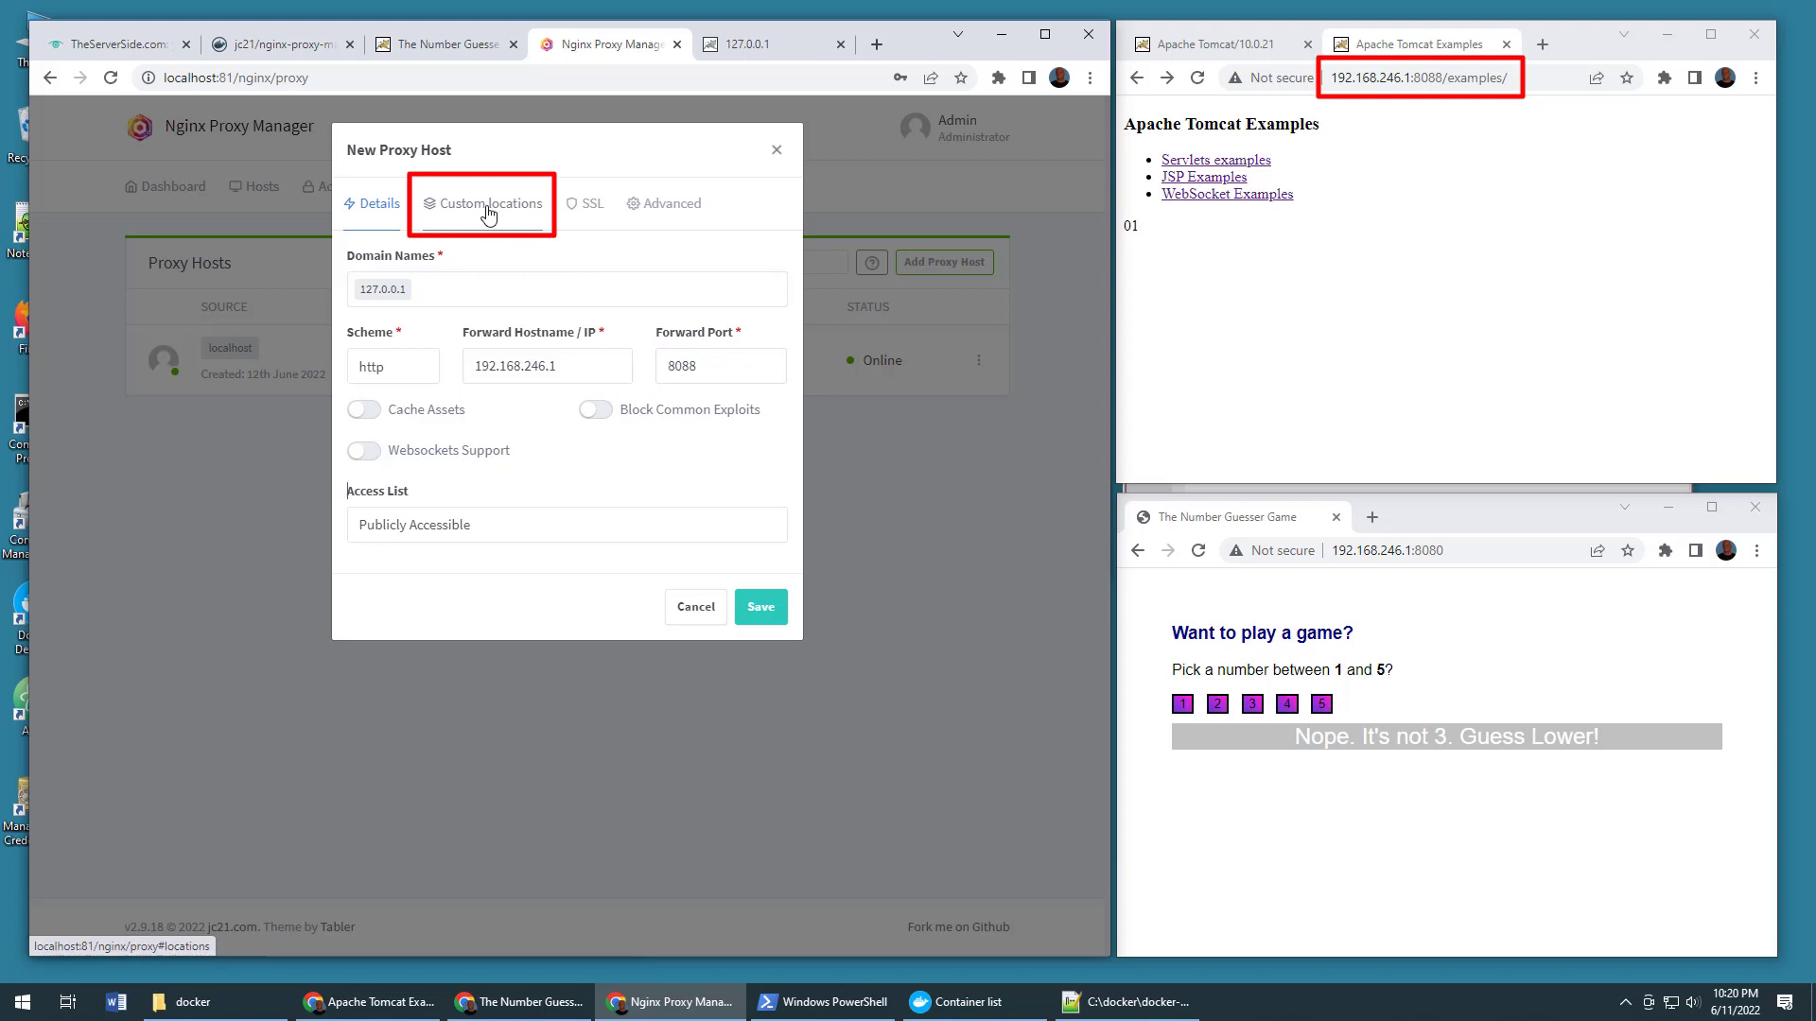
Step: Add a custom location /samples forwarding to 192.168.246.1 on port 8088
left_click(486, 204)
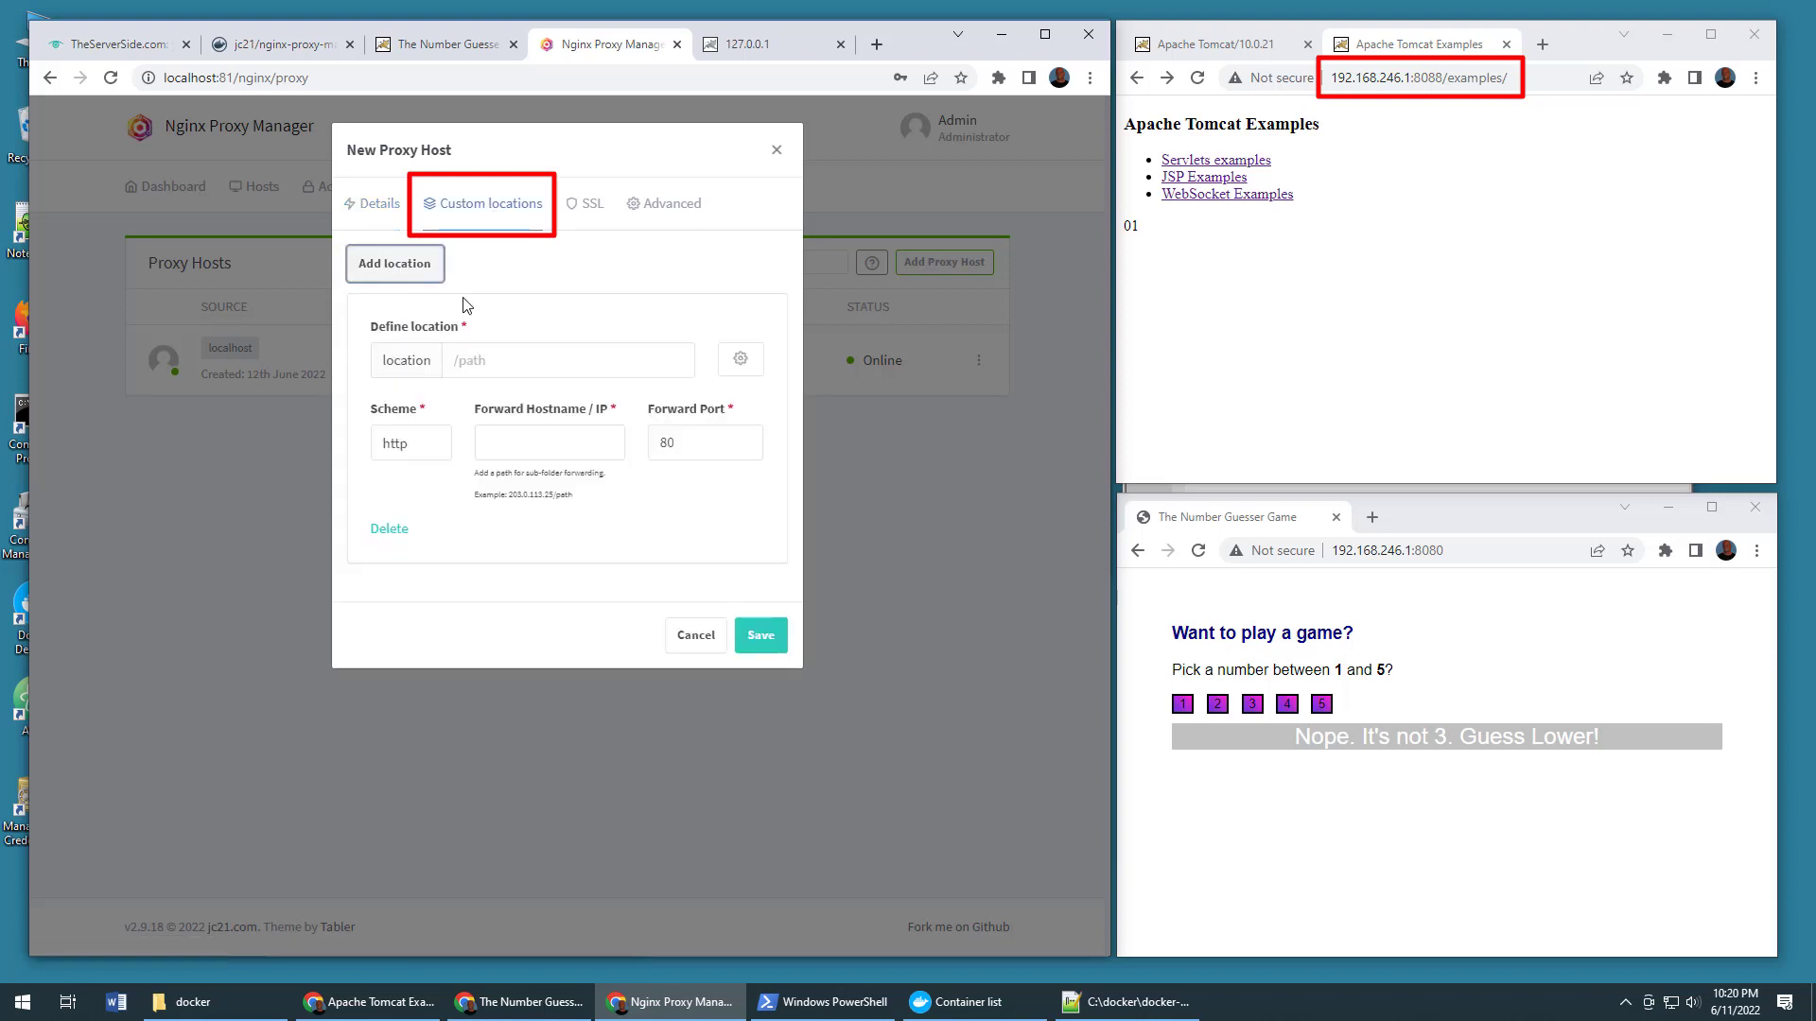
left_click(567, 359)
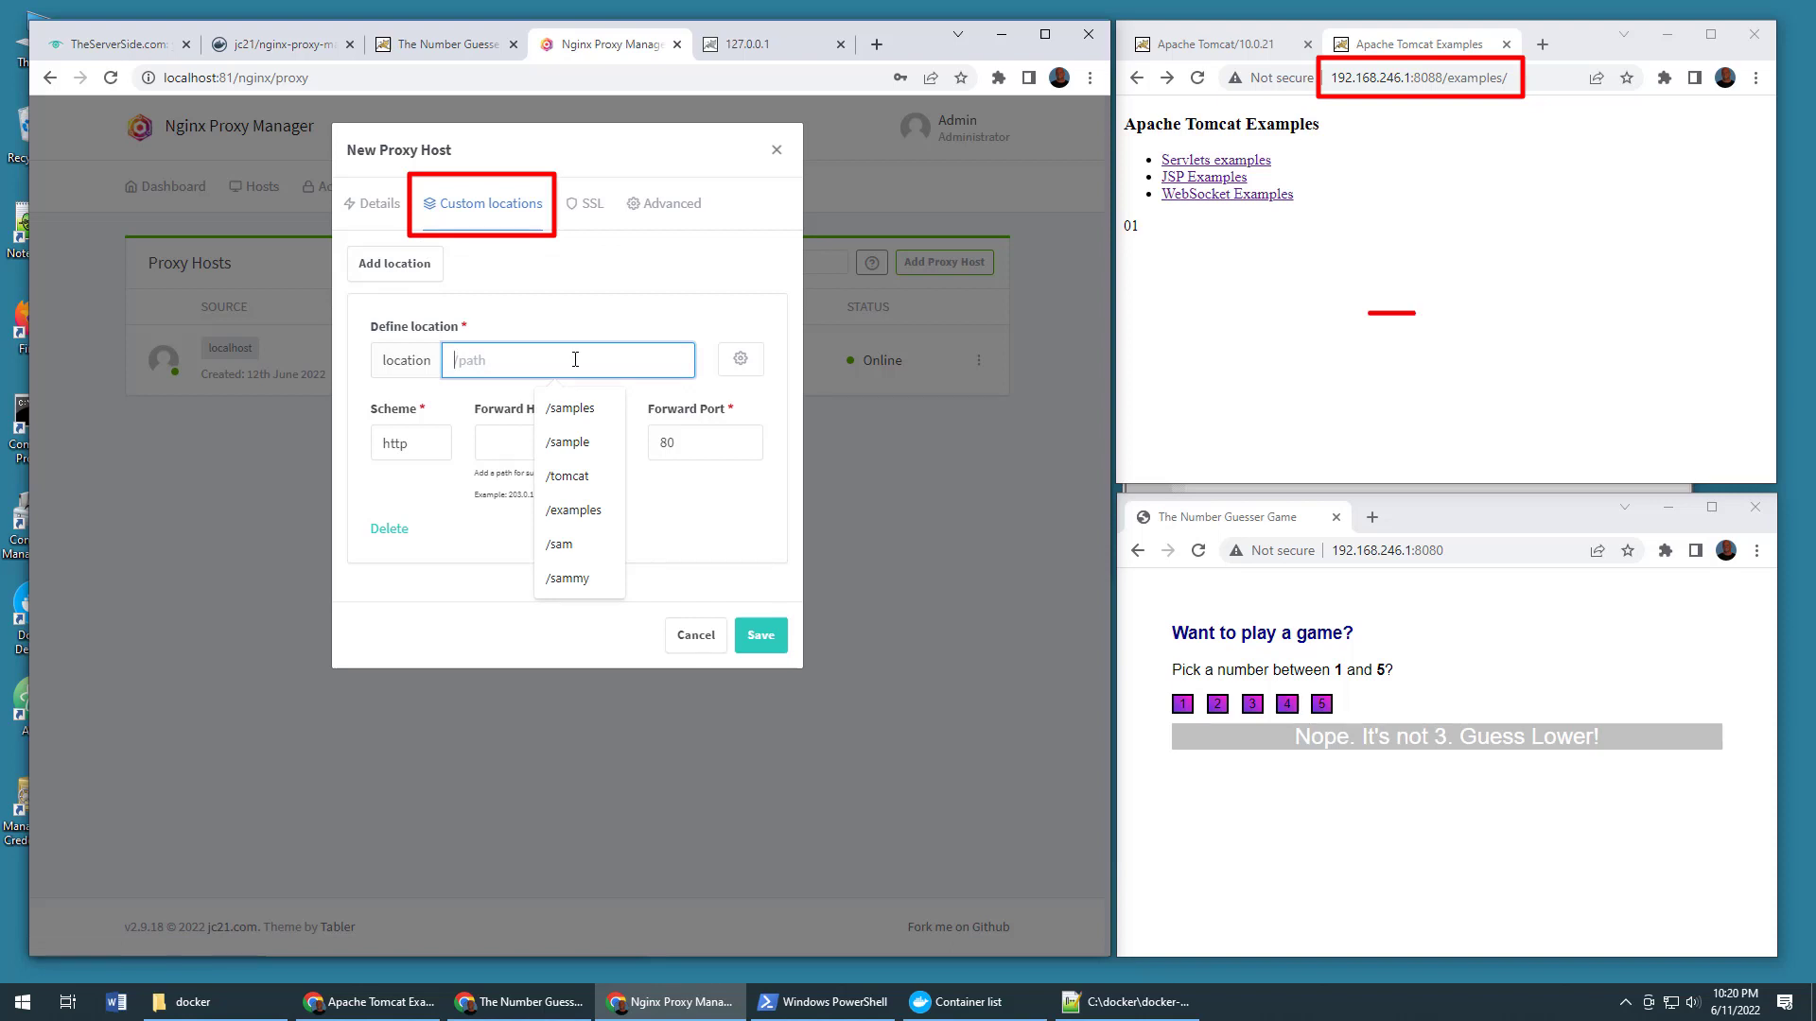
type("/samles")
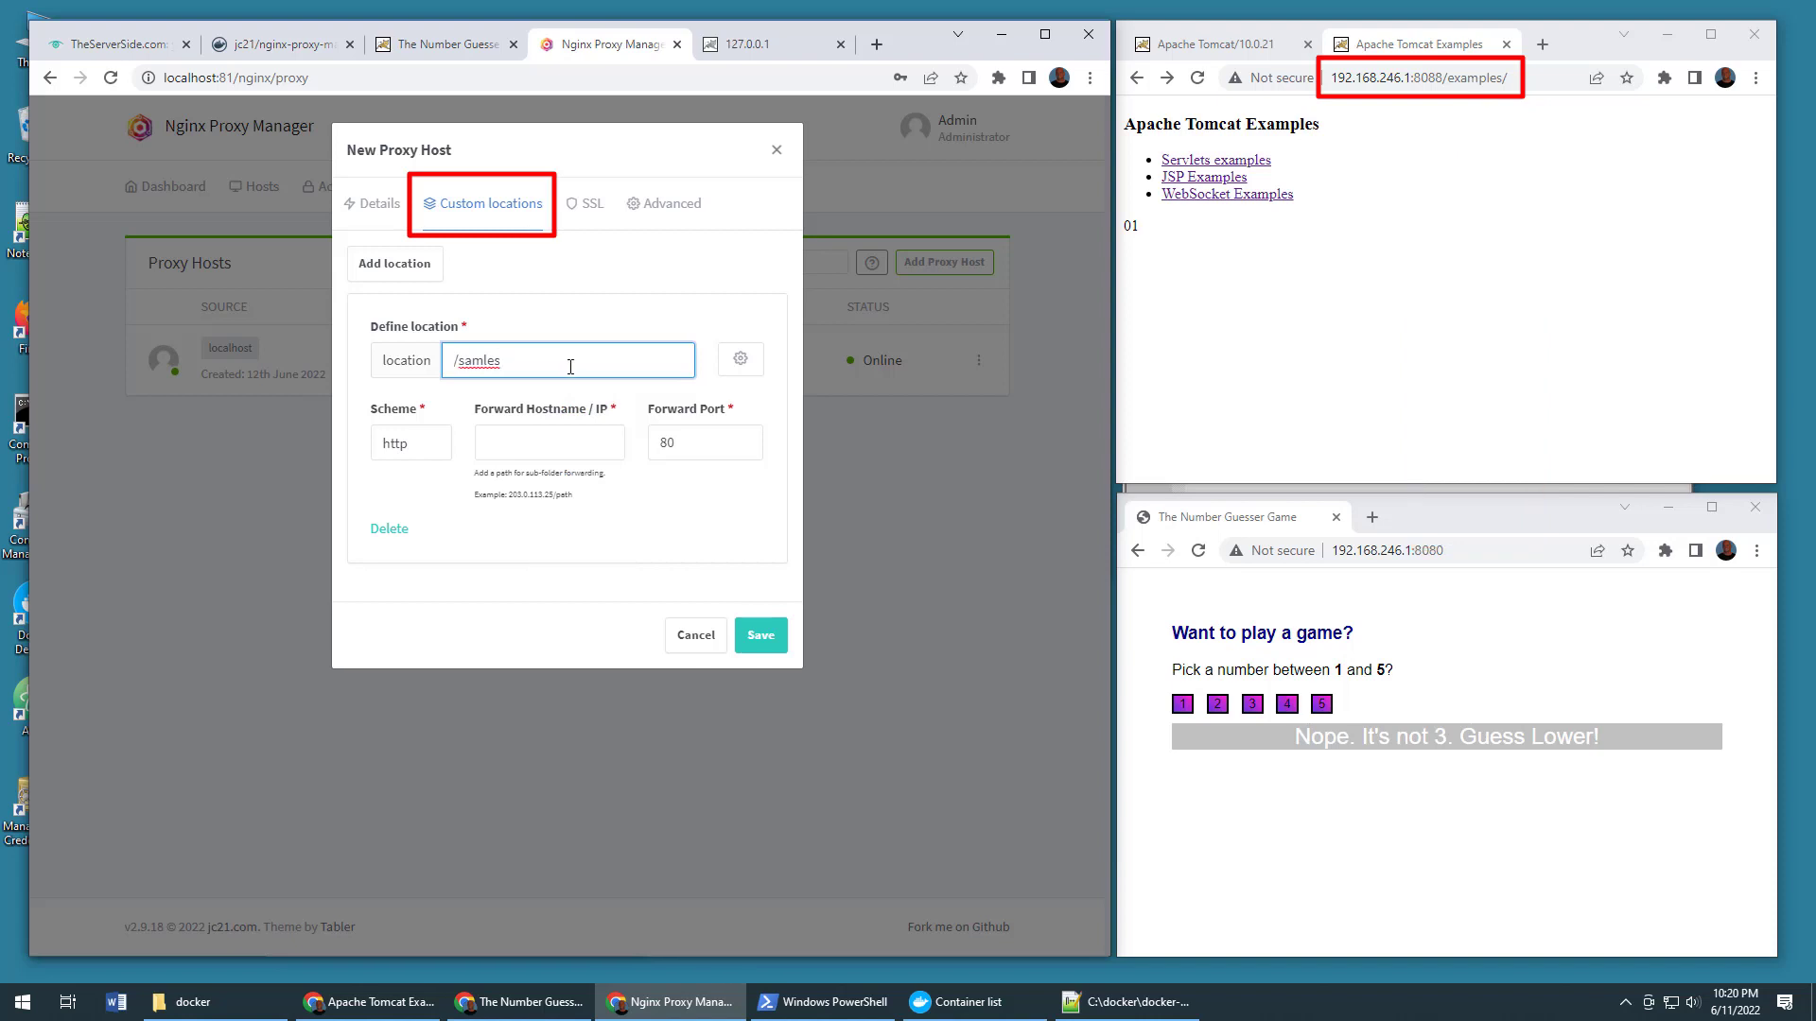
left_click(548, 443)
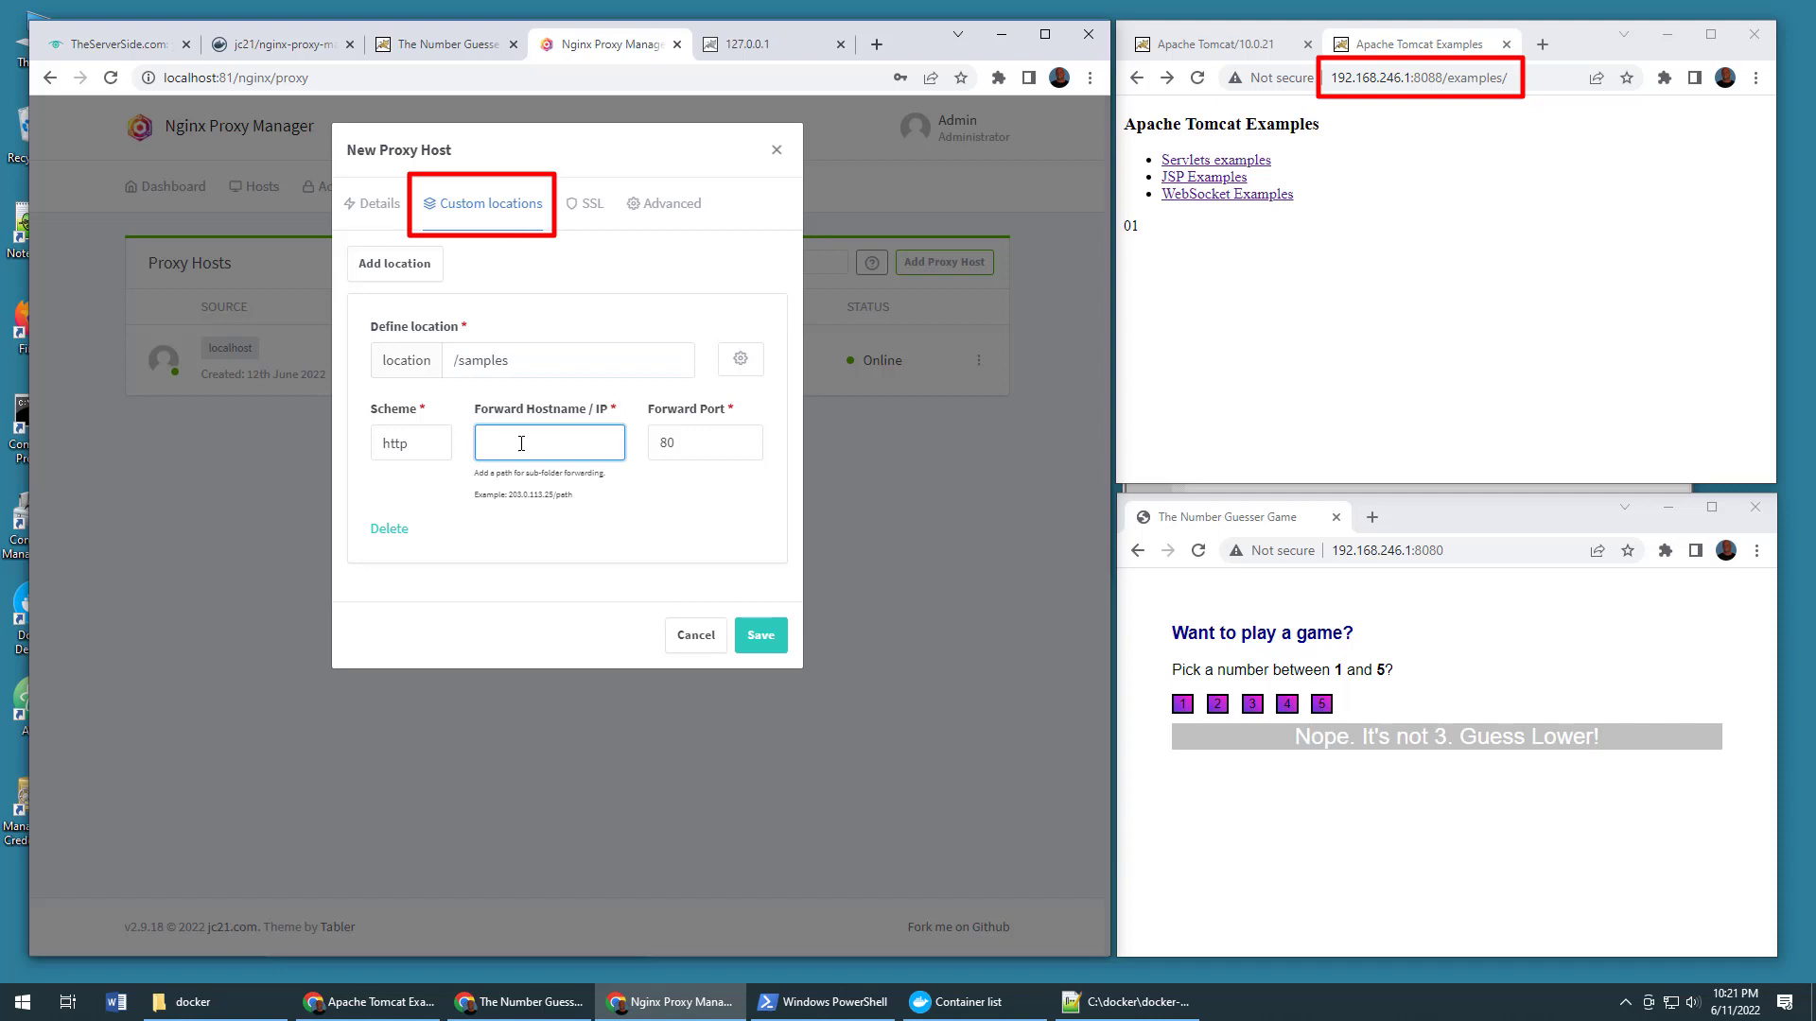
type("192.")
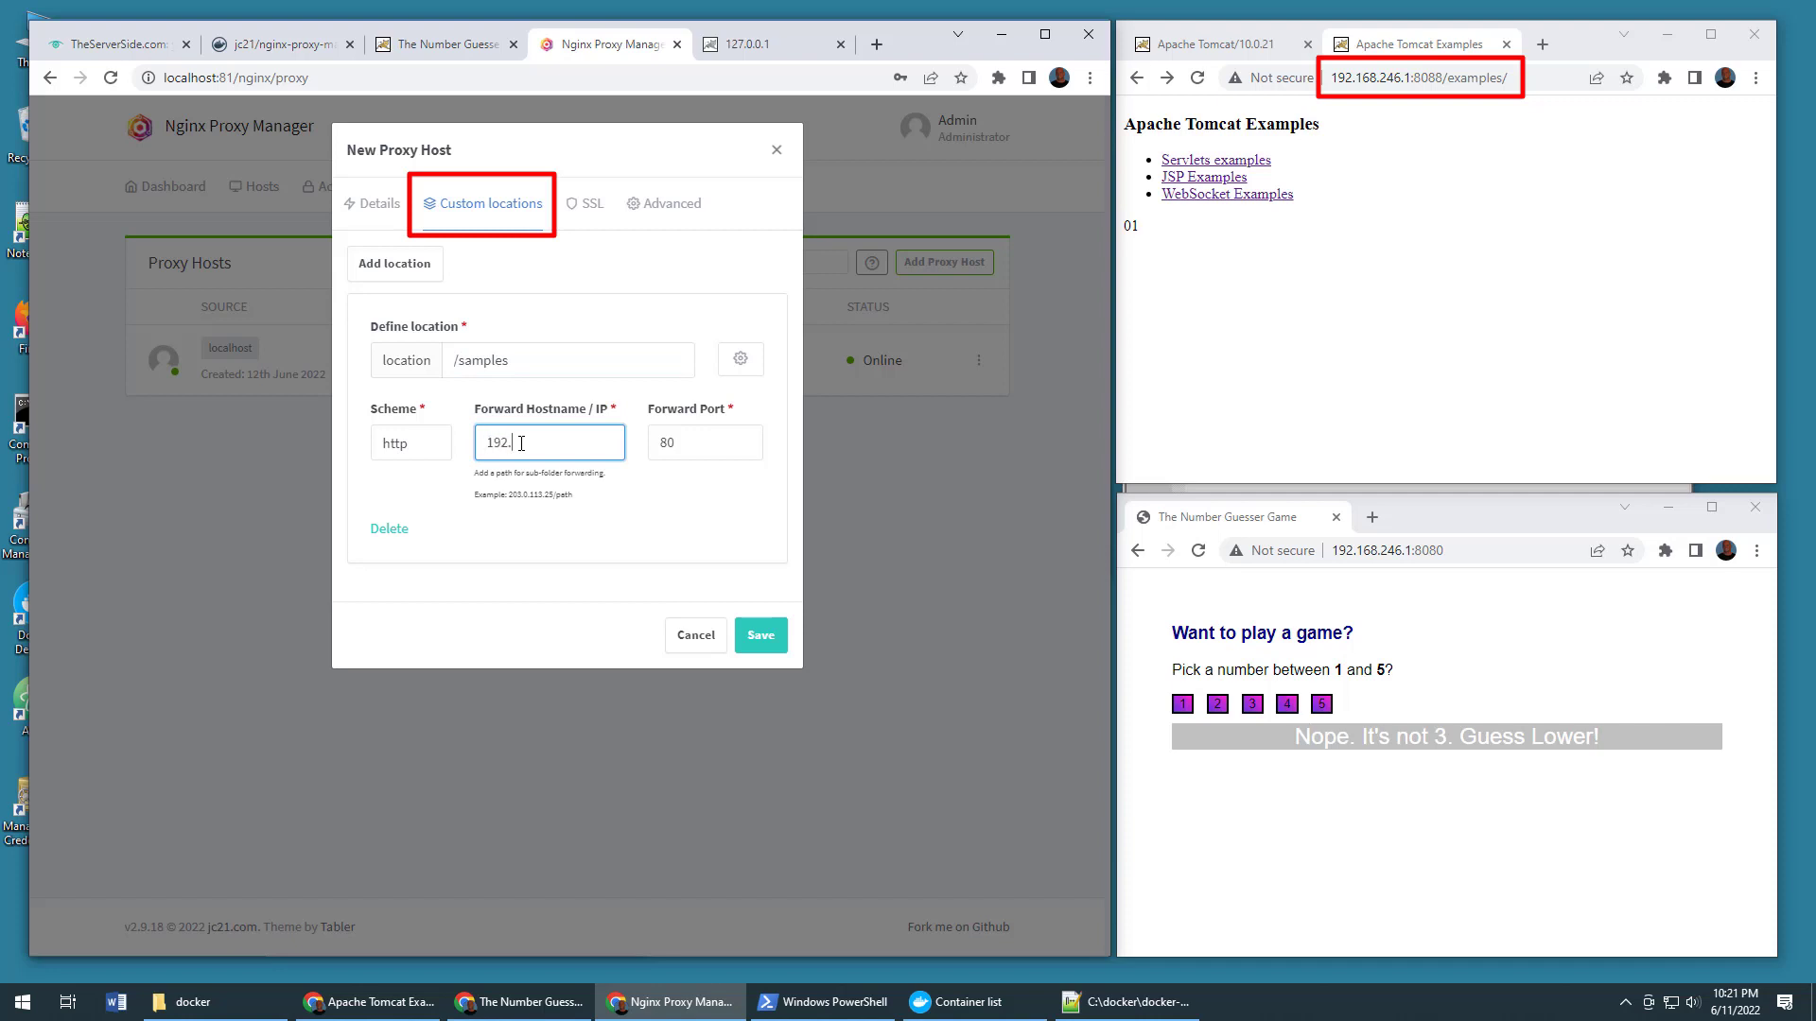
type("168.246.1")
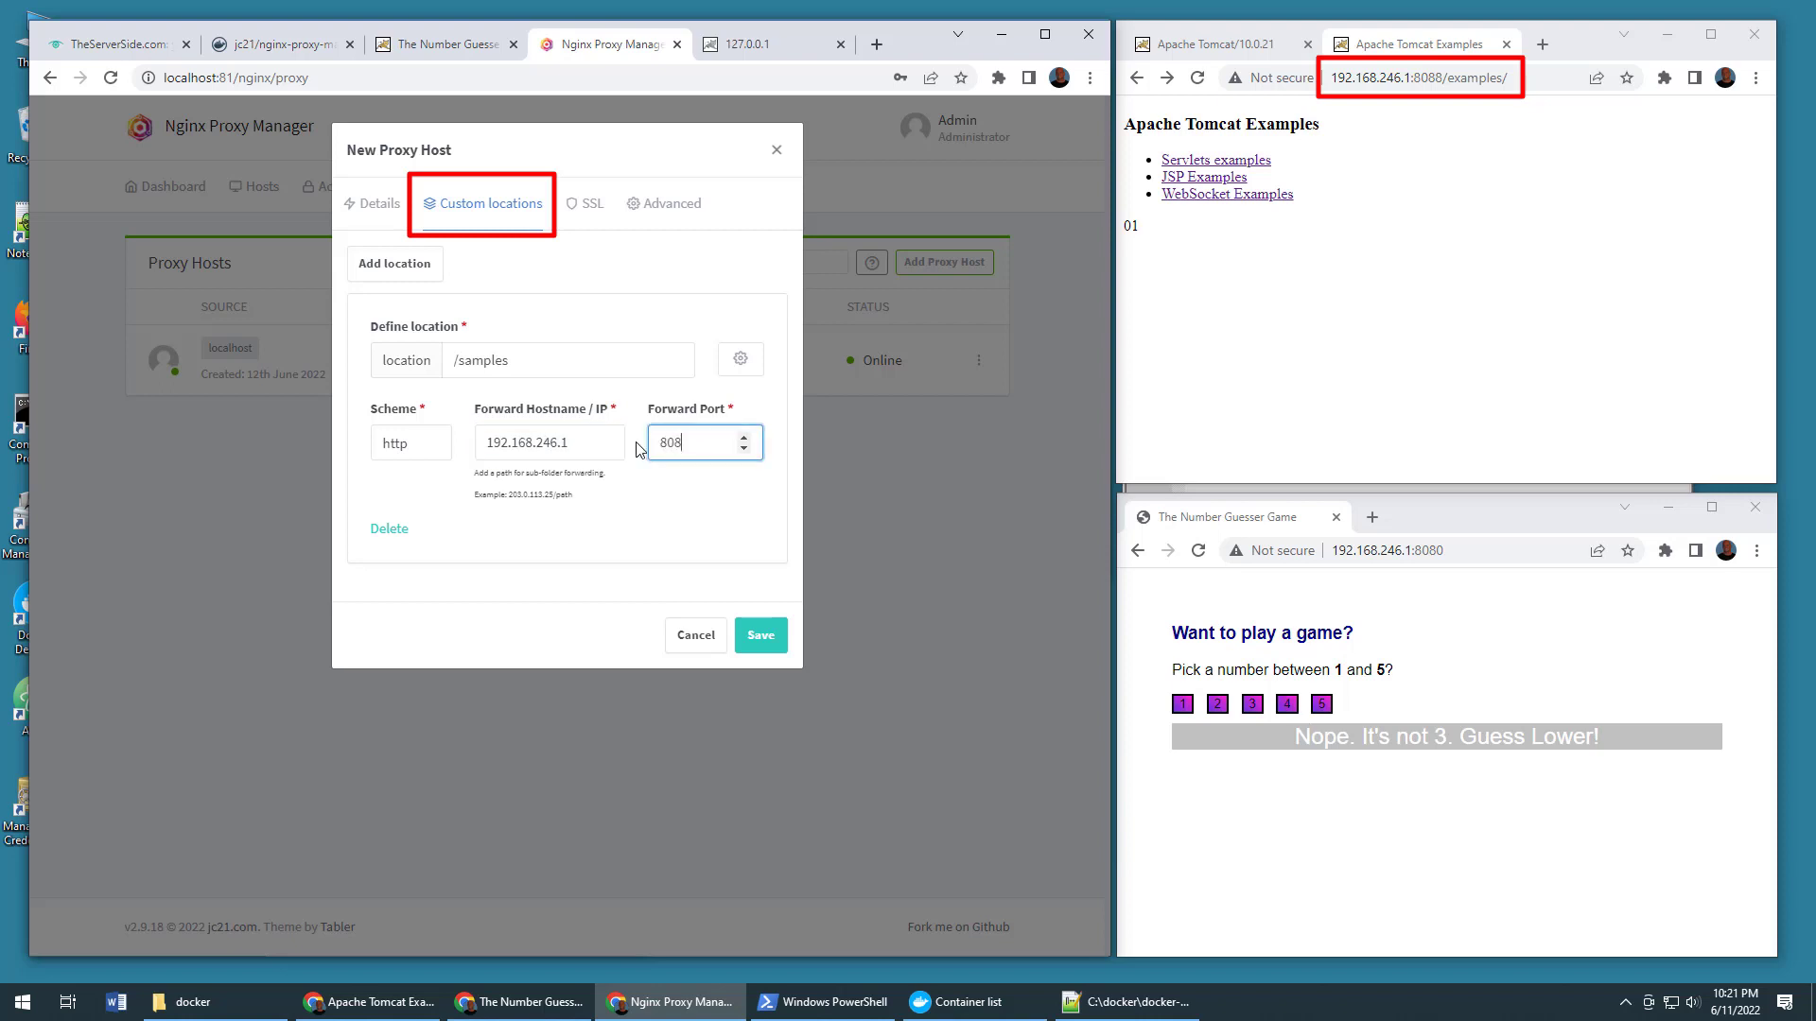
Step: Append the /examples path to the location's forward hostname and save the host
left_click(549, 443)
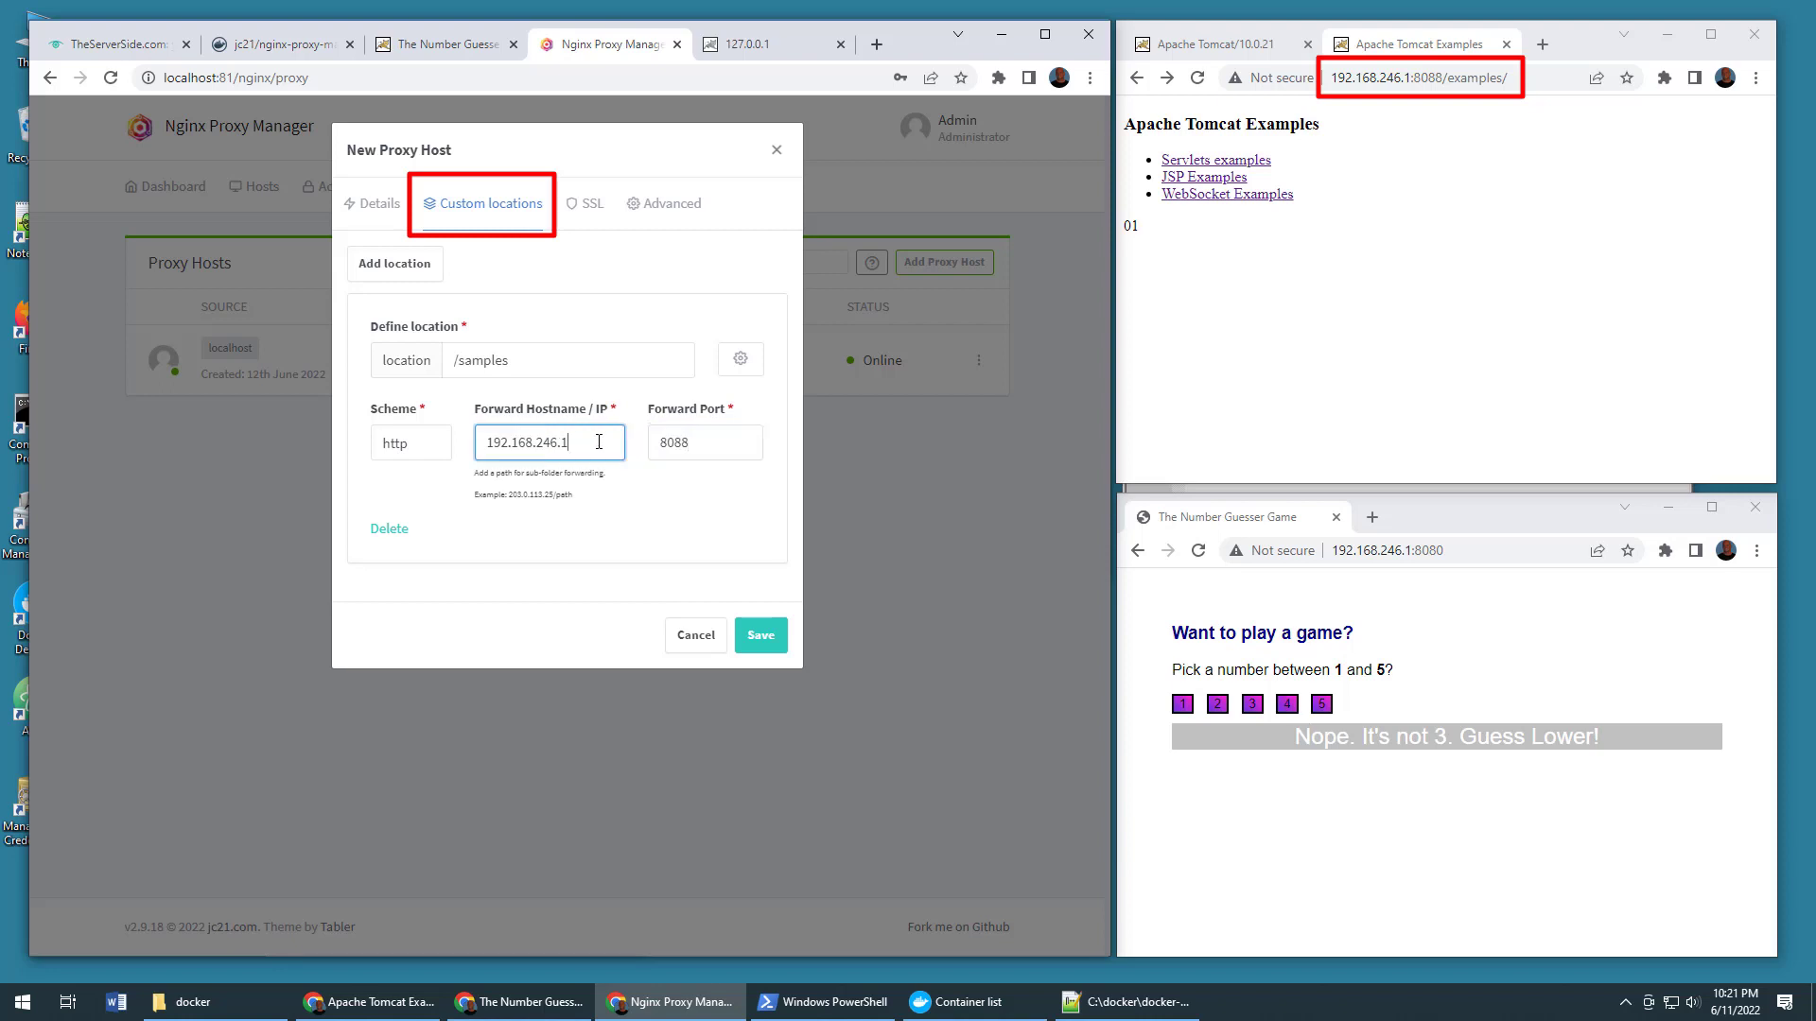
type("/examples")
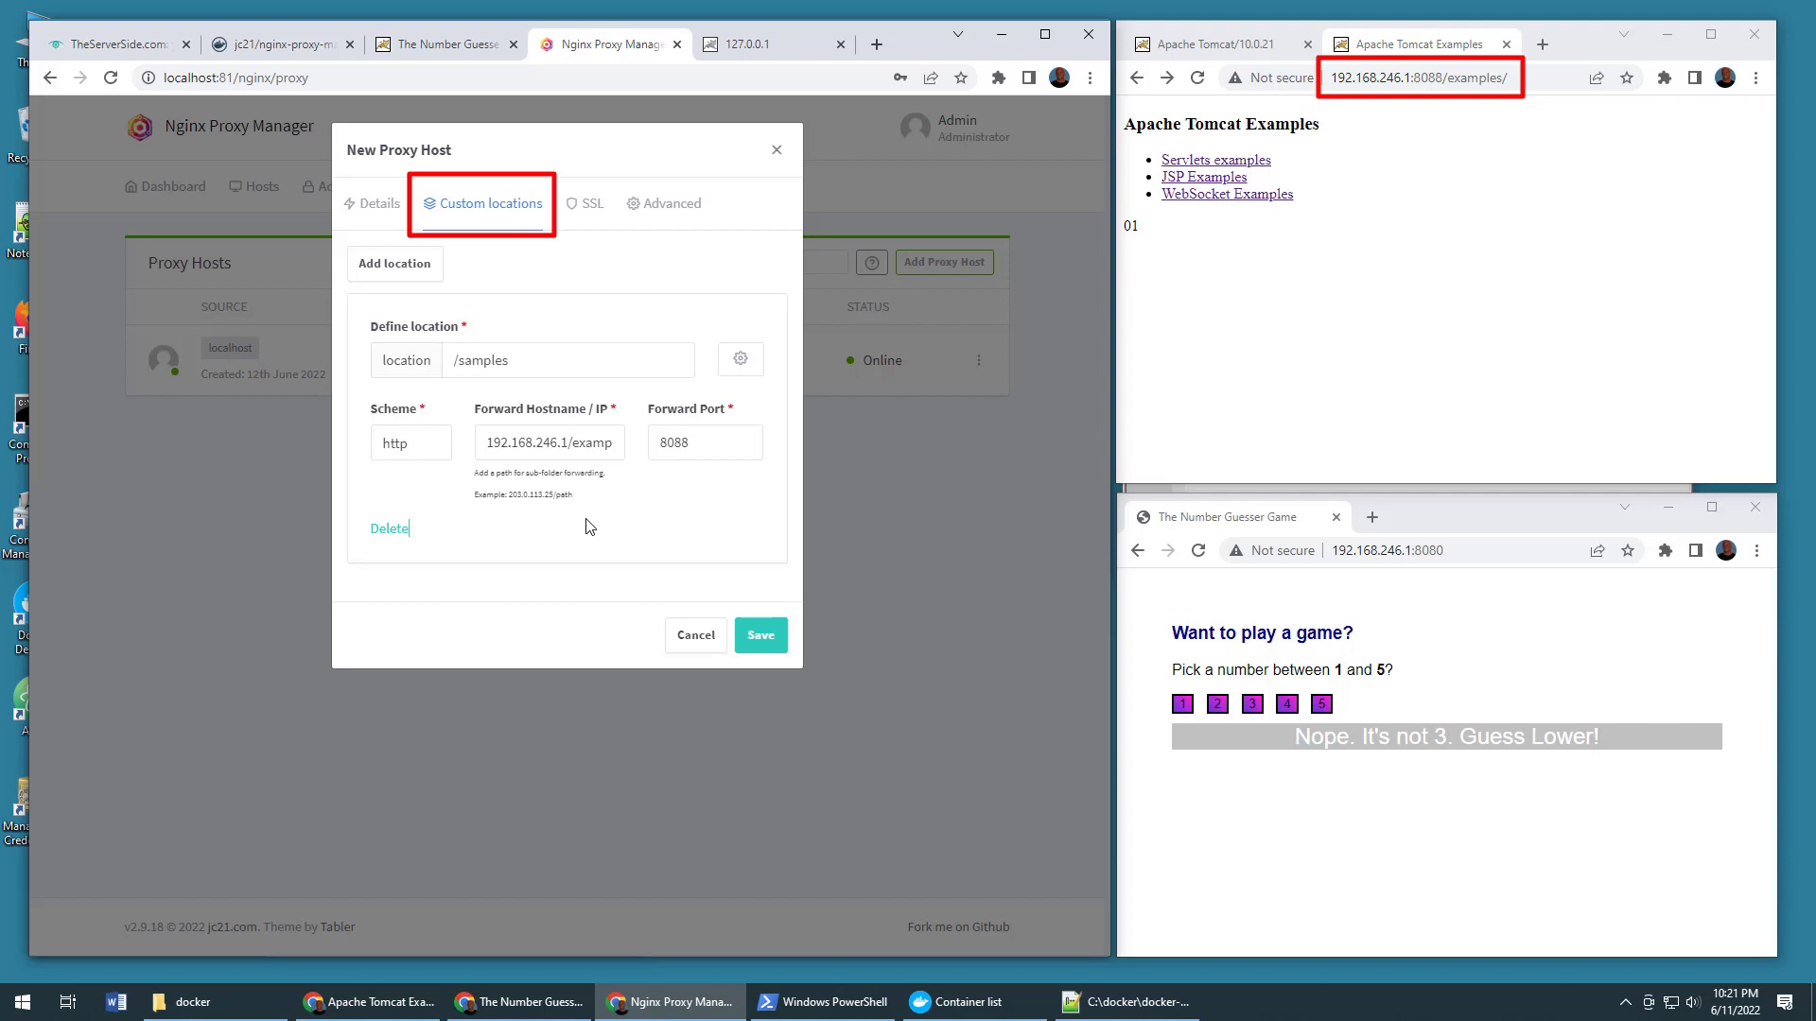
double_click(551, 443)
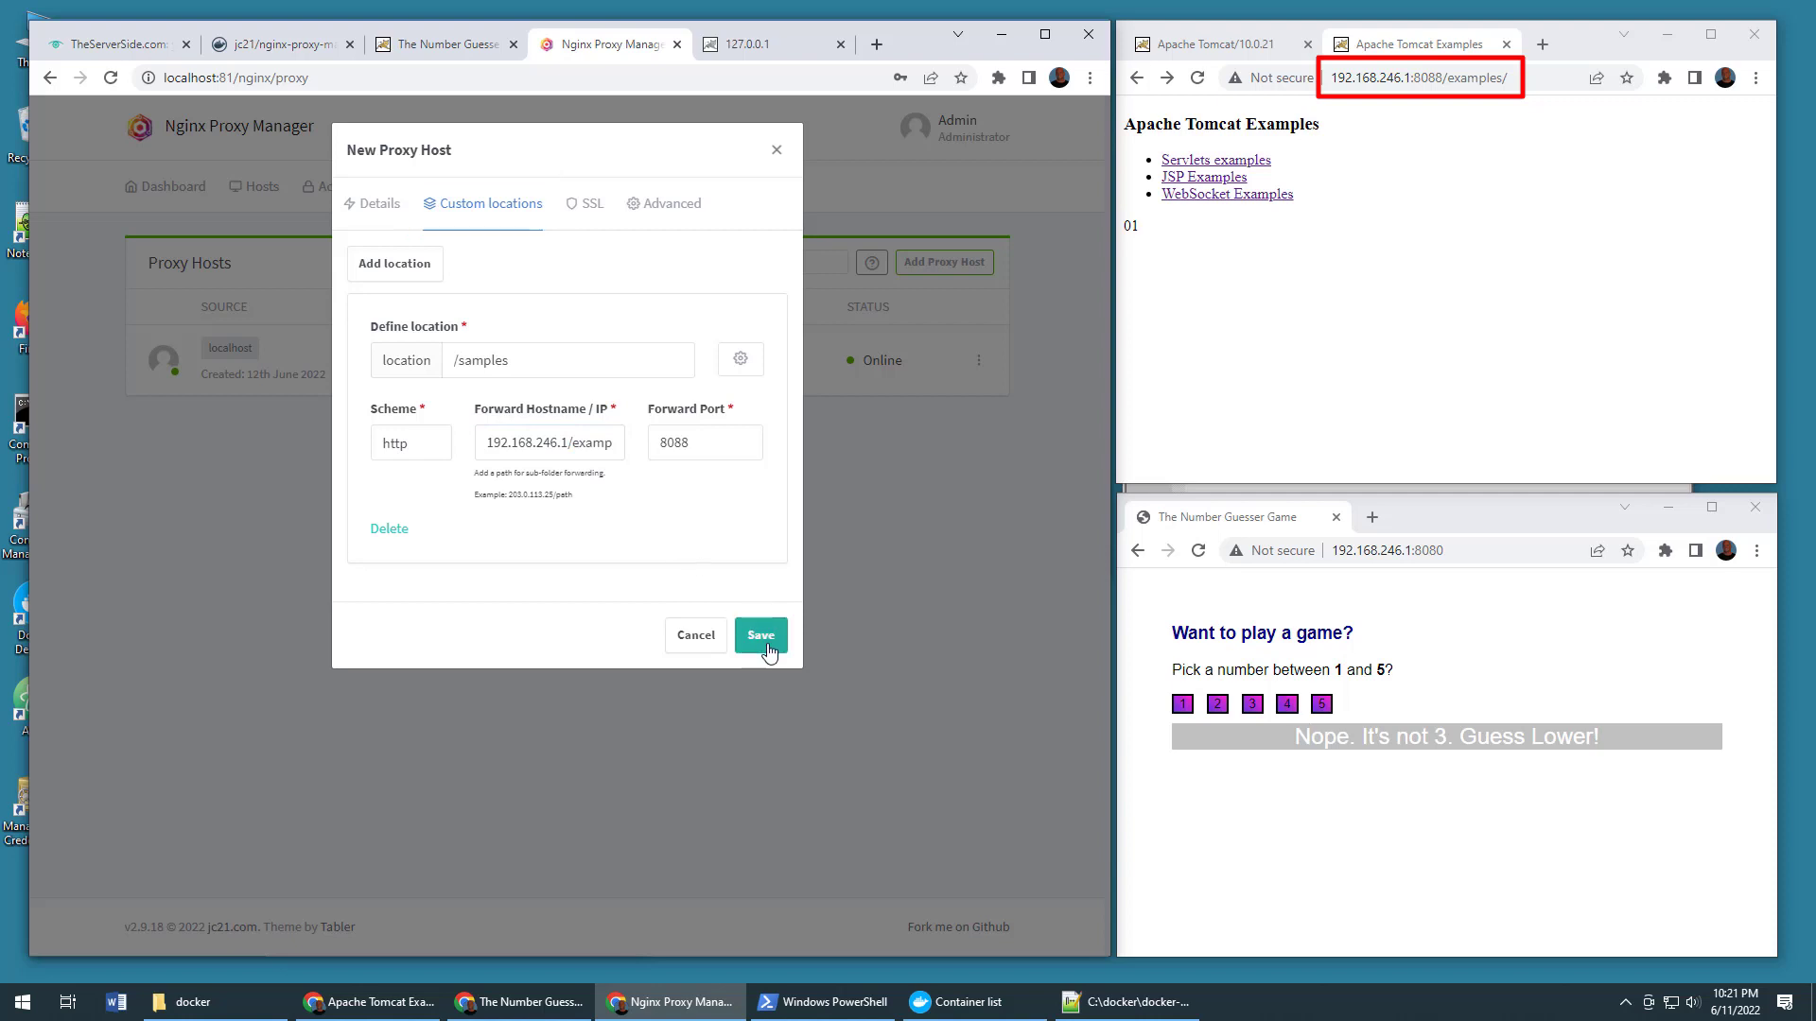
left_click(760, 635)
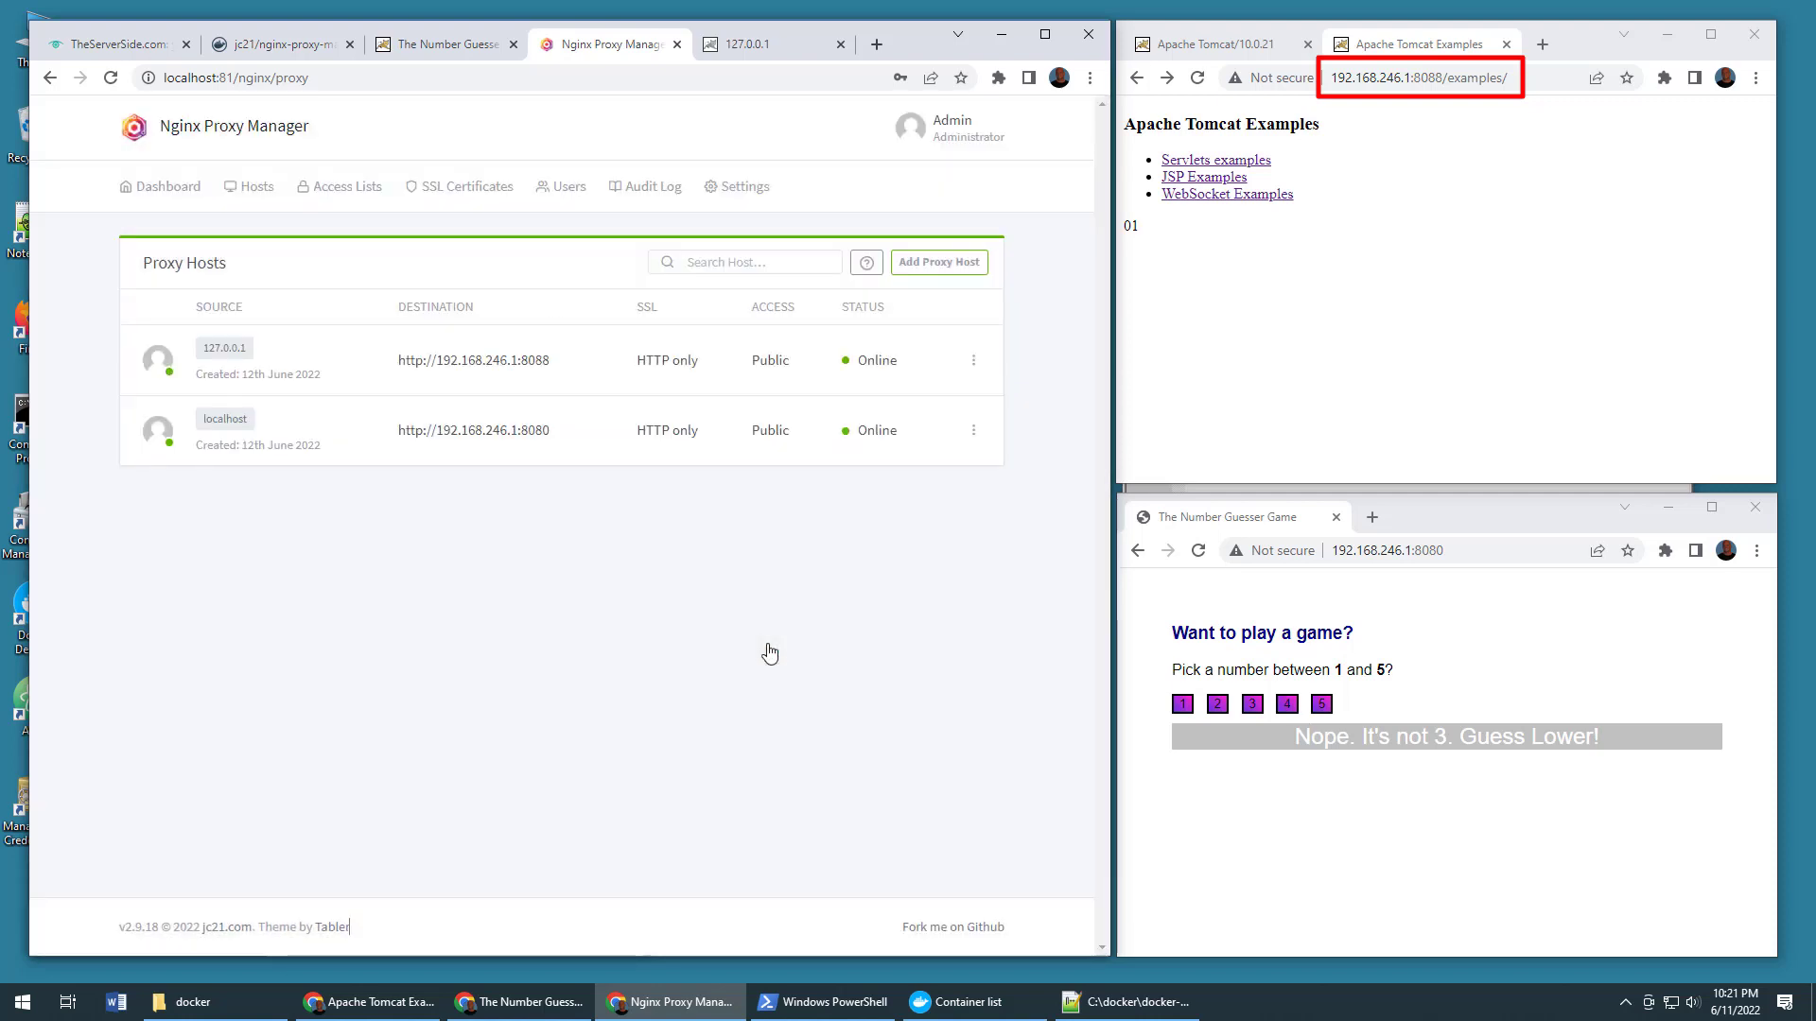
Step: Verify the Tomcat examples page at 127.0.0.1/examples, then return to the Docker Hub page
left_click(751, 44)
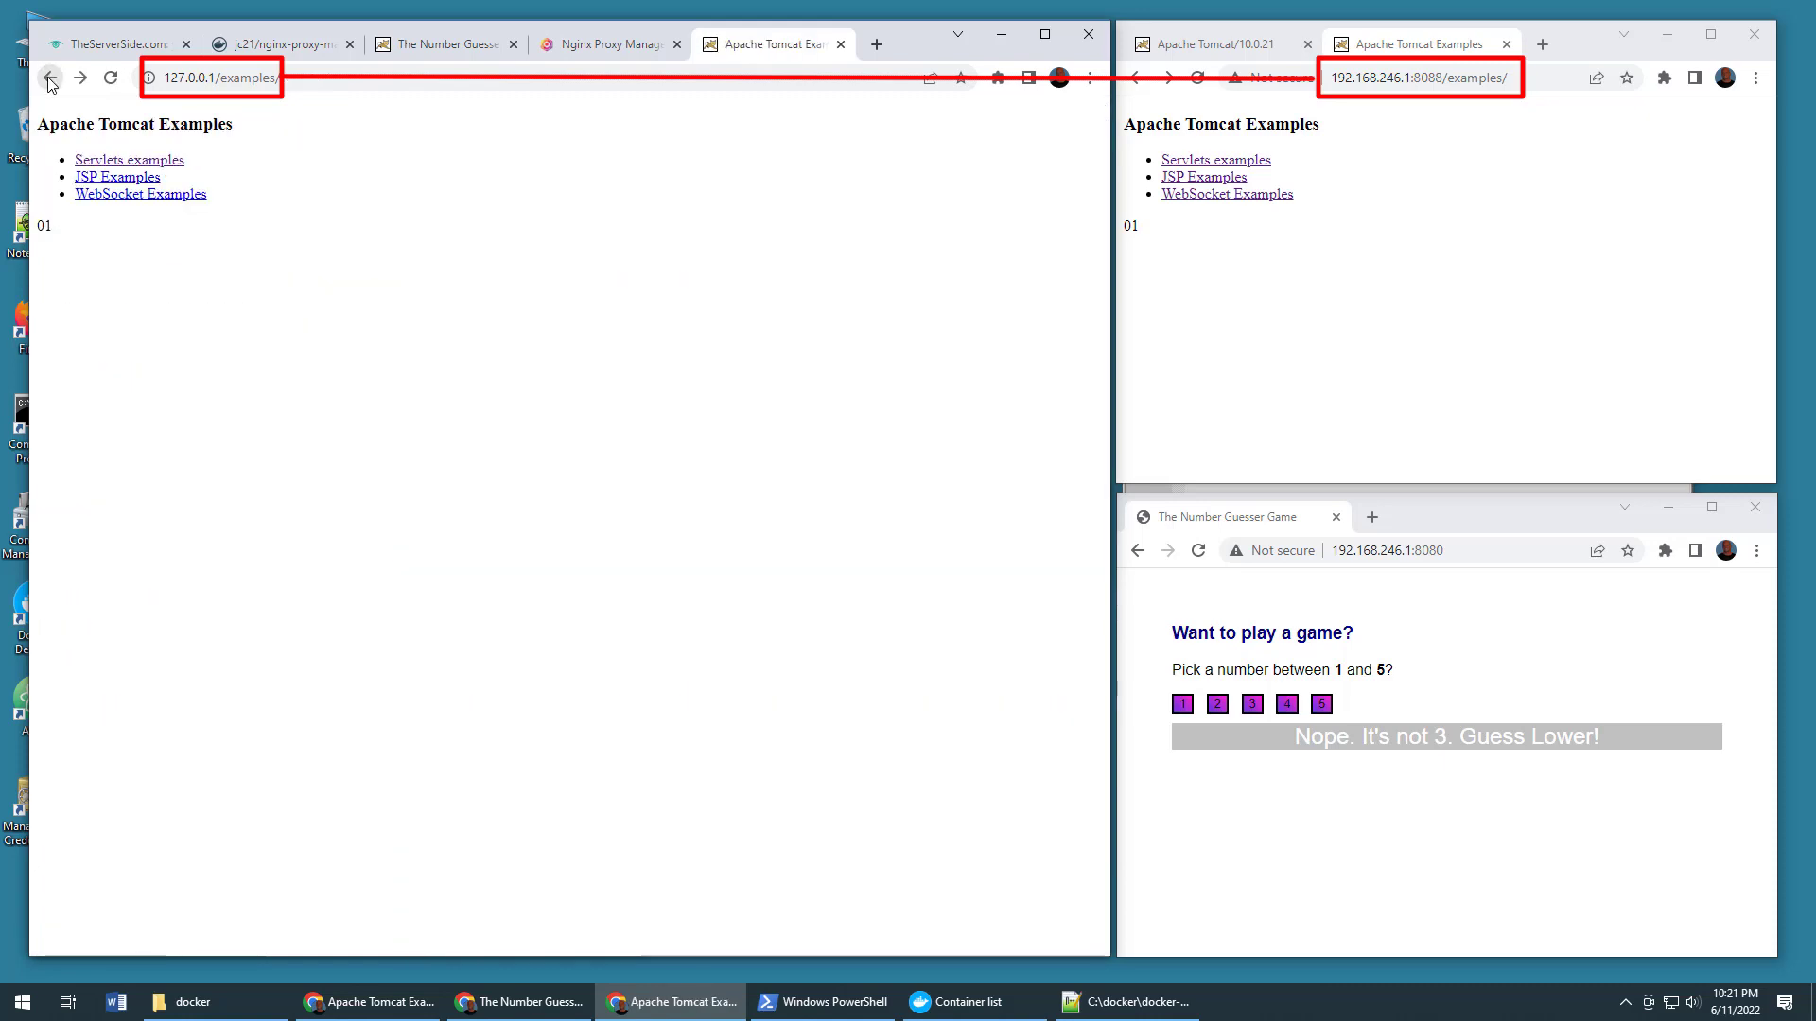
left_click(210, 78)
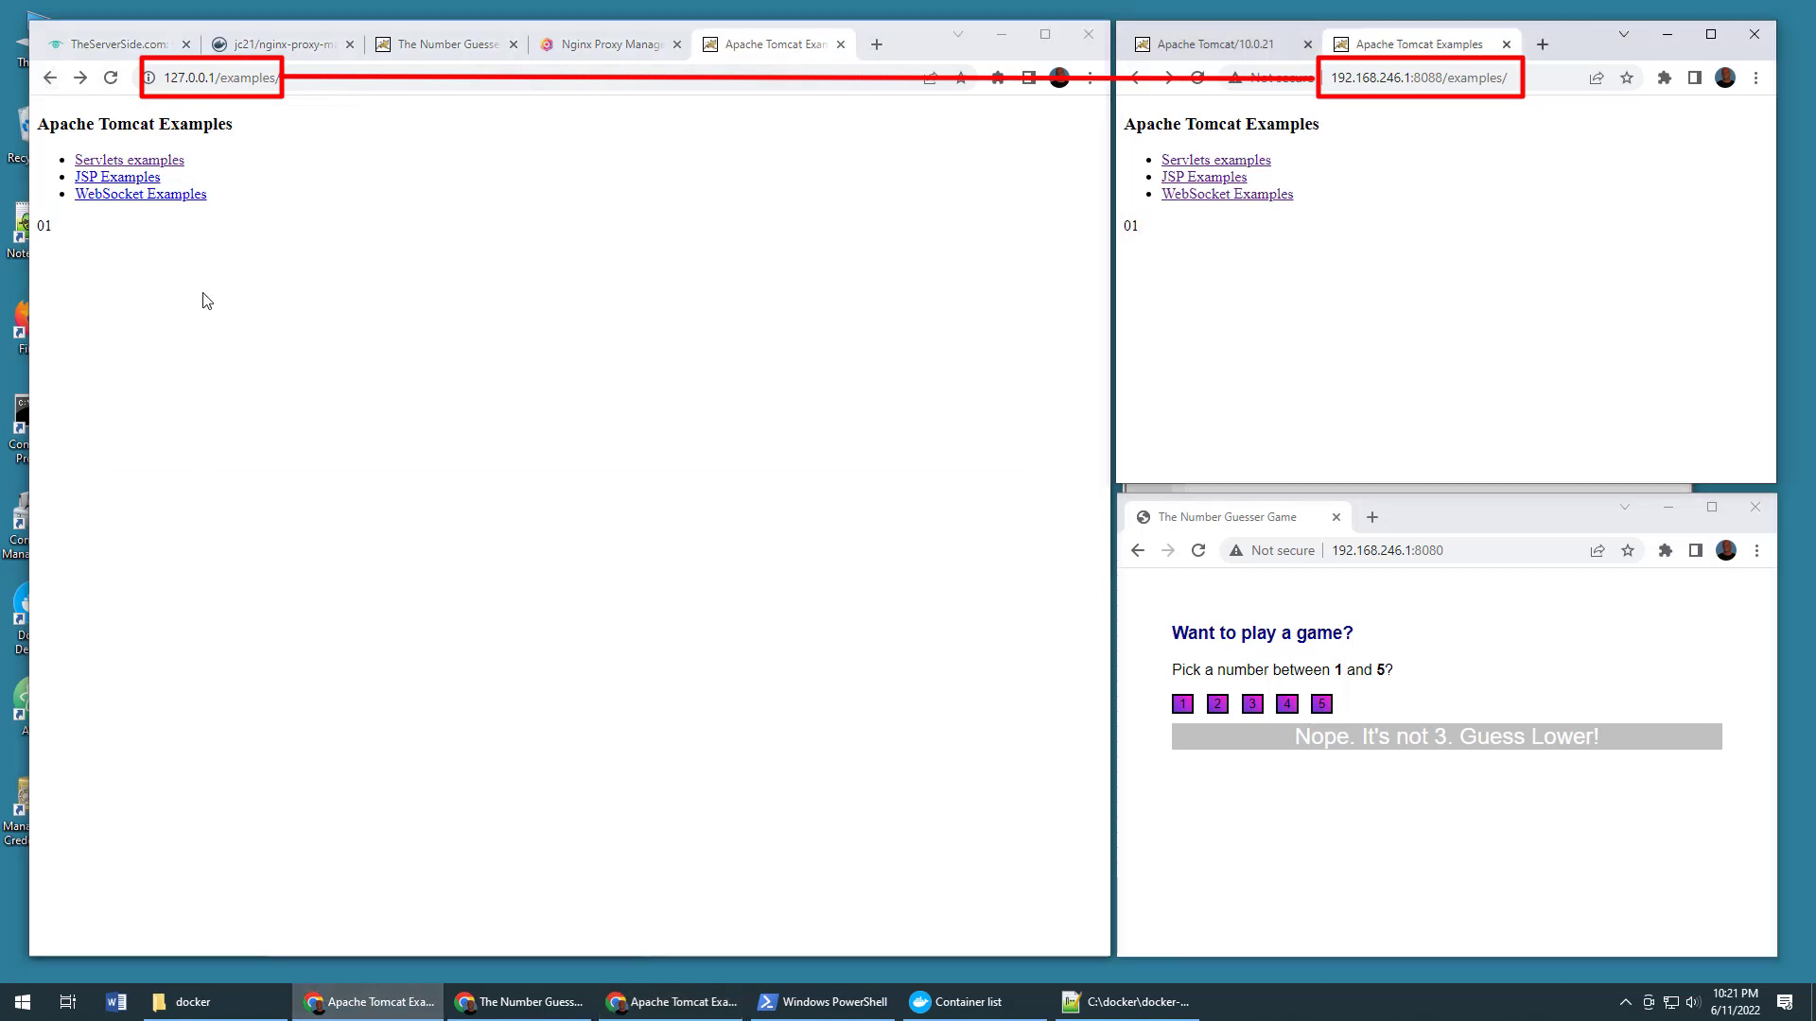
left_click(278, 43)
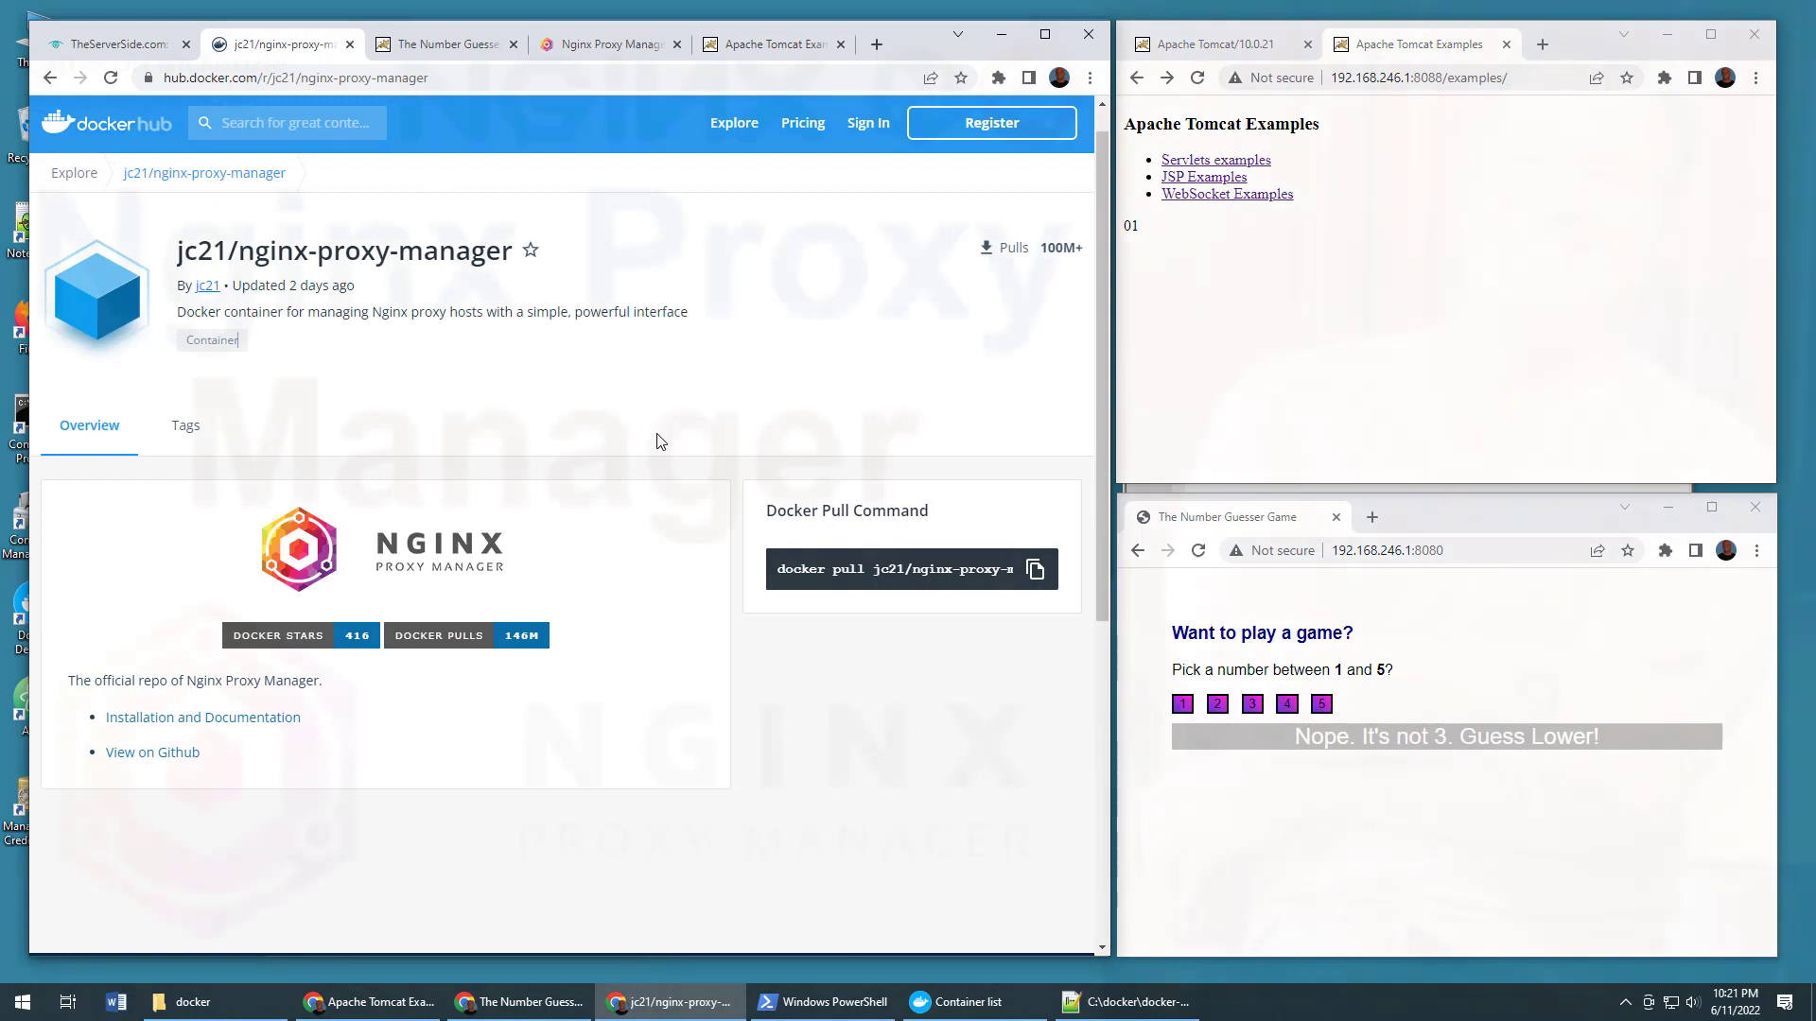